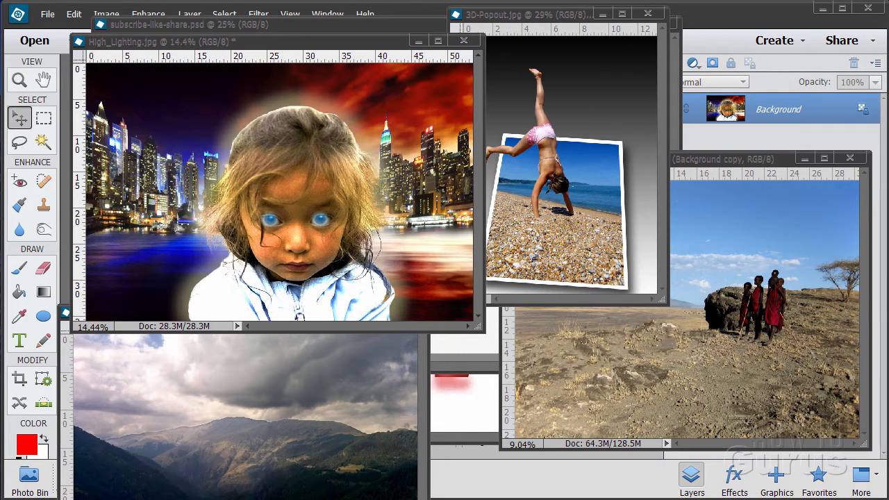
mouse_move(472, 183)
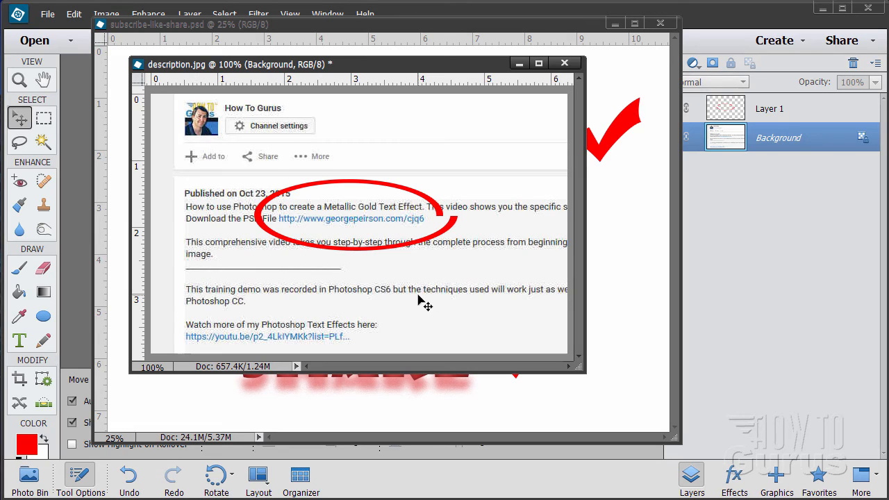
mouse_move(418, 235)
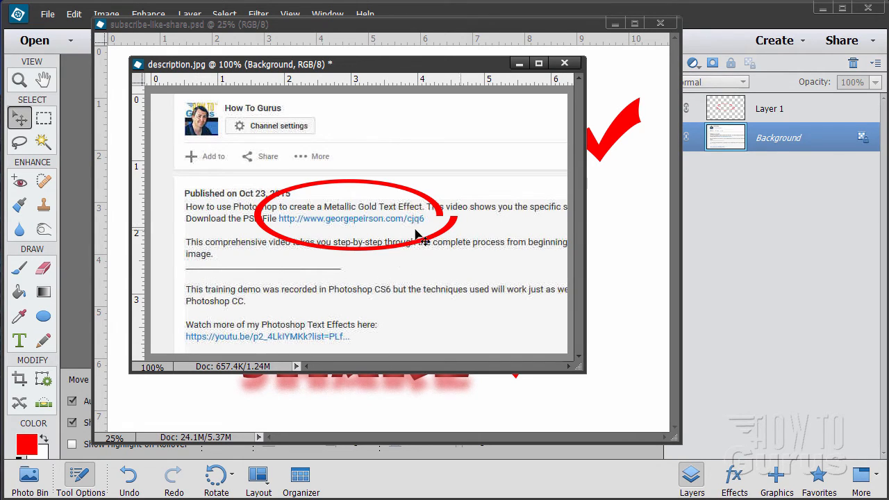
mouse_move(291, 233)
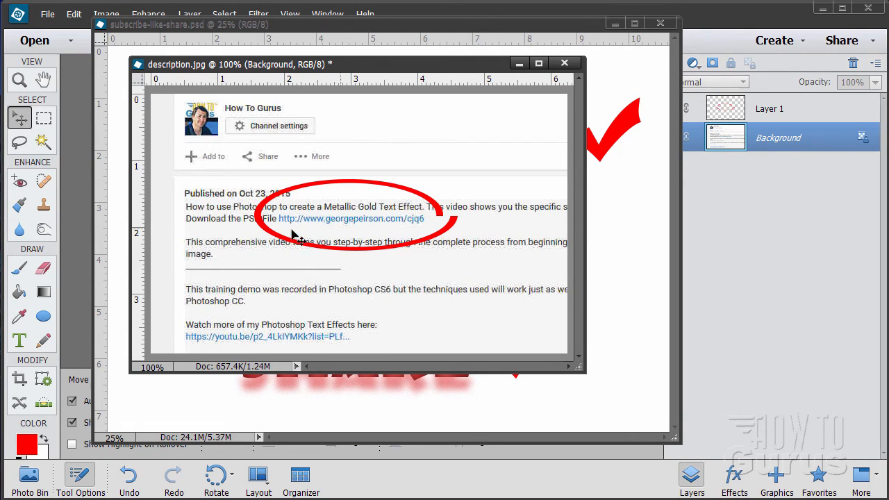
mouse_move(372, 233)
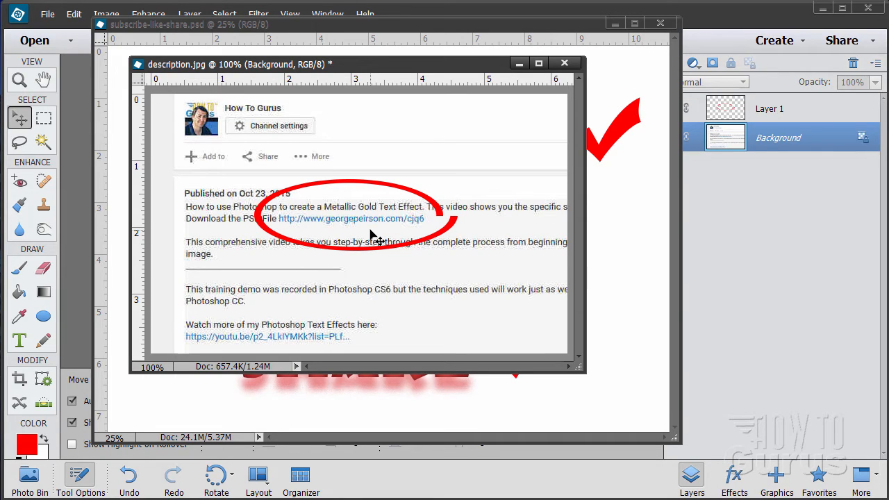
Close the description image to reveal the Subscribe Like Share graphic.
left_click(564, 62)
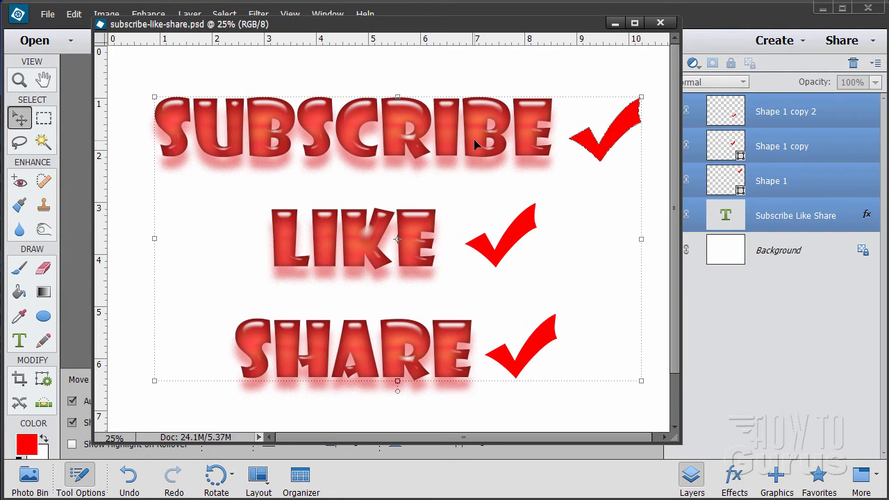
mouse_move(261, 295)
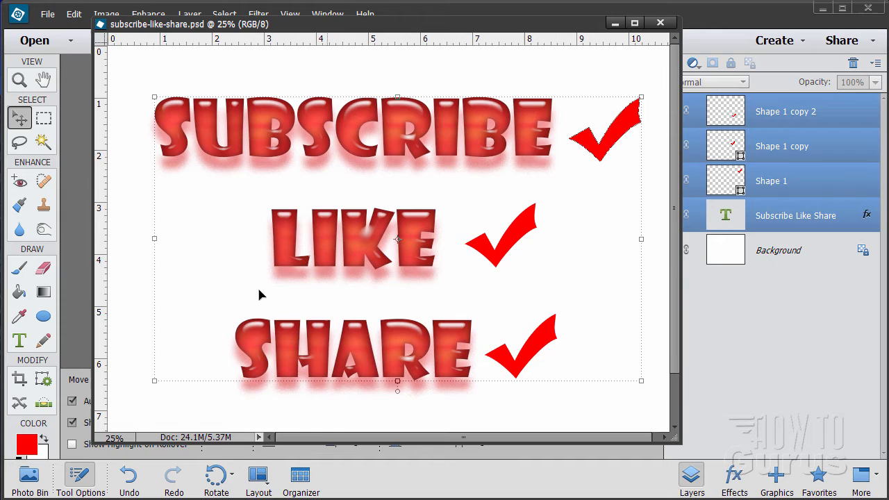
mouse_move(370, 410)
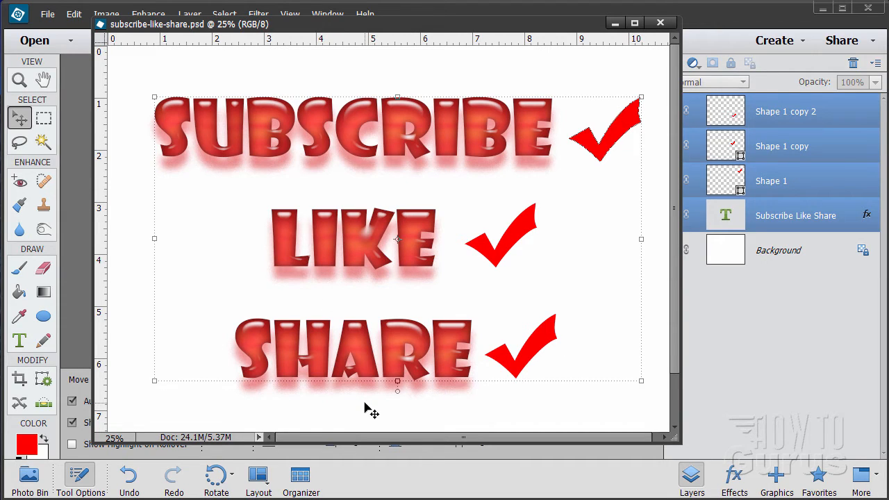
mouse_move(392, 328)
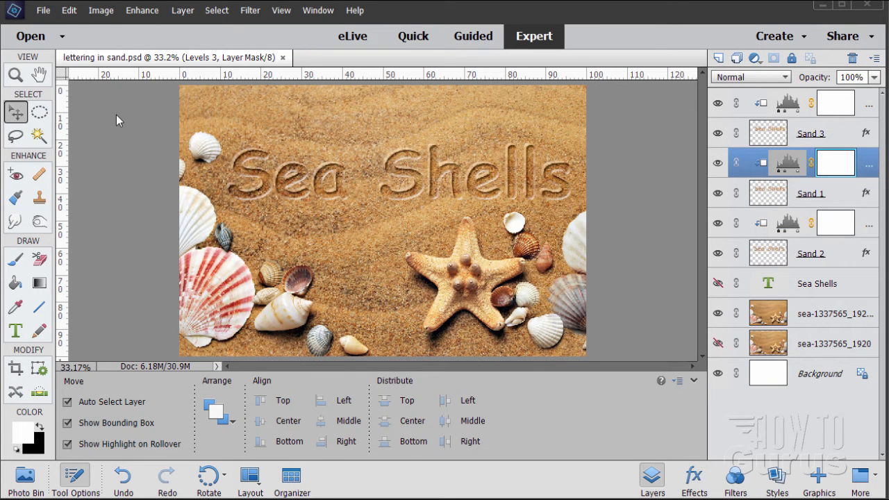
mouse_move(283, 161)
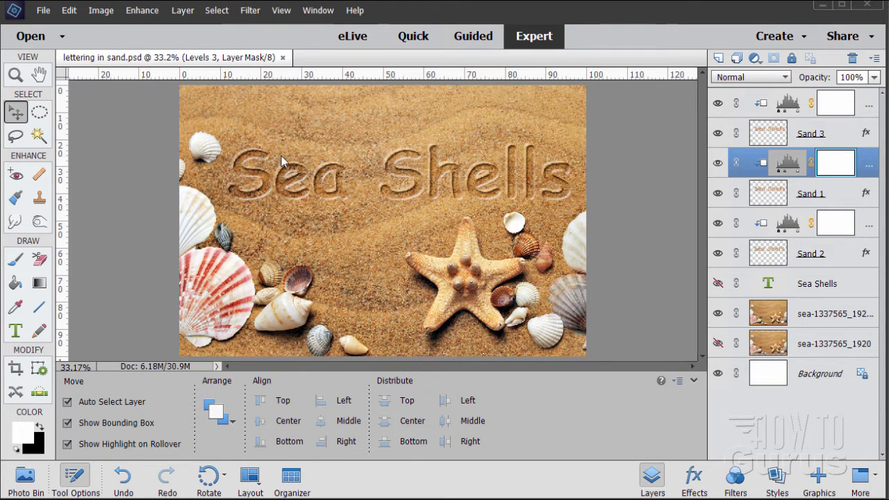
mouse_move(489, 150)
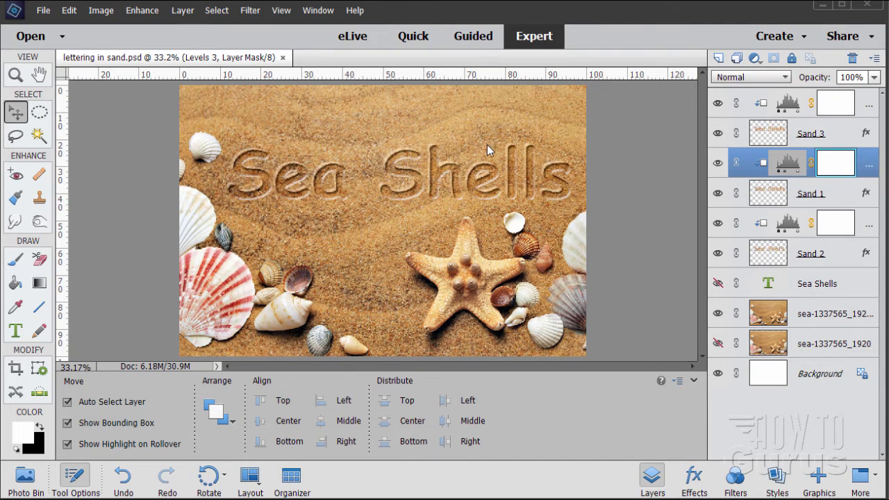
mouse_move(253, 166)
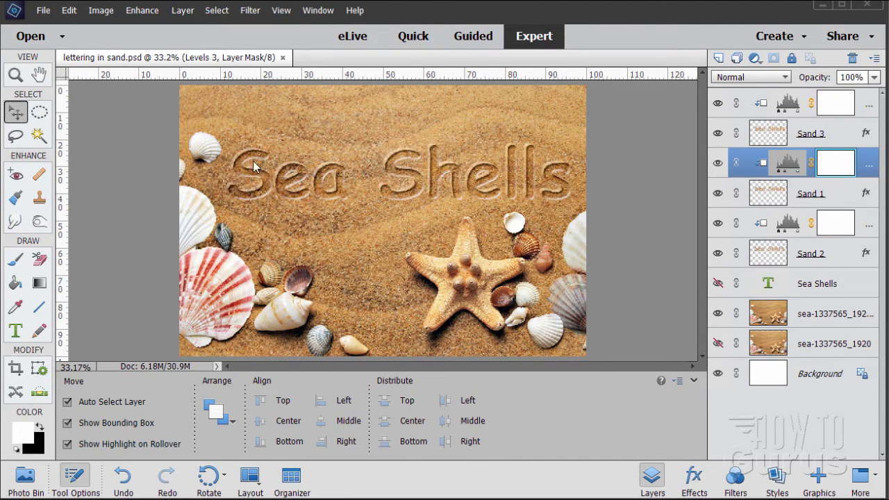
mouse_move(562, 146)
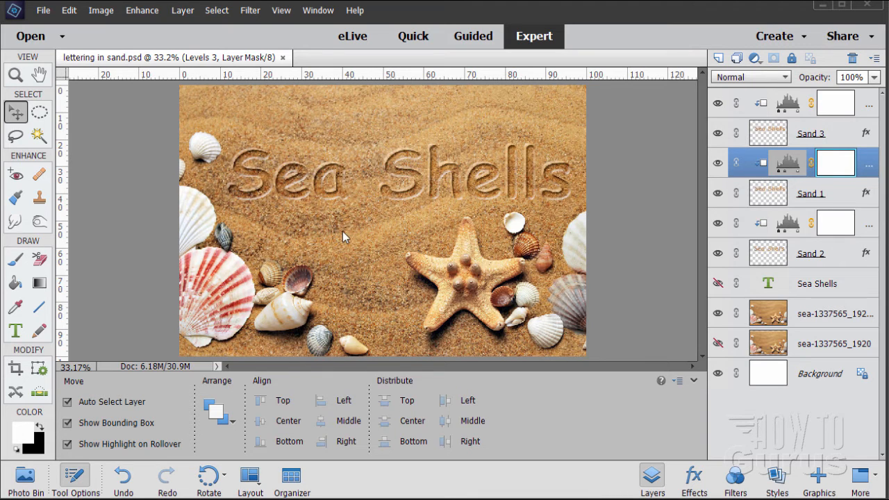
mouse_move(369, 222)
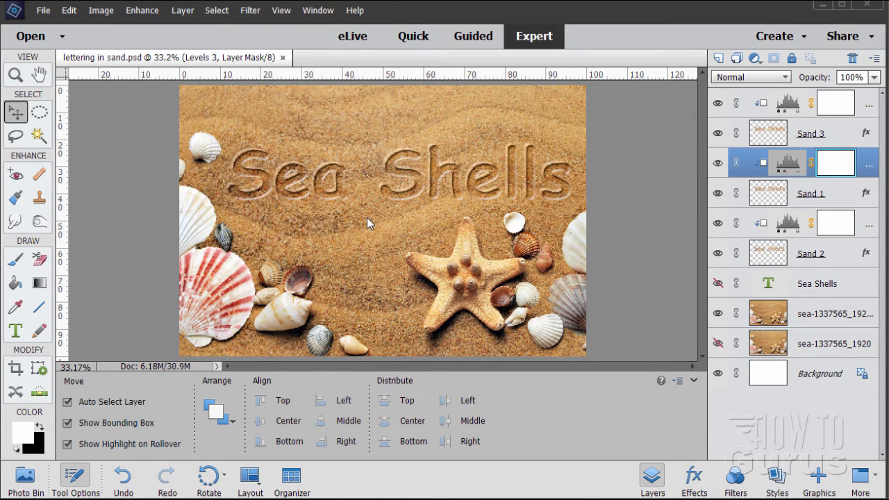
mouse_move(530, 106)
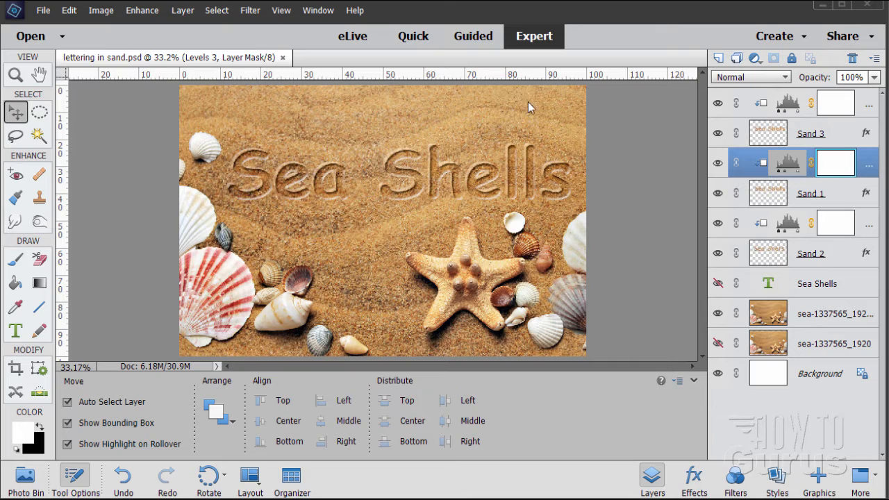
mouse_move(161, 114)
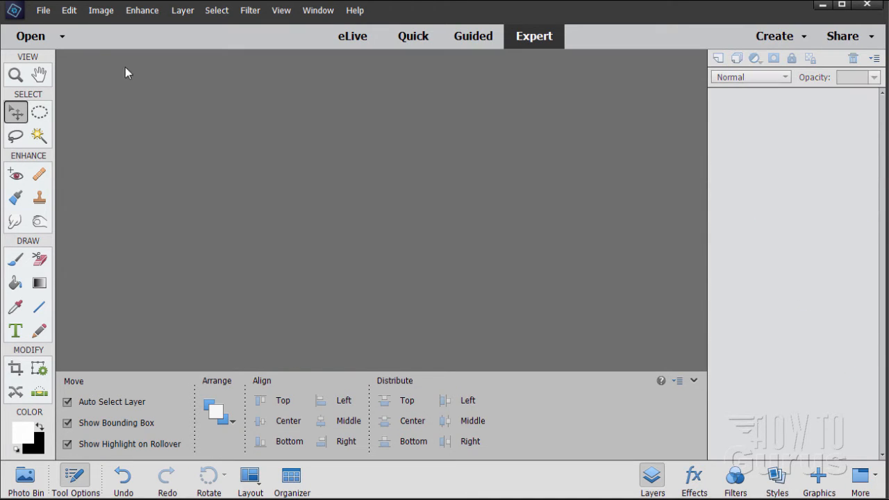
Create a new blank white 6 × 4 inch document at 300 ppi and dock it as a tab.
left_click(43, 10)
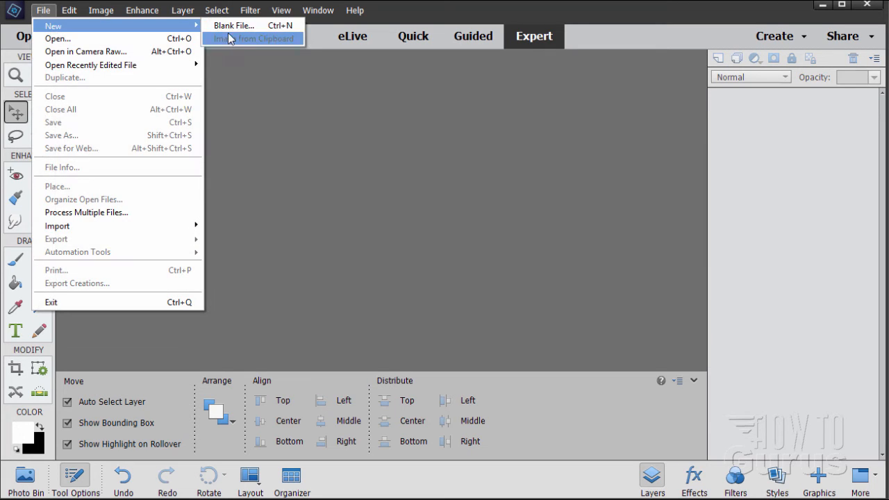
left_click(234, 25)
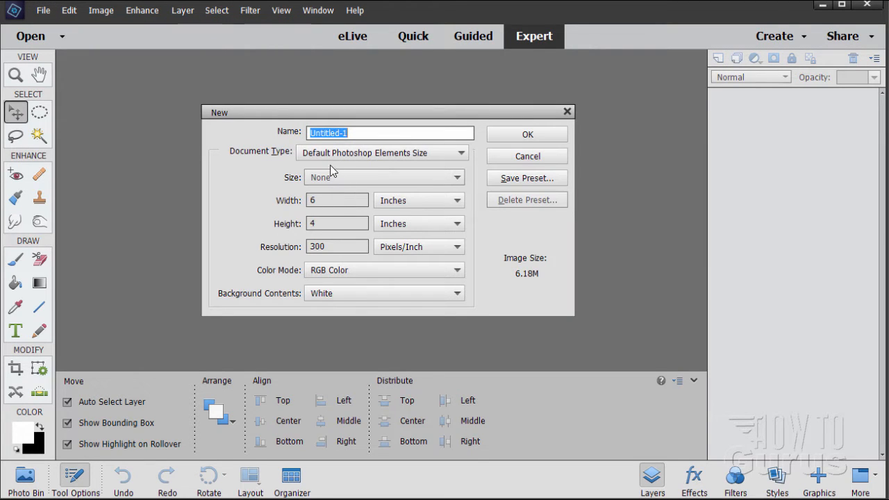
mouse_move(451, 178)
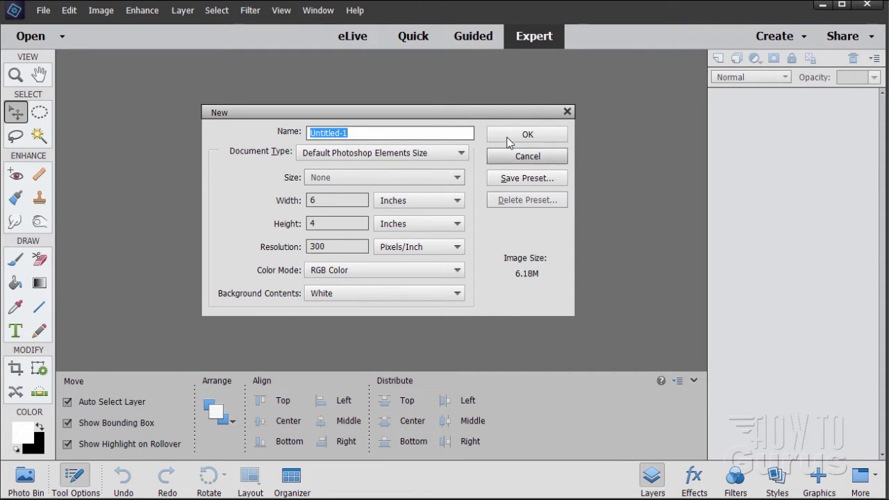
left_click(528, 133)
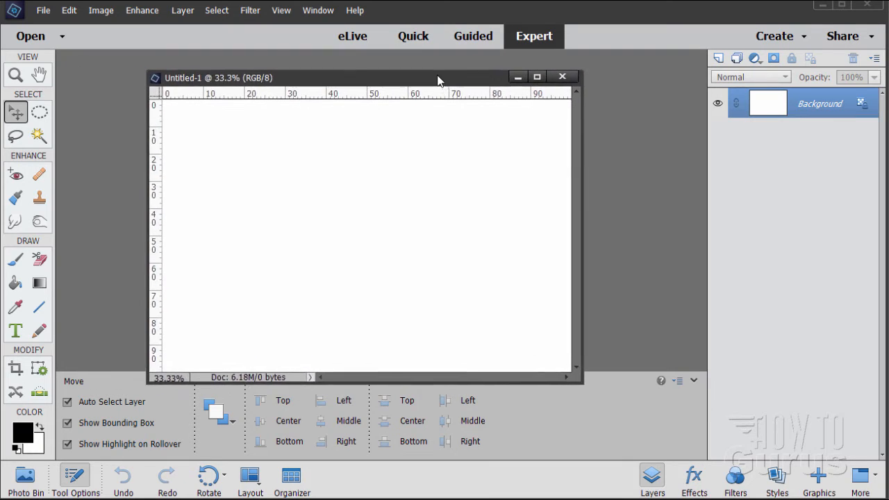
left_click(536, 77)
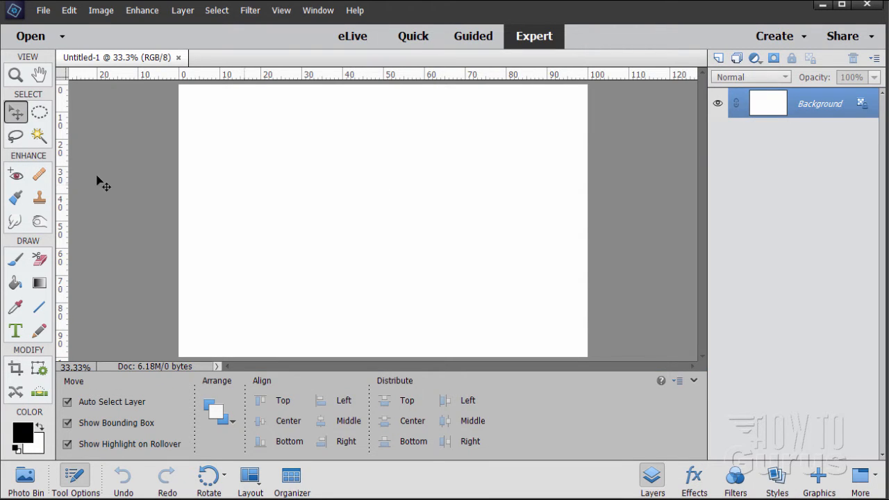
mouse_move(406, 325)
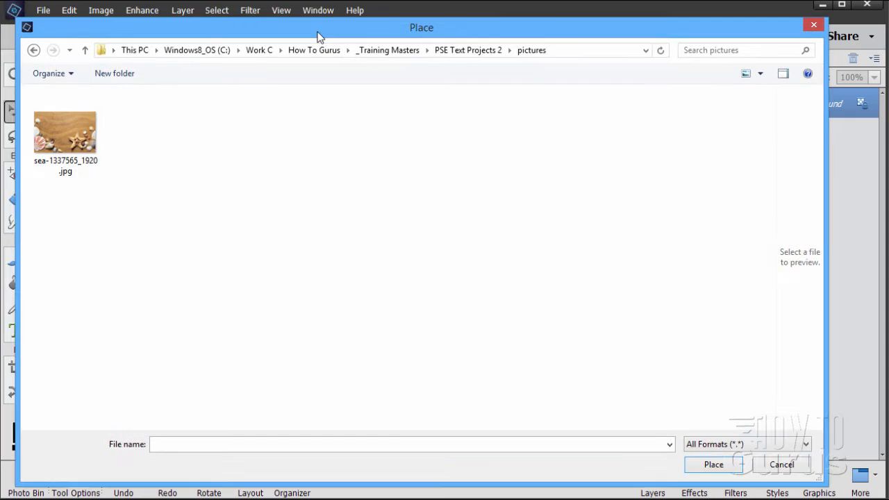
Place the photo sea-1337565_1920.jpg into the document as its own layer.
left_click(64, 132)
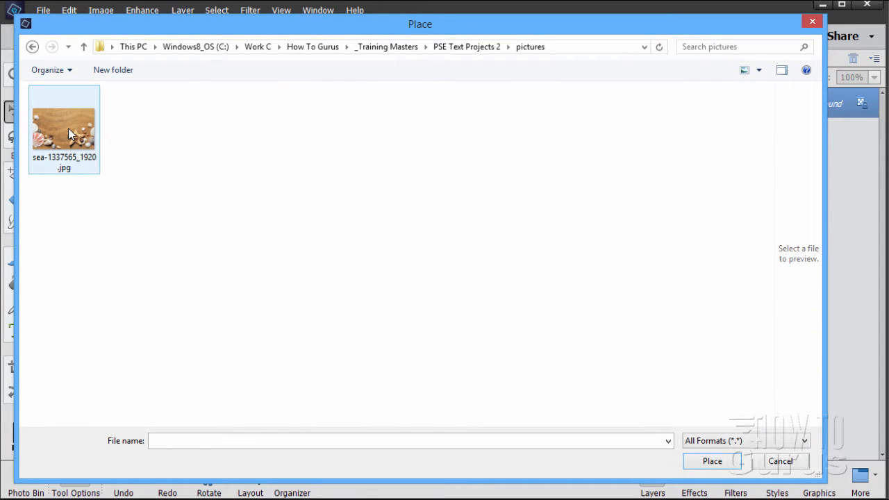
left_click(64, 128)
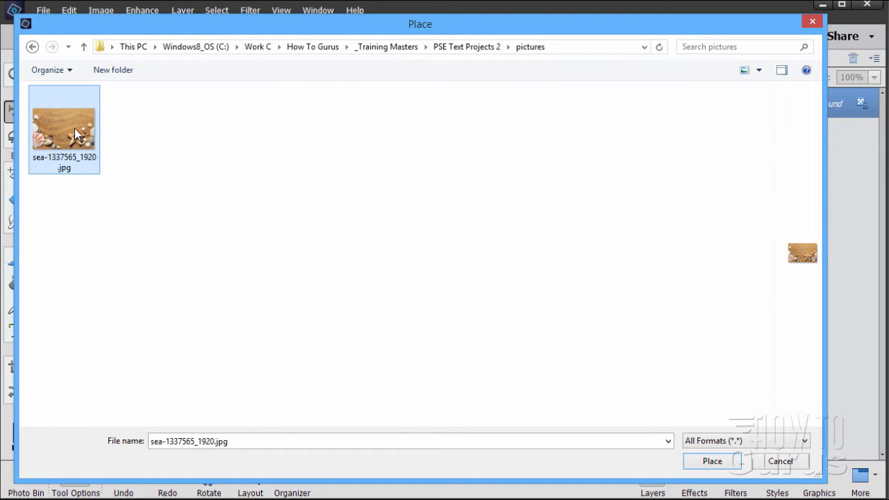
left_click(711, 461)
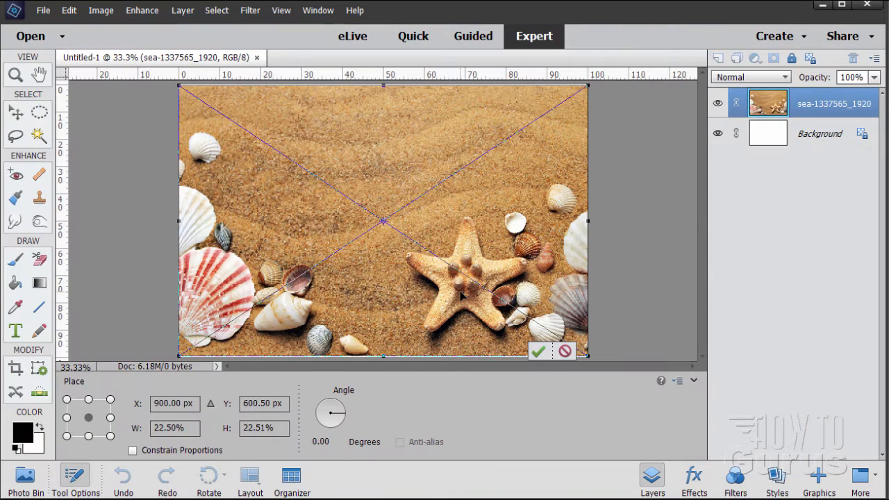
mouse_move(289, 355)
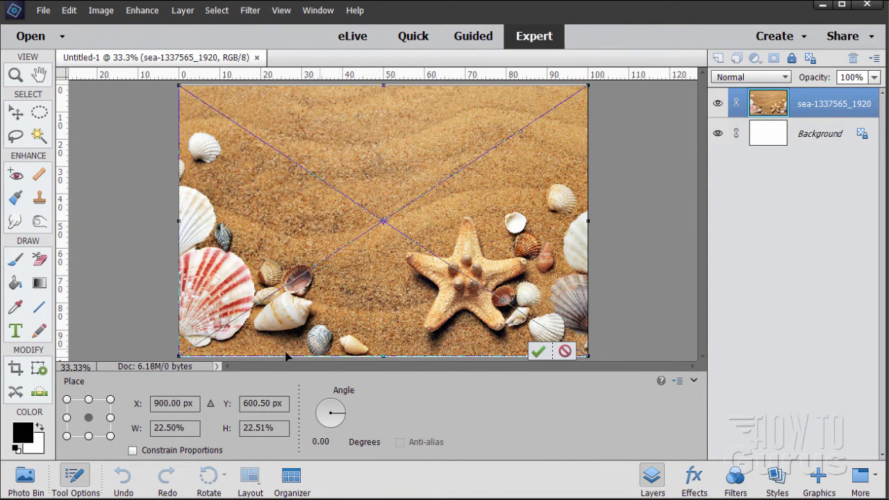
mouse_move(606, 250)
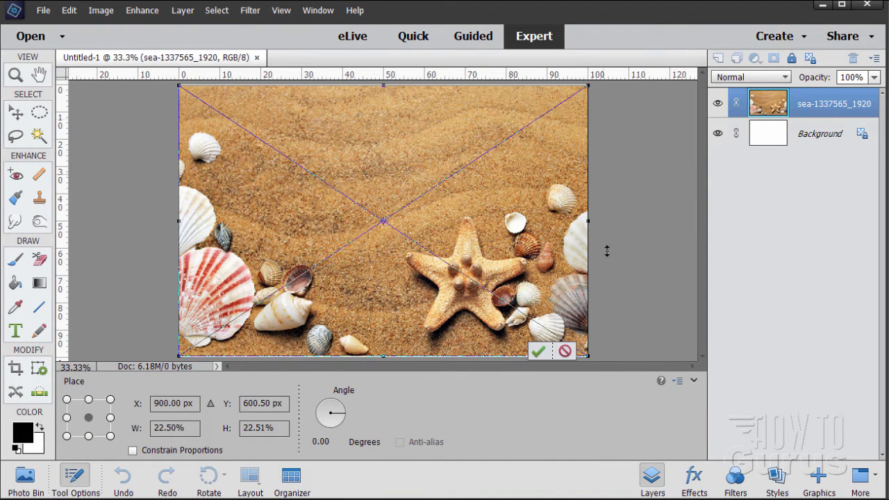
mouse_move(381, 206)
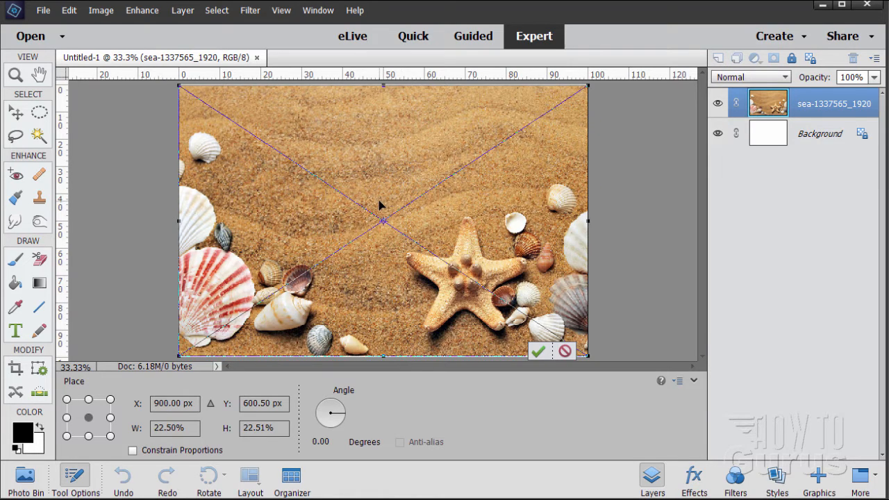
mouse_move(389, 104)
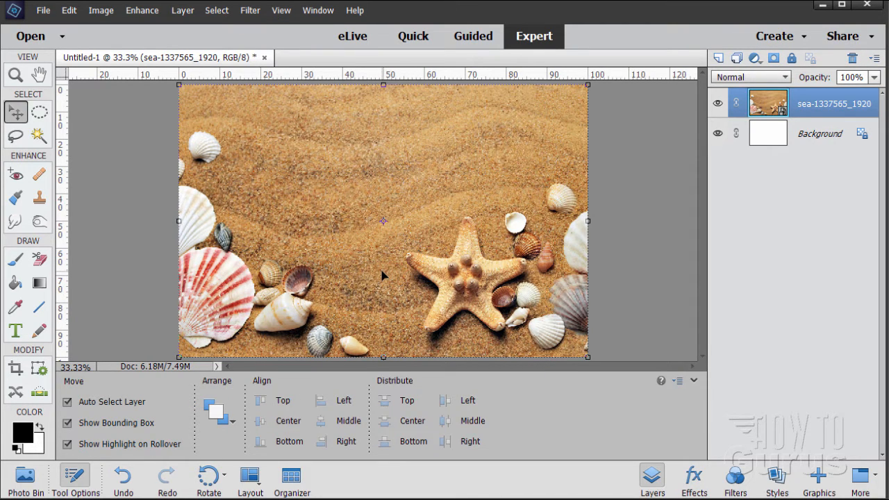
mouse_move(558, 197)
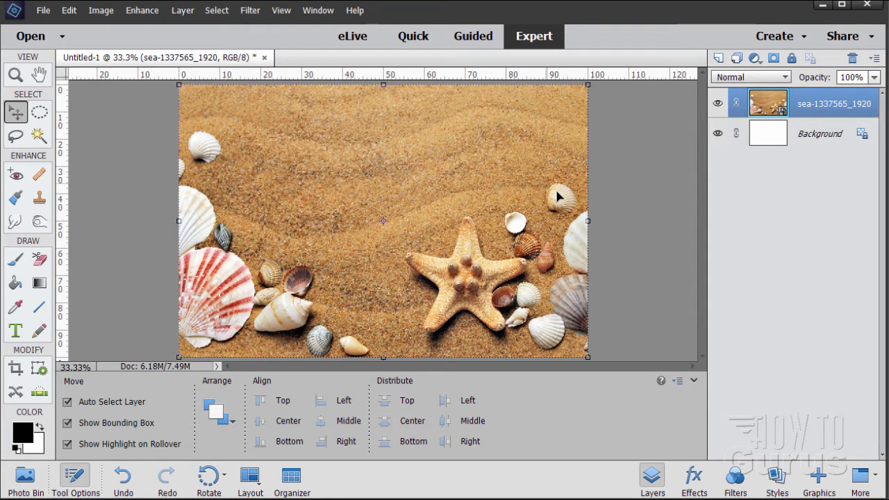
mouse_move(562, 212)
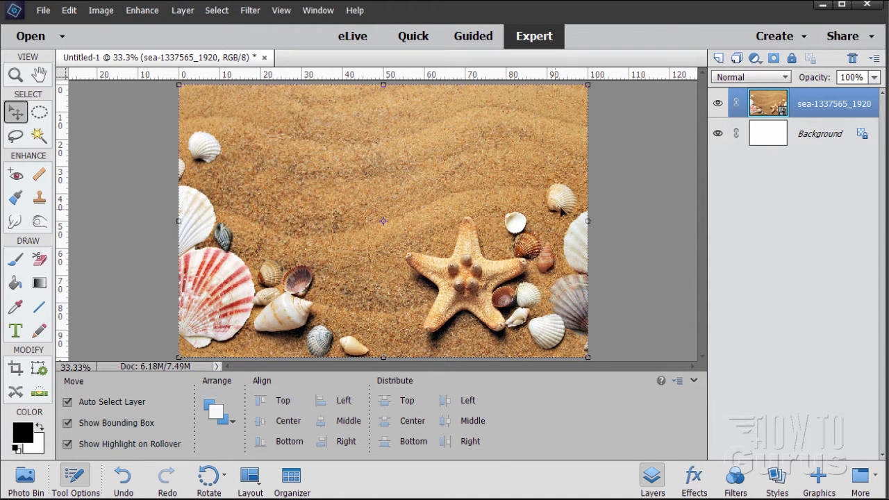
mouse_move(582, 203)
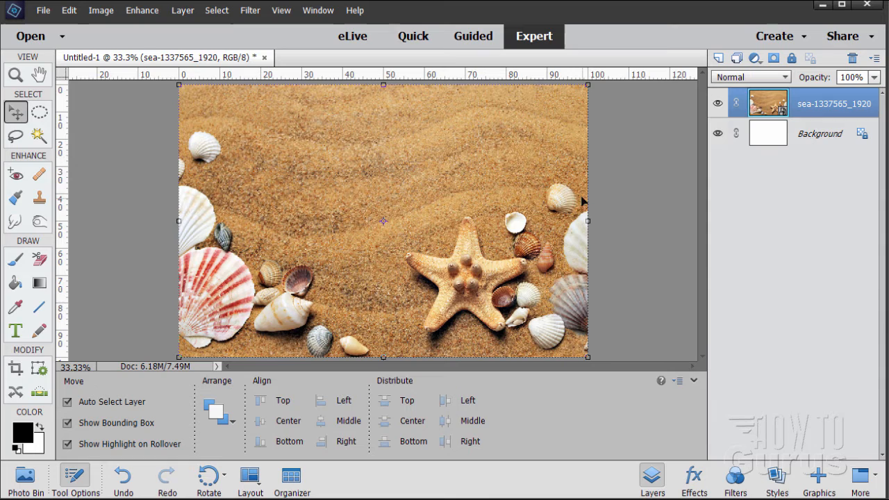
mouse_move(217, 244)
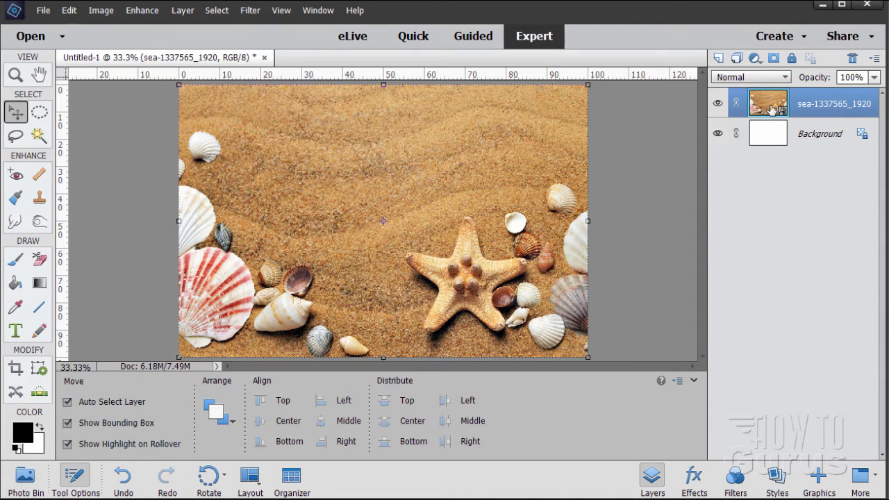
mouse_move(781, 108)
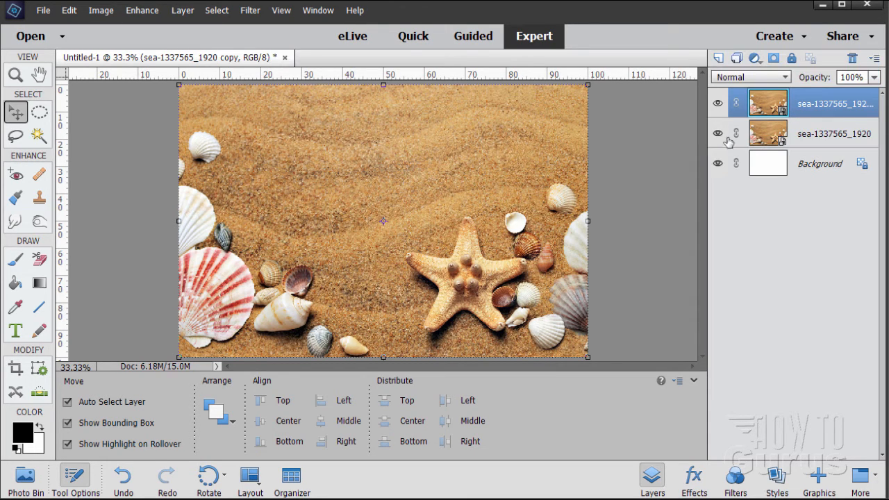
Hide the original sand photo layer beneath its duplicate.
left_click(718, 133)
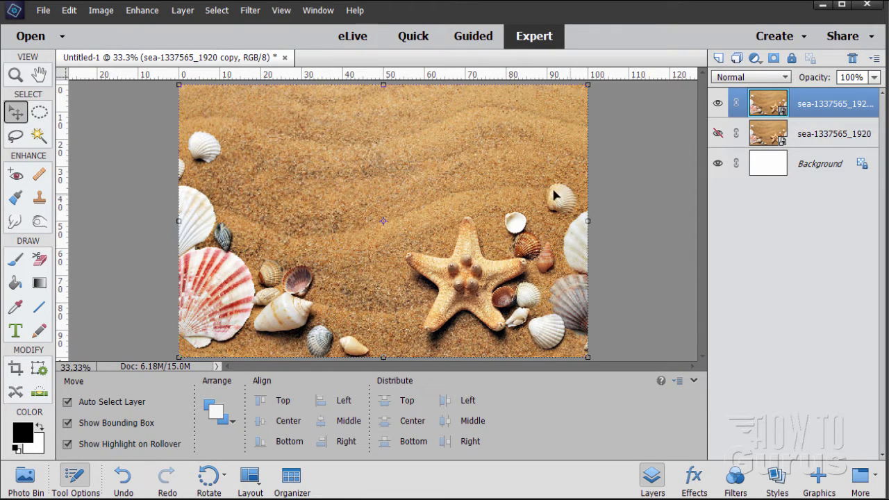
mouse_move(97, 142)
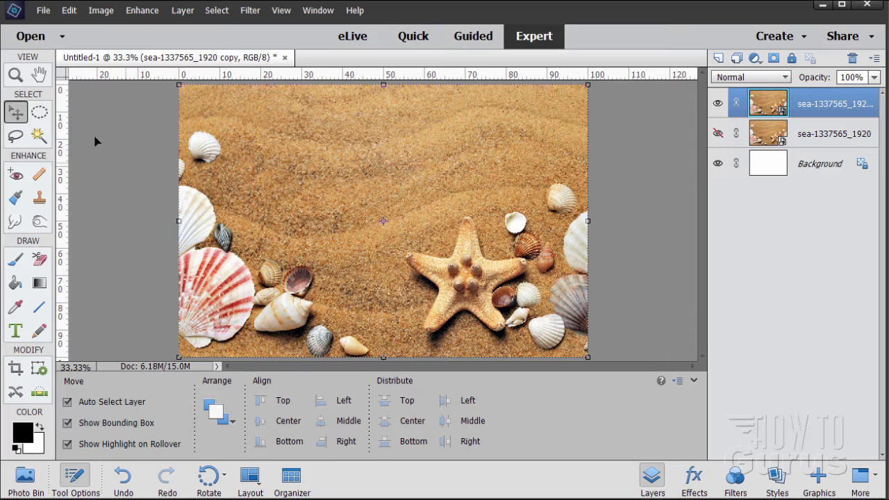
Zoom into the upper right and ready the Clone Stamp with a default soft brush.
left_click(15, 75)
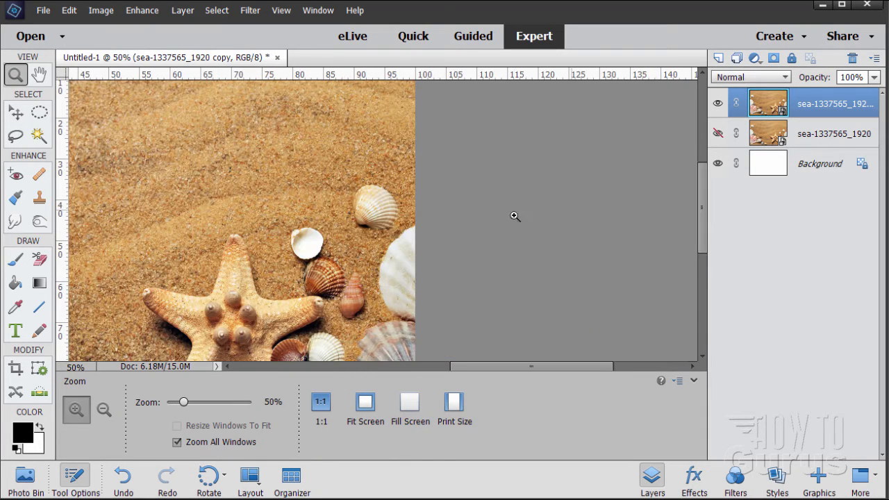
left_click(514, 217)
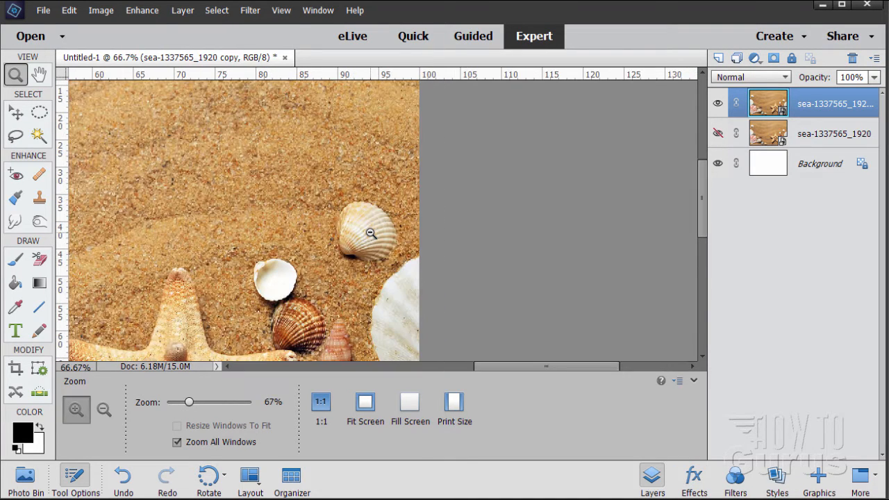
left_click(39, 197)
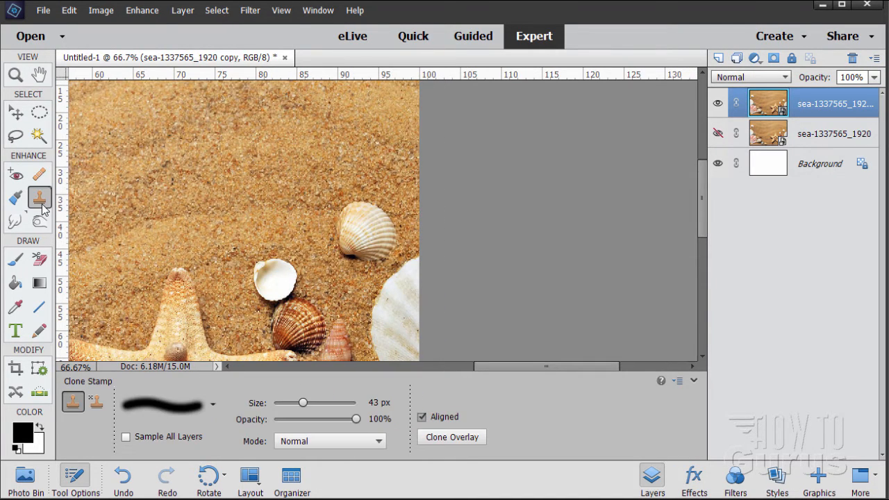
mouse_move(273, 200)
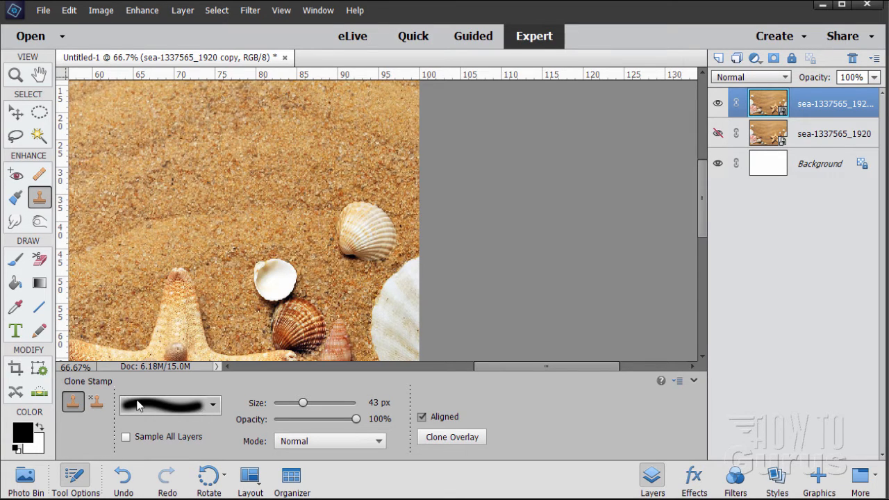
left_click(214, 406)
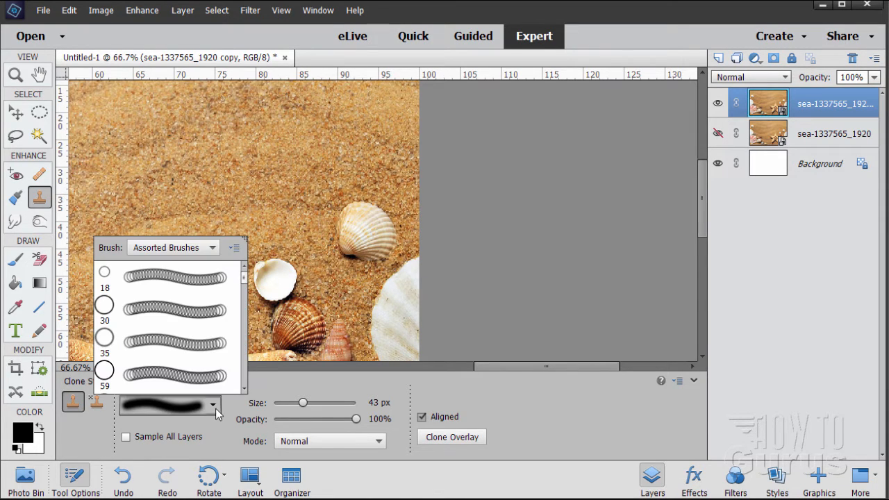
left_click(172, 247)
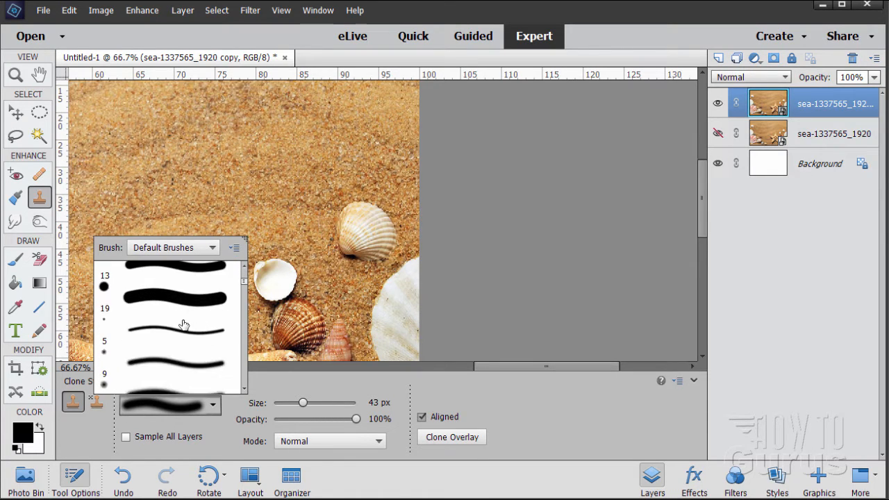
scroll("down", 3)
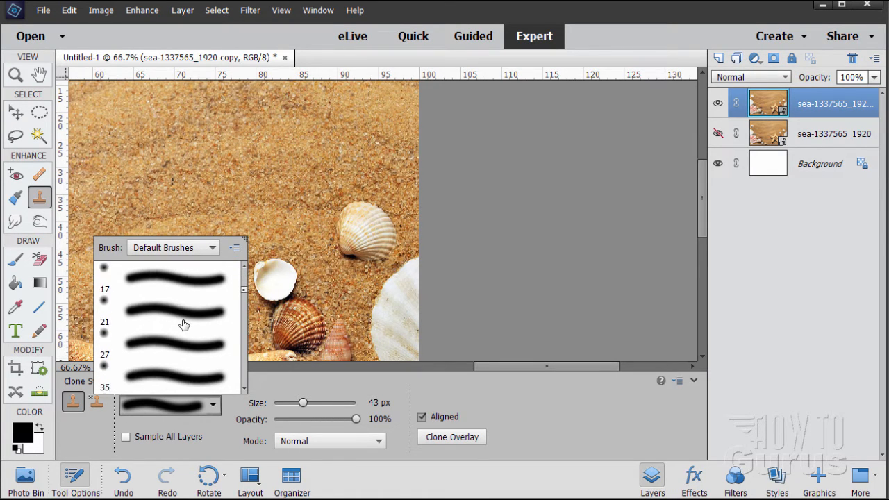
scroll("down", 3)
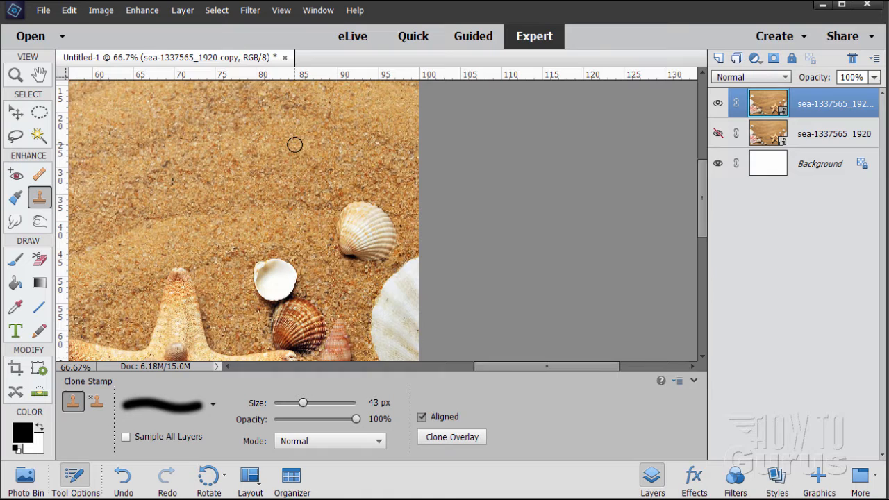
mouse_move(294, 159)
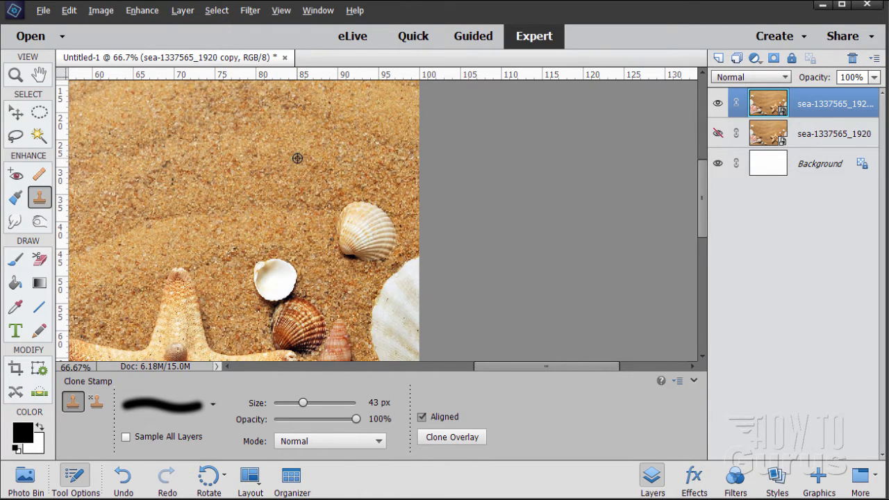
Sample plain sand as the clone source and simplify the copied layer for editing.
left_click(297, 158)
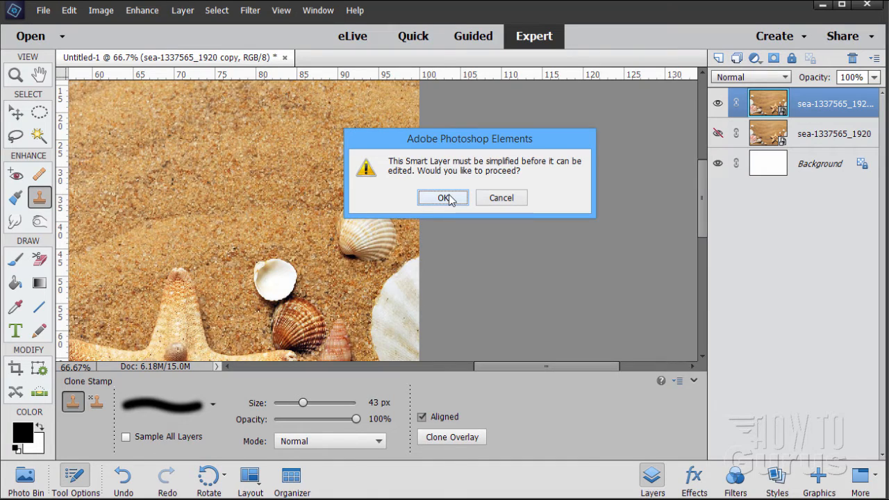
left_click(443, 197)
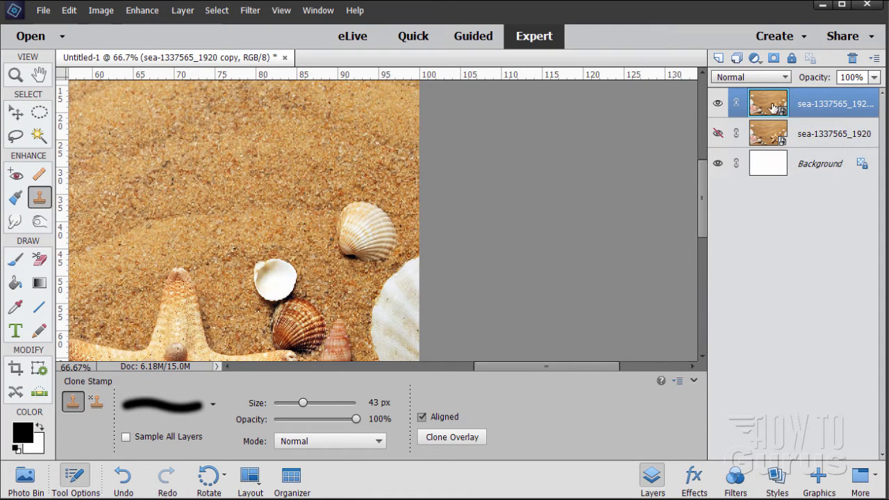
mouse_move(809, 100)
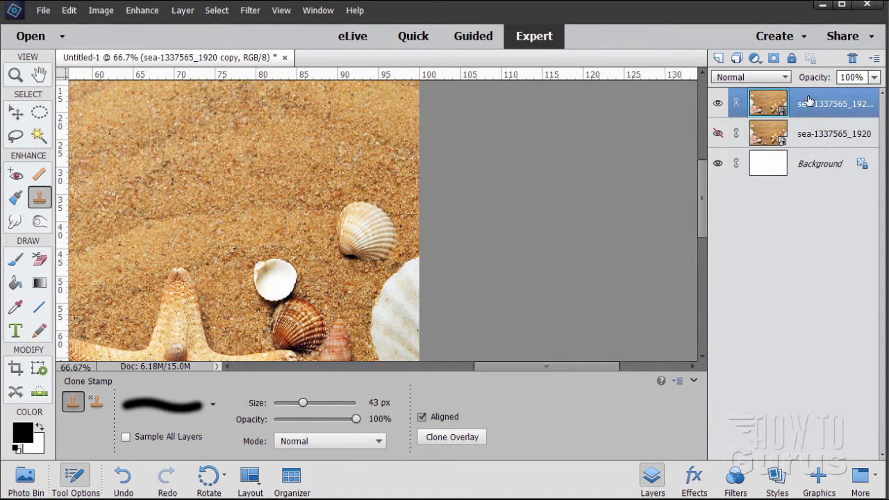
right_click(767, 103)
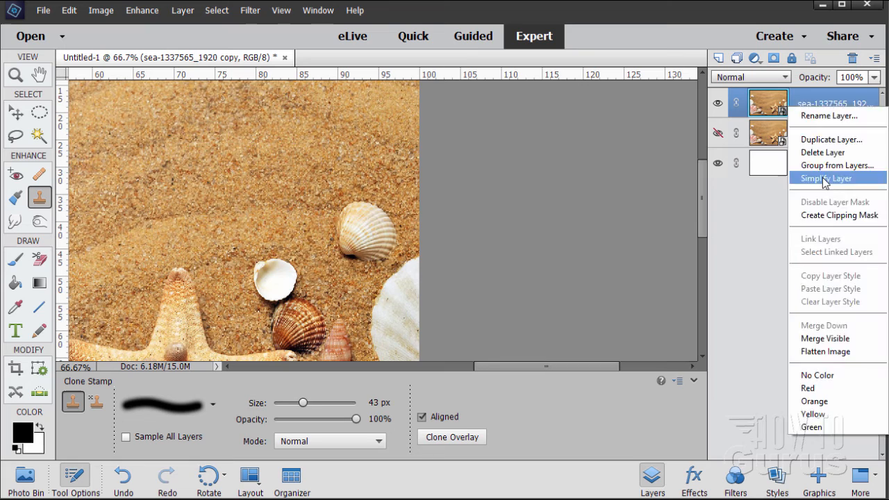
left_click(827, 178)
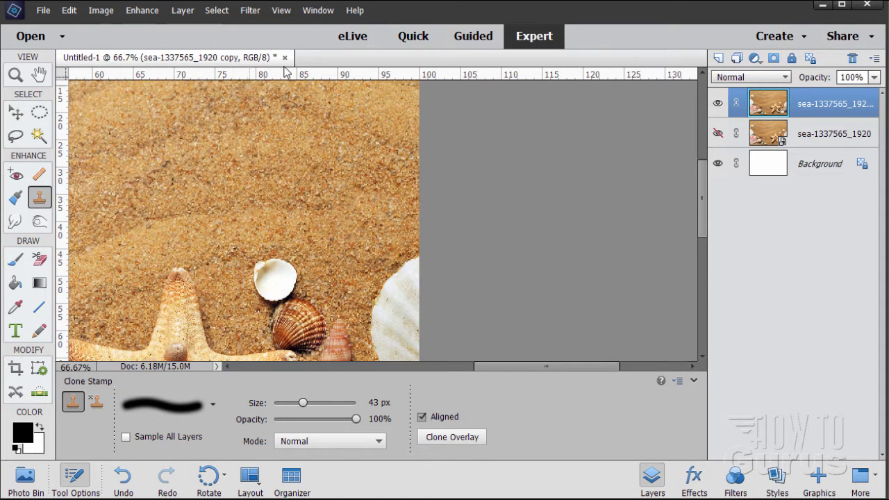
Zoom out to the whole photo and compare the retouched copy against the original, leaving the copy visible.
left_click(281, 10)
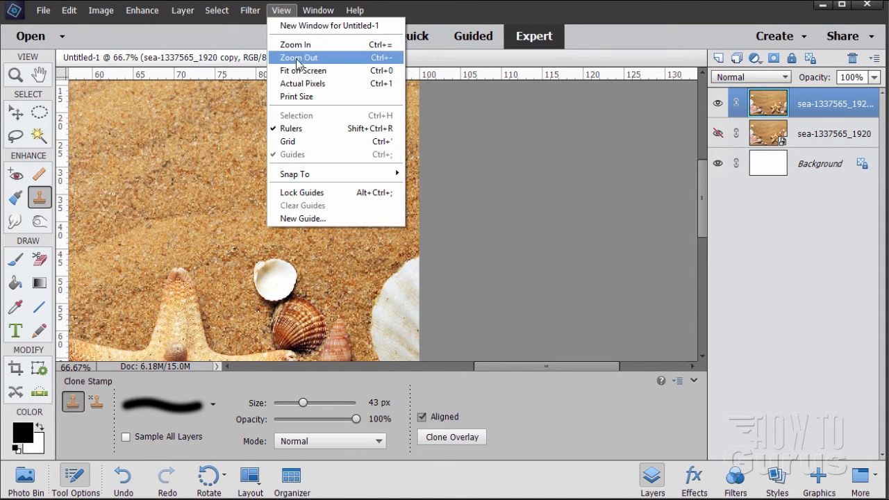
left_click(298, 58)
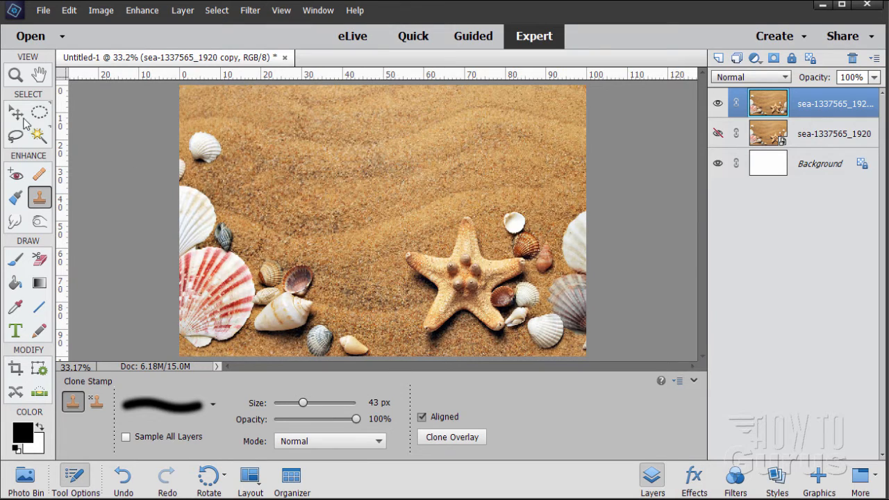
left_click(15, 111)
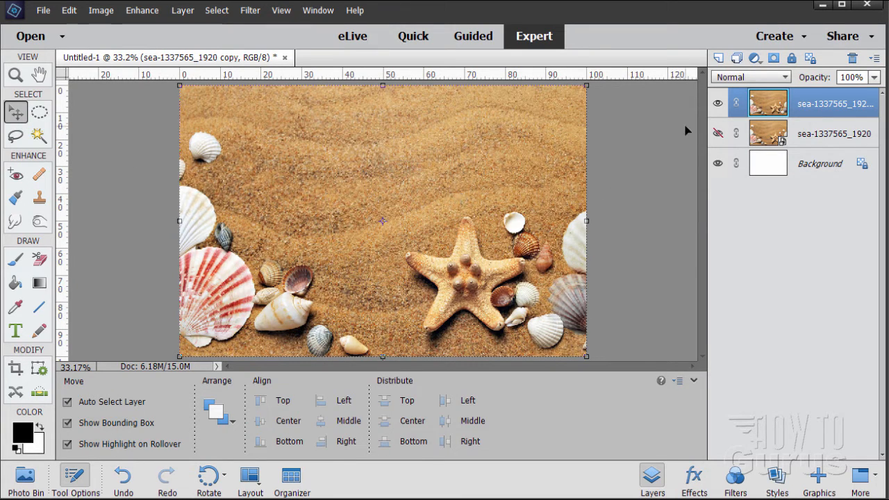
left_click(717, 102)
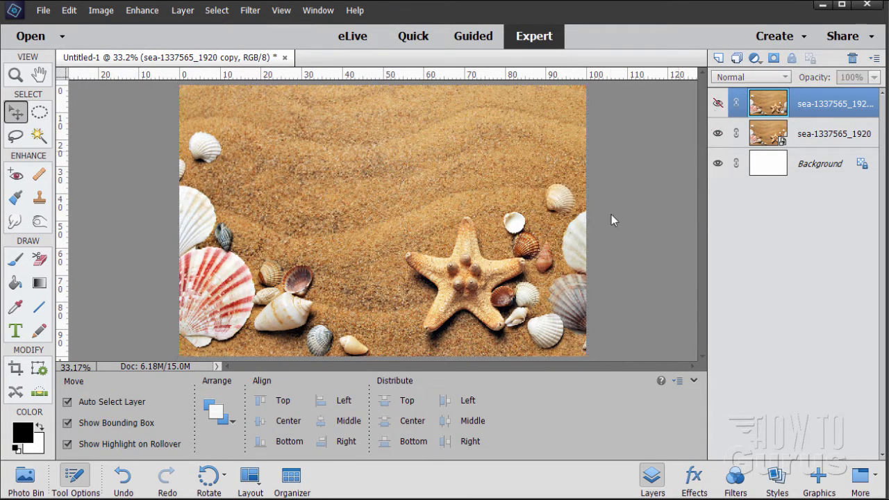
left_click(716, 102)
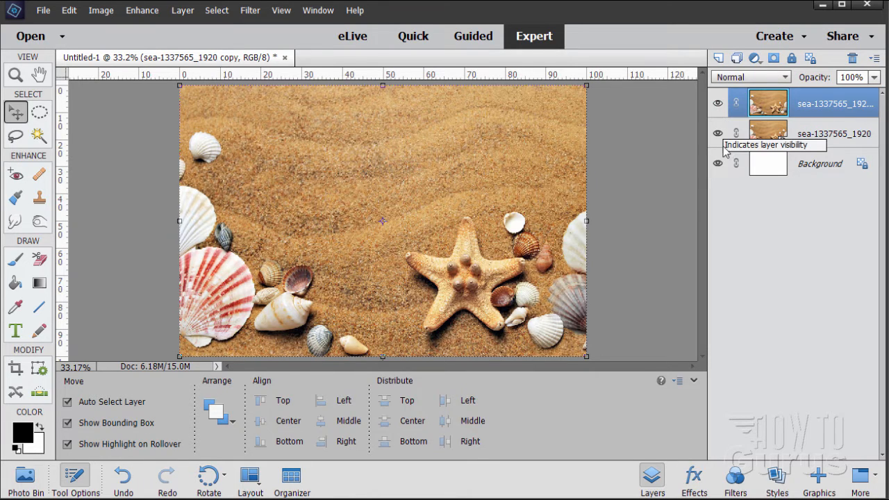
left_click(717, 134)
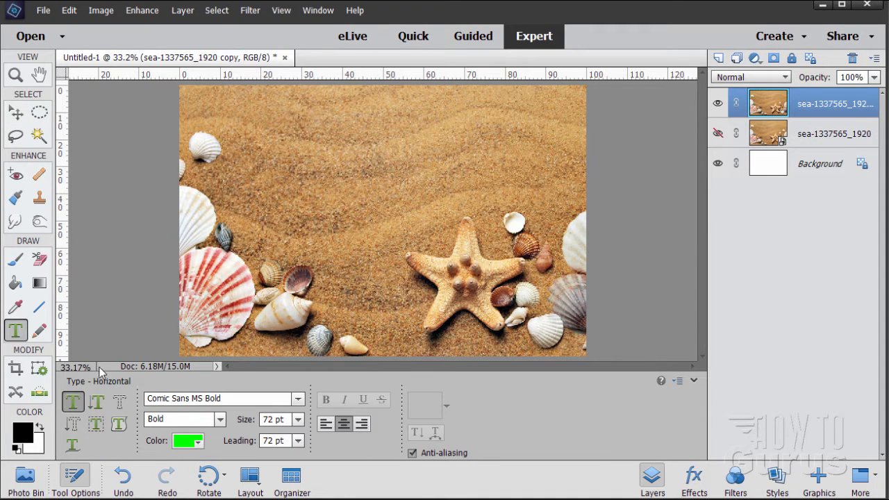
Switch to the Horizontal Type tool for bold Comic Sans MS 72 pt lettering.
left_click(187, 440)
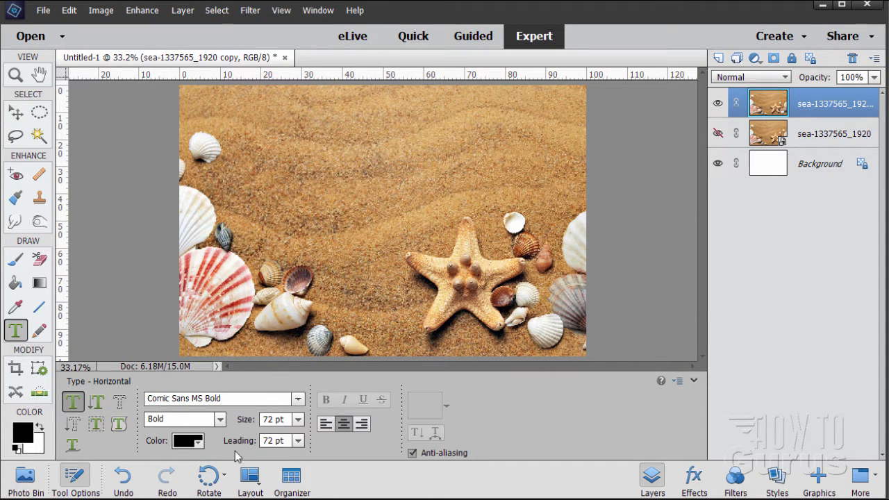
mouse_move(201, 409)
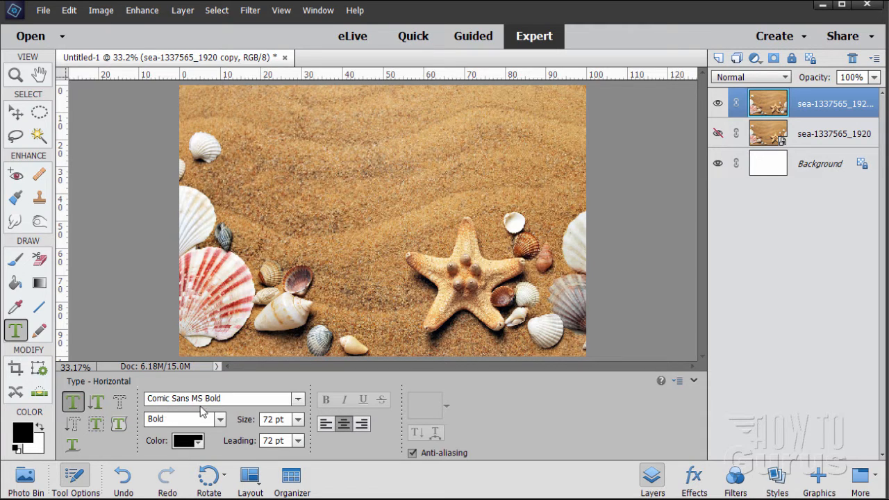
mouse_move(136, 389)
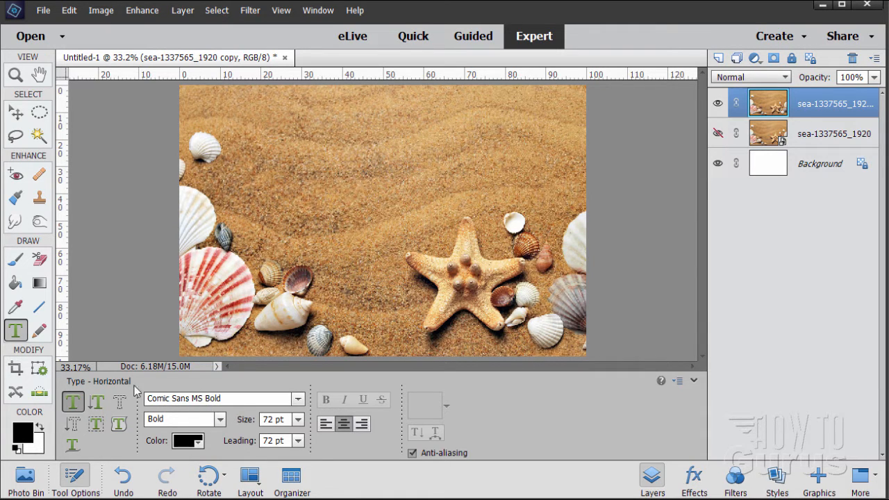
mouse_move(169, 414)
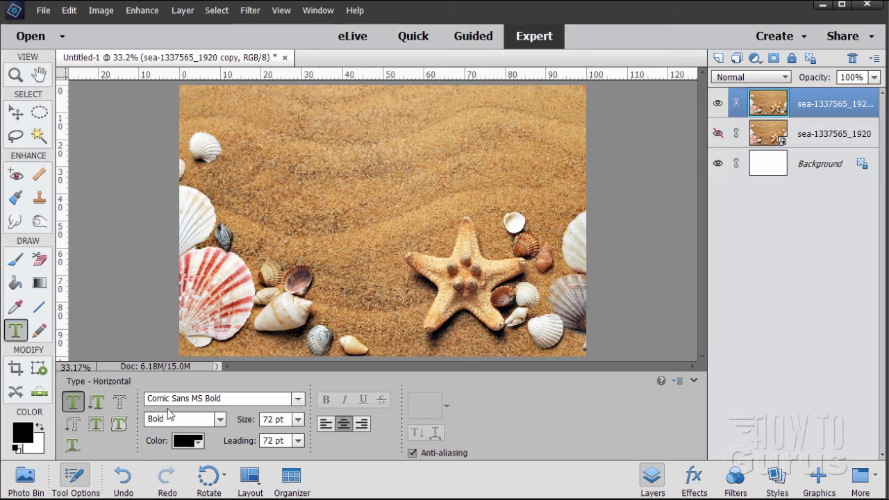
mouse_move(187, 411)
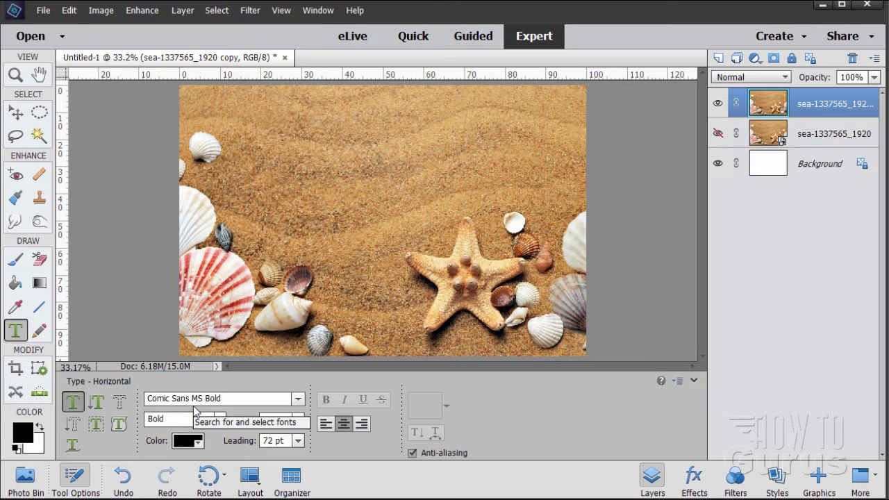
mouse_move(173, 410)
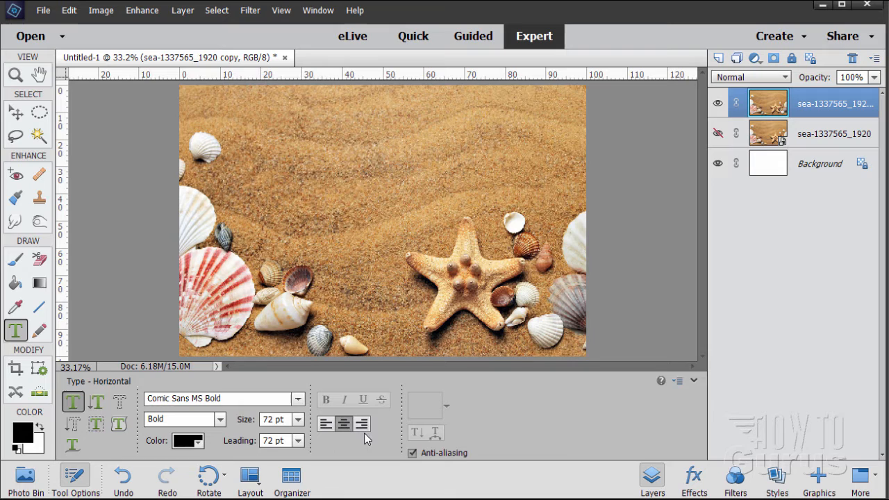
Write 'Sea Shells' in black across the upper sand and commit it as a text layer.
left_click(297, 179)
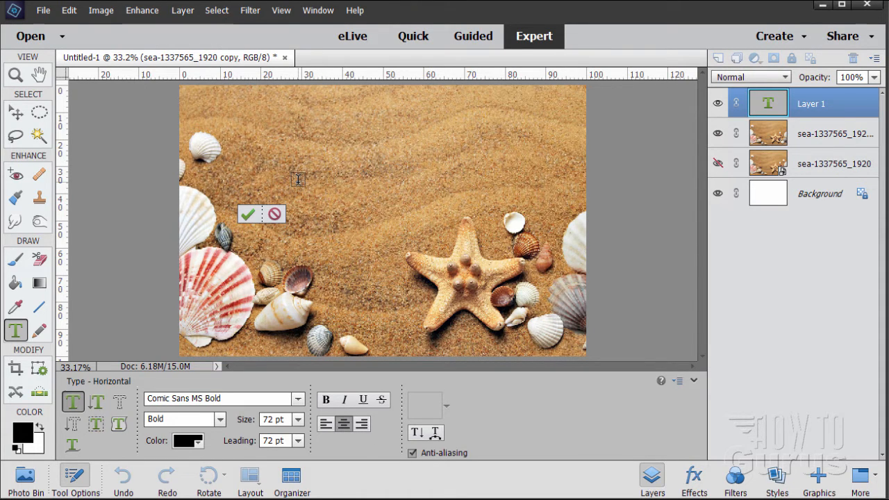
type("sea")
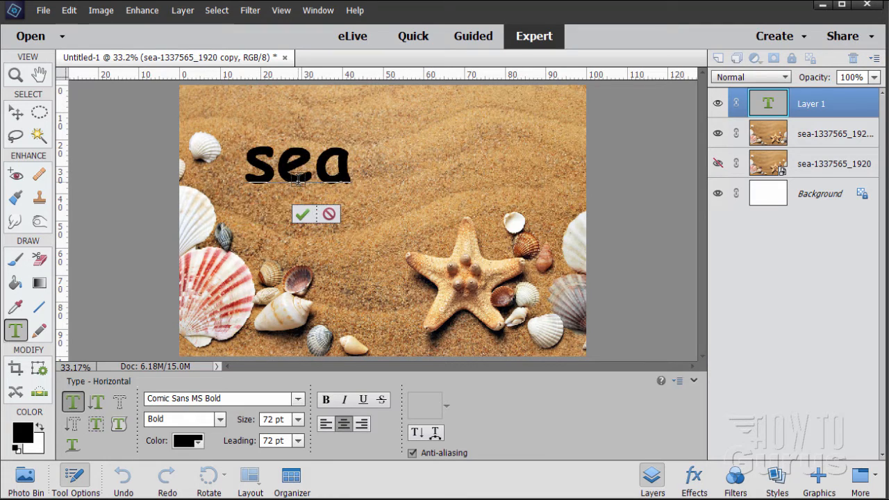
type("Shell")
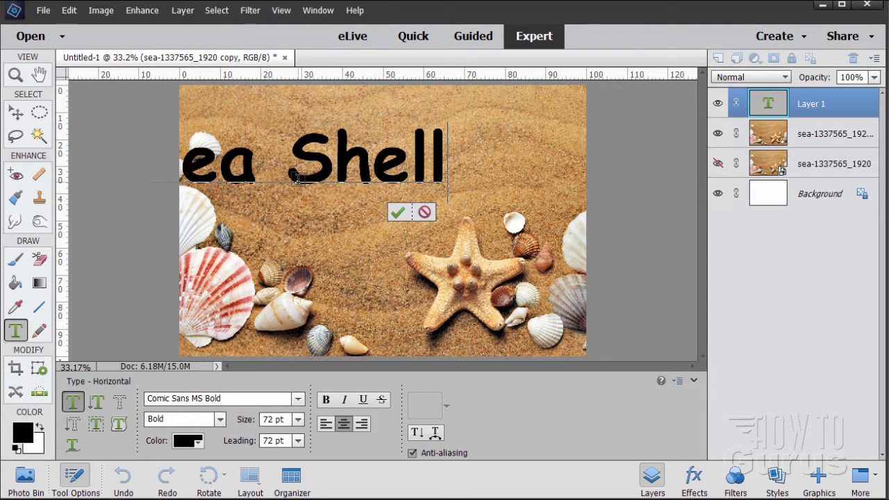
type("s")
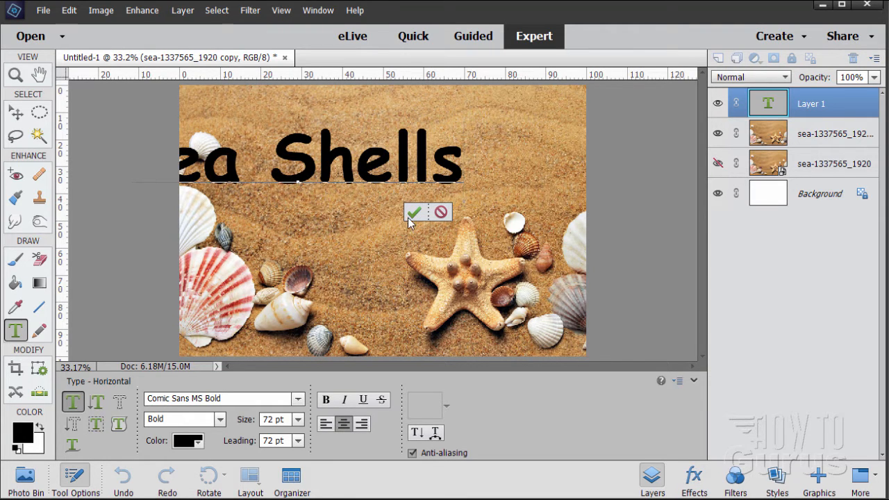
left_click(414, 211)
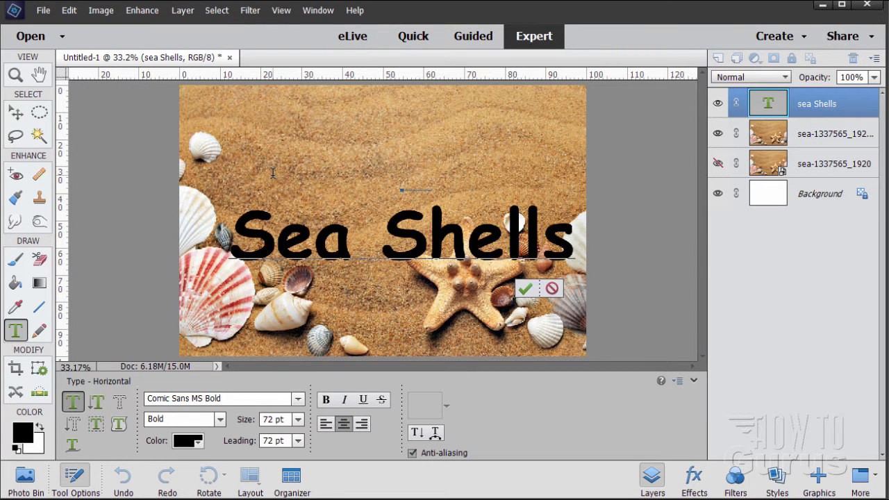
left_click(525, 288)
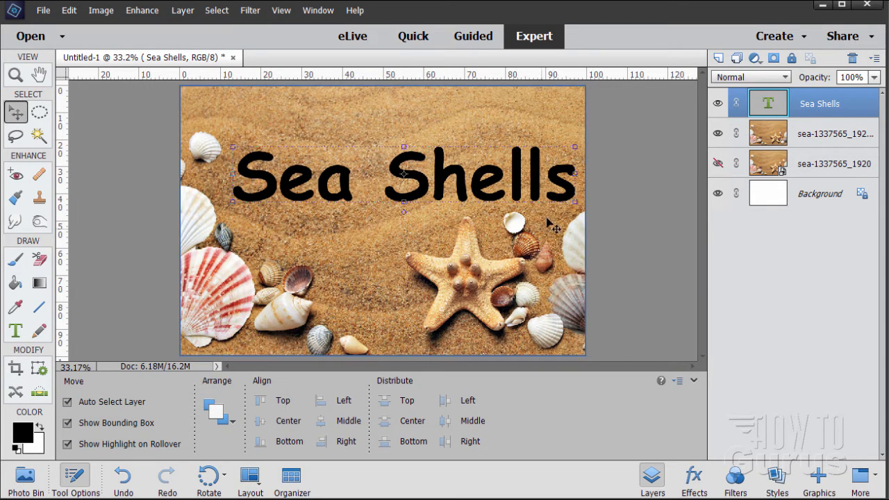
mouse_move(569, 170)
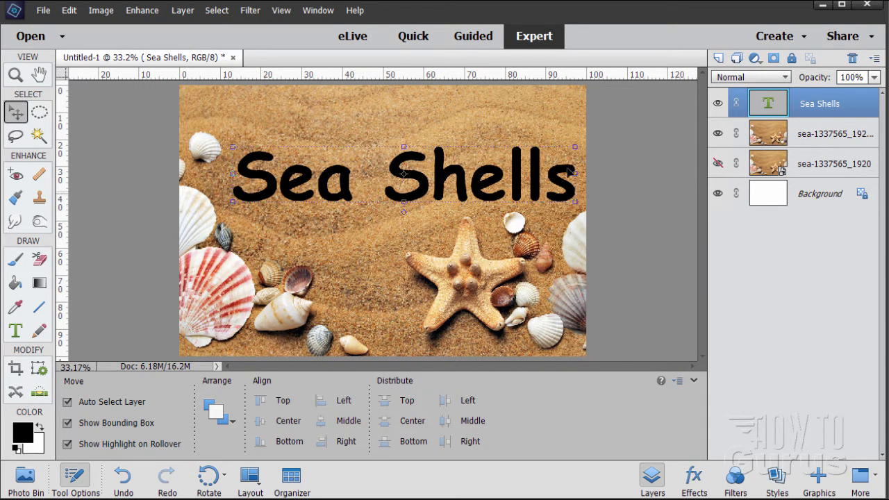
Drag the Sea Shells lettering to its final spot over the upper sand area.
left_click_drag(403, 174, 516, 187)
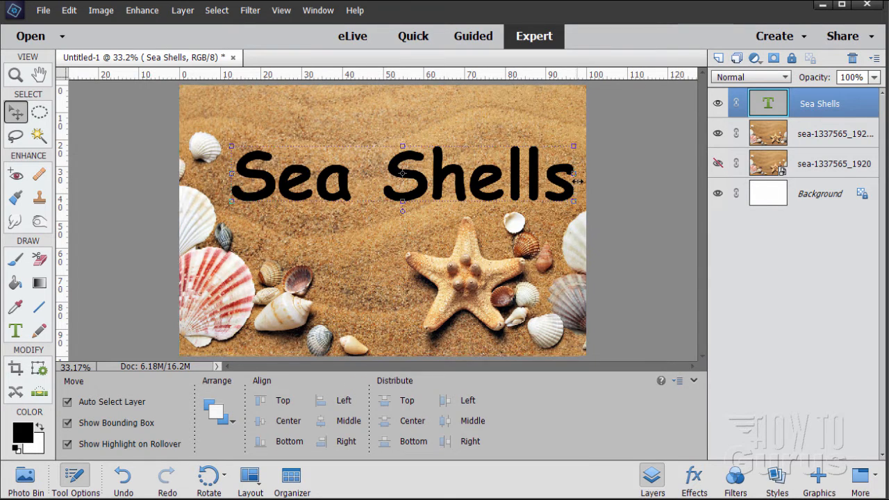
left_click(717, 133)
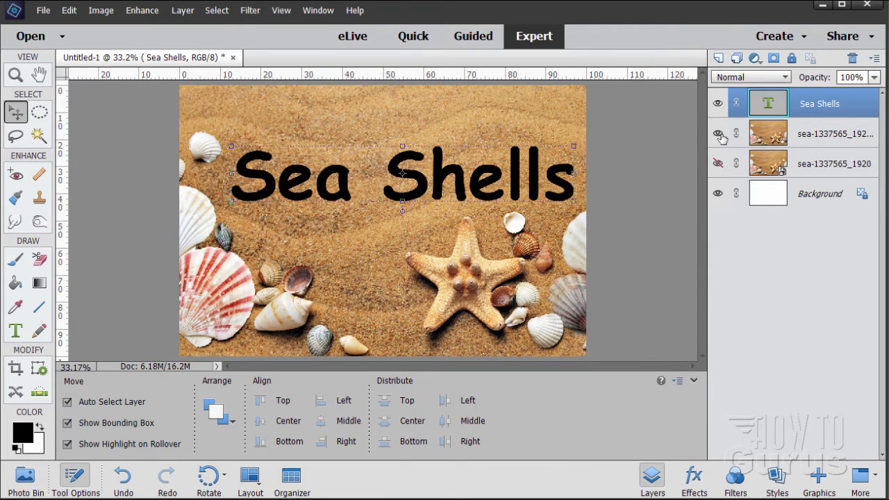
left_click(716, 135)
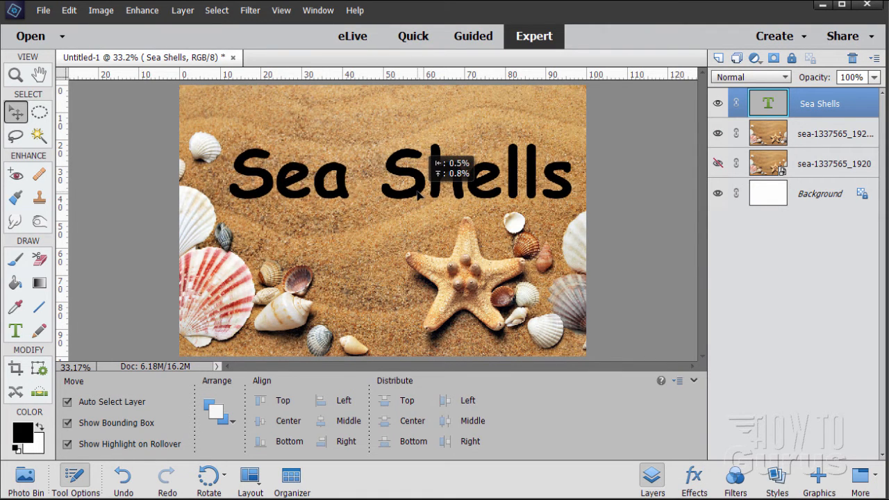
left_click(766, 102)
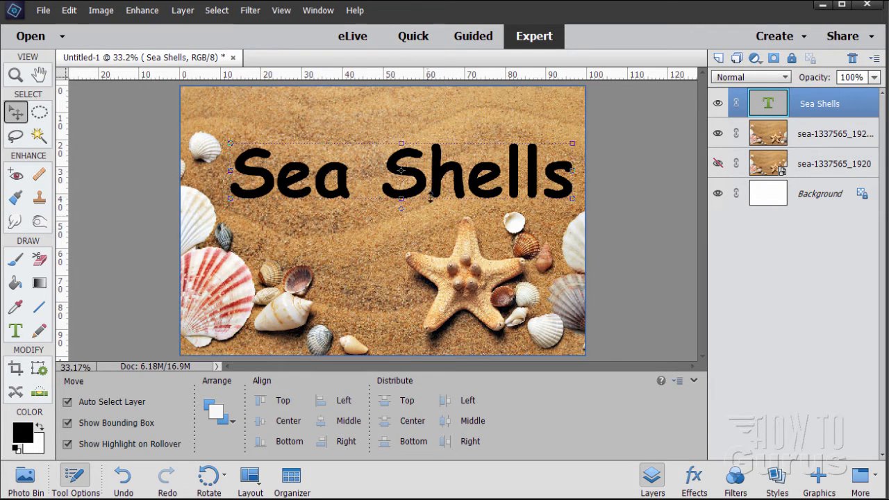
mouse_move(441, 179)
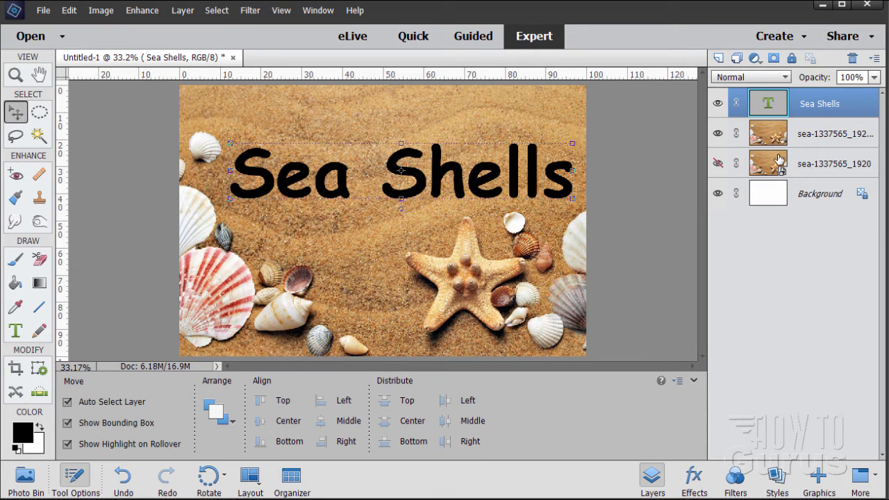
left_click_drag(400, 170, 400, 179)
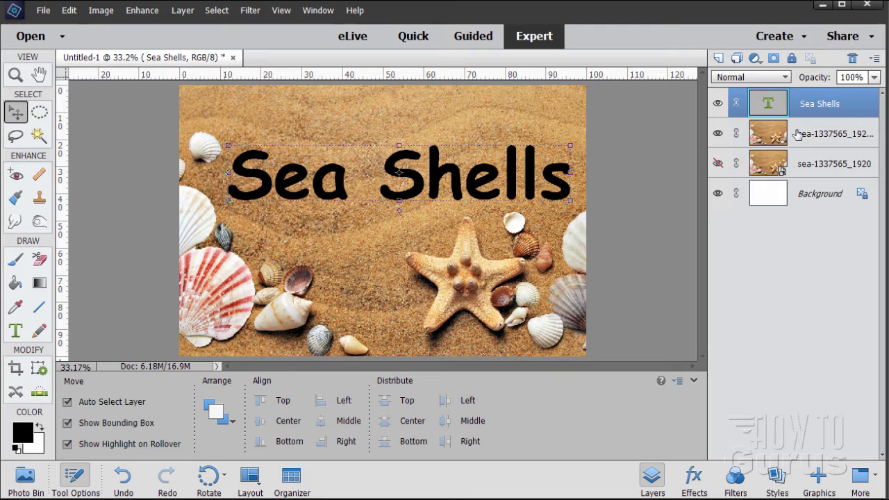
mouse_move(812, 132)
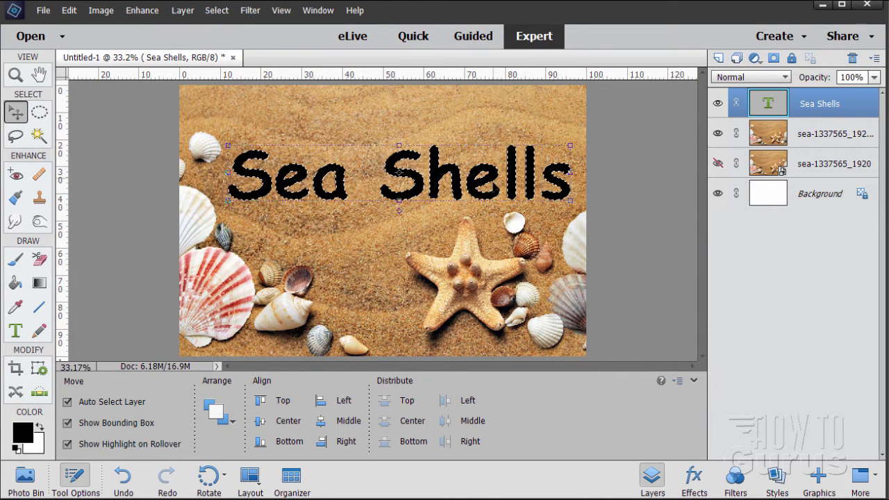
Make the copied sand photo layer active with the letter outlines selected.
left_click(766, 134)
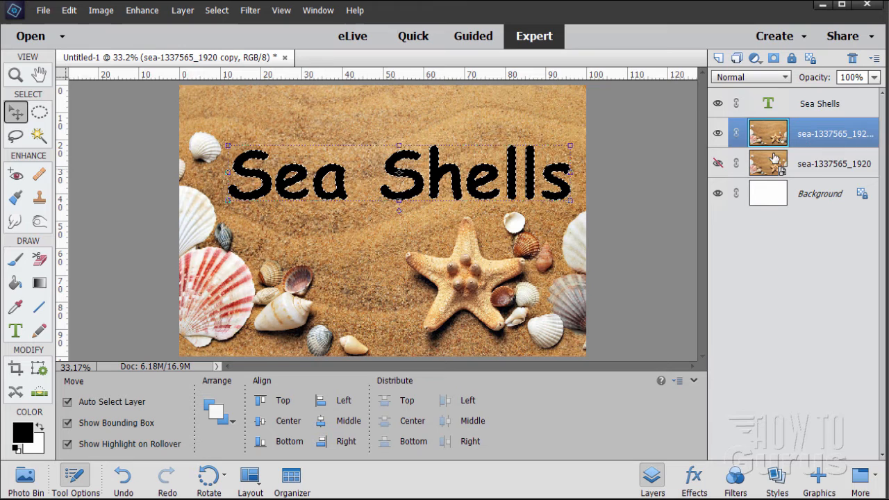
mouse_move(392, 120)
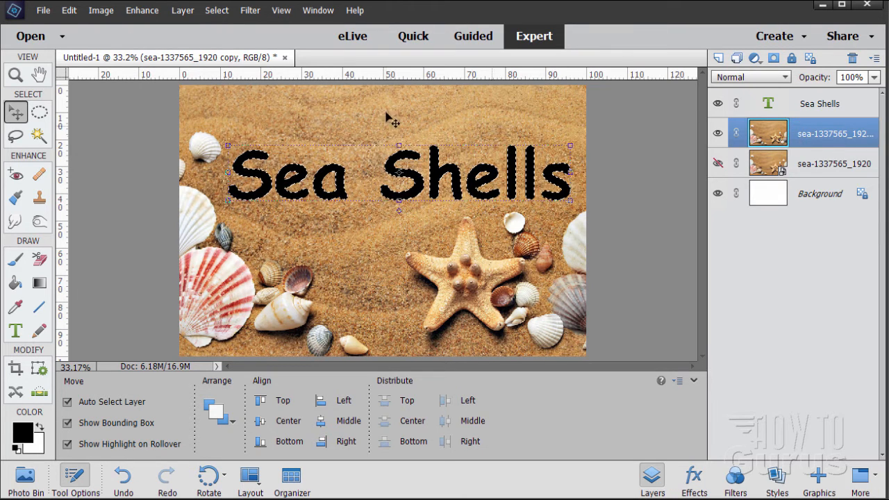
Copy the letter-shaped sand selection onto its own layer and check it alone, then restore the photo.
left_click(217, 10)
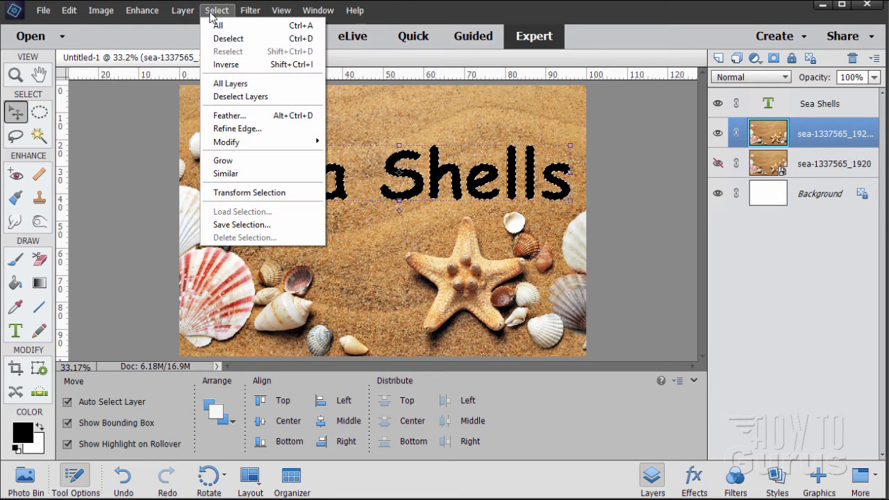
left_click(182, 10)
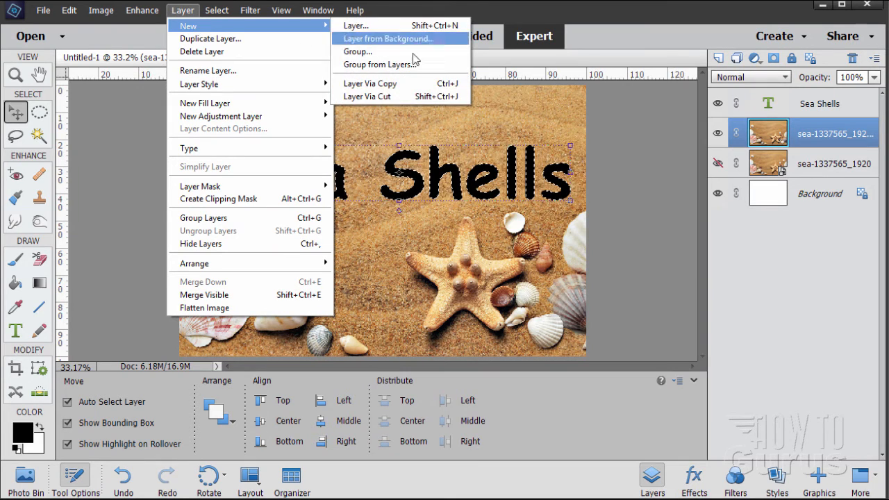
left_click(388, 39)
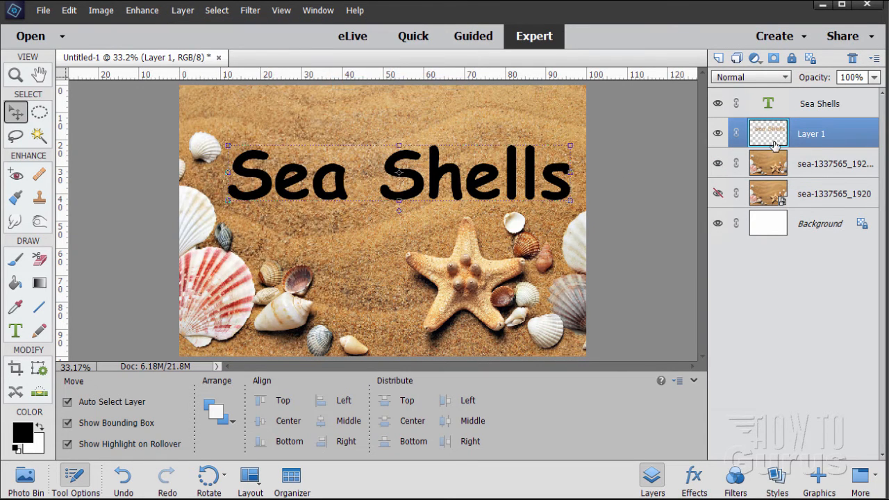
mouse_move(777, 178)
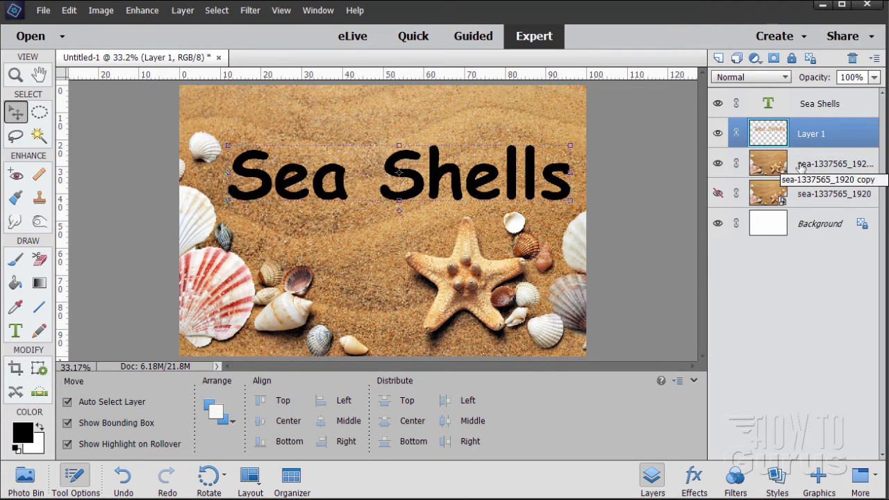
left_click(717, 103)
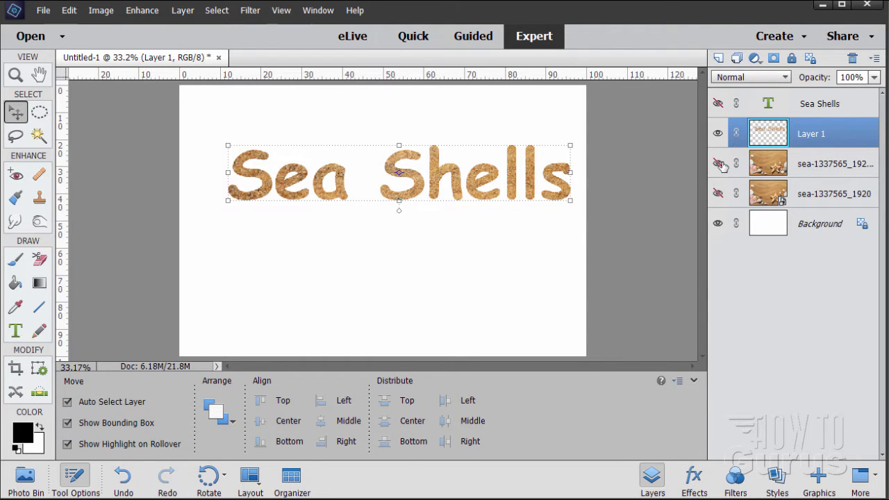
left_click(717, 164)
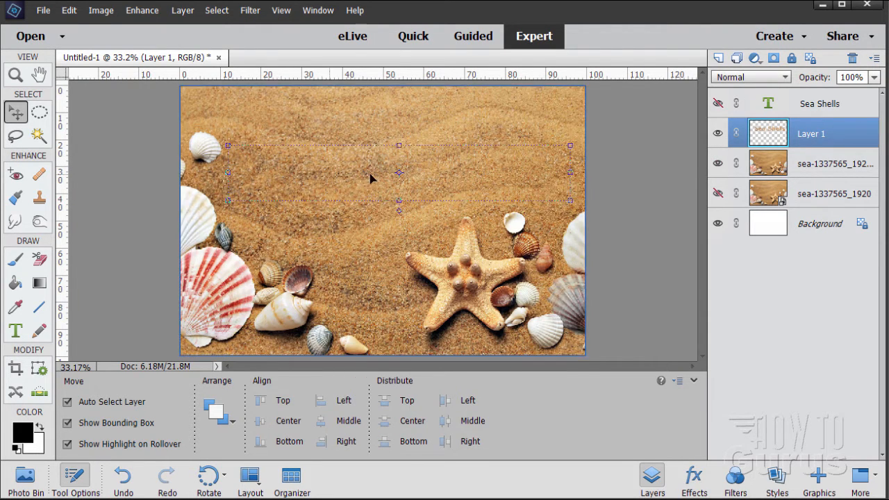
mouse_move(270, 178)
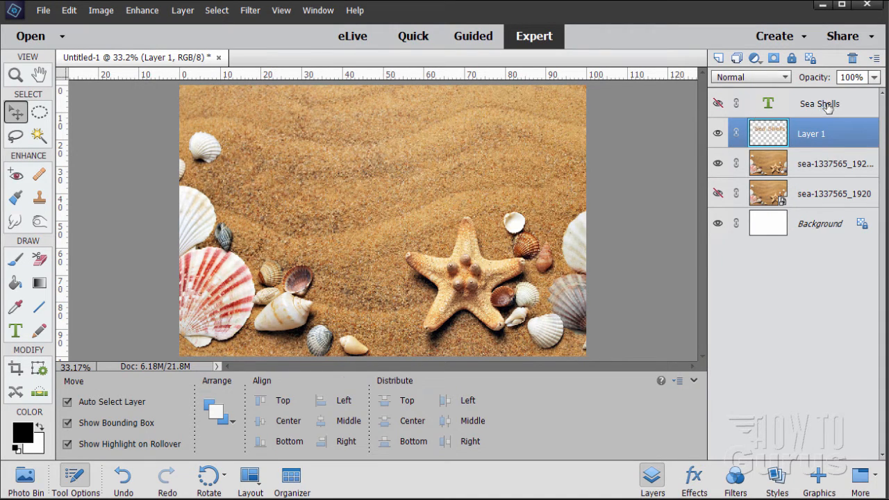
Move the Sea Shells text layer below the sand photo copy and reselect the new sand layer.
left_click(820, 103)
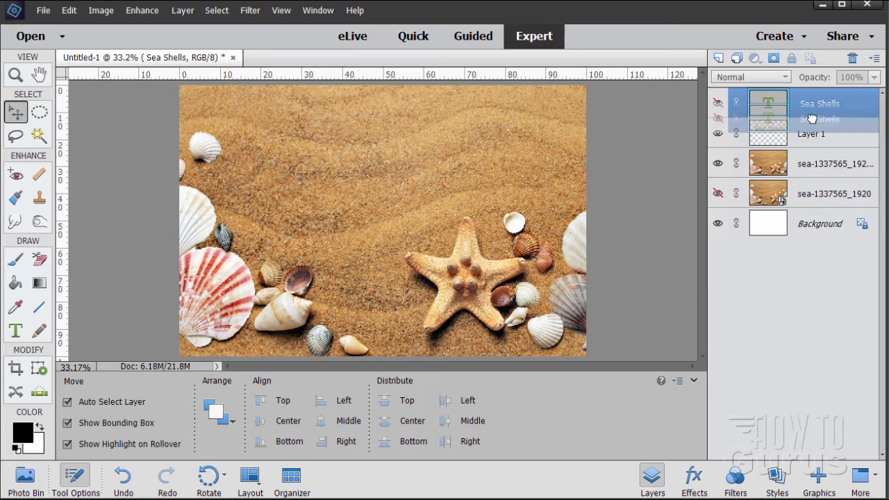
left_click_drag(819, 111, 819, 164)
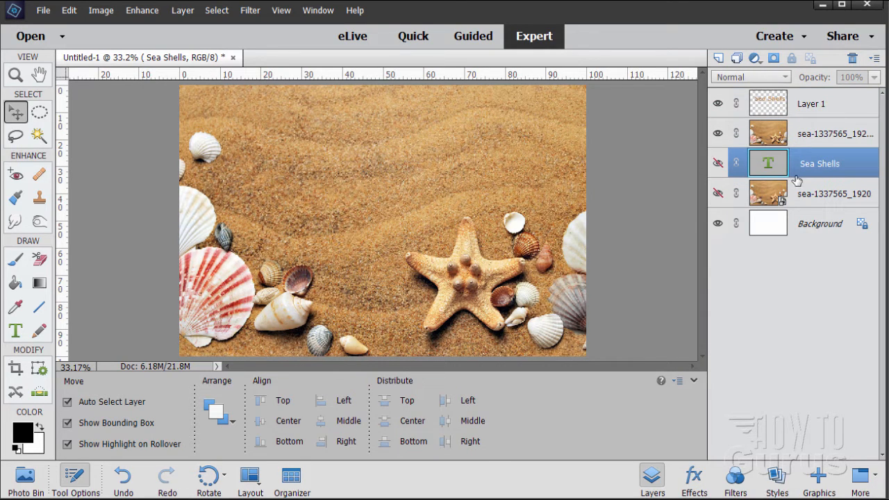
left_click(812, 103)
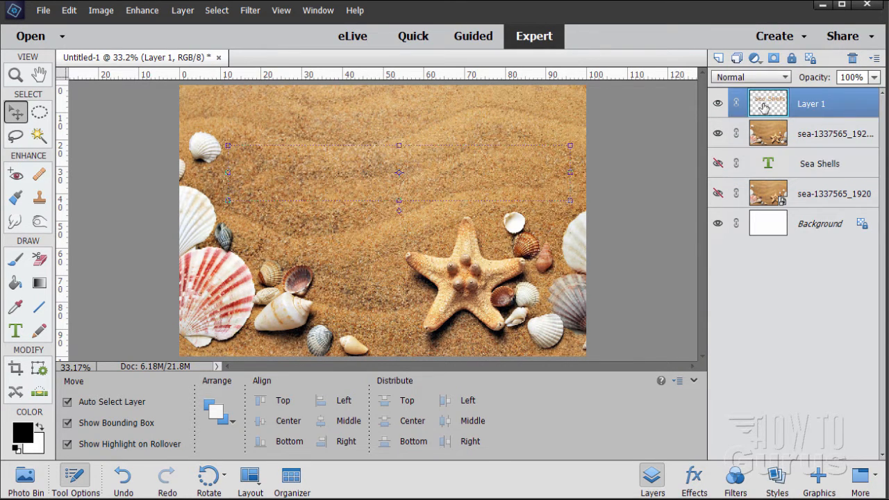
mouse_move(767, 103)
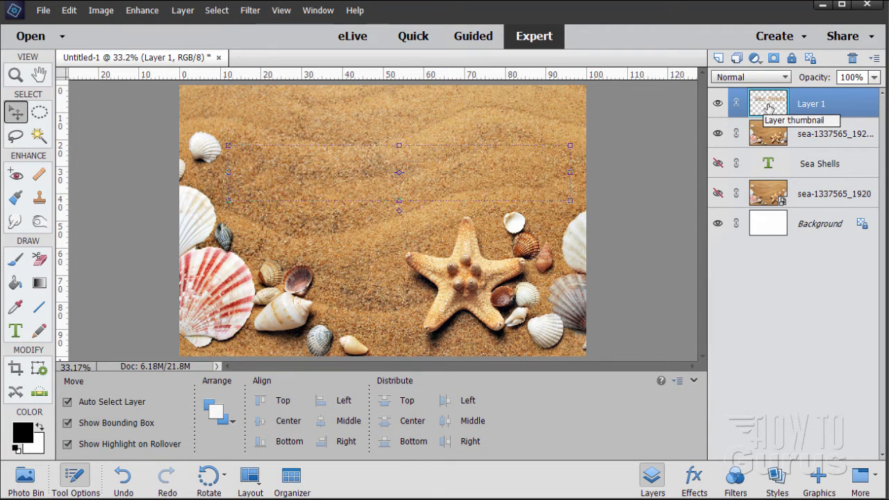
mouse_move(767, 104)
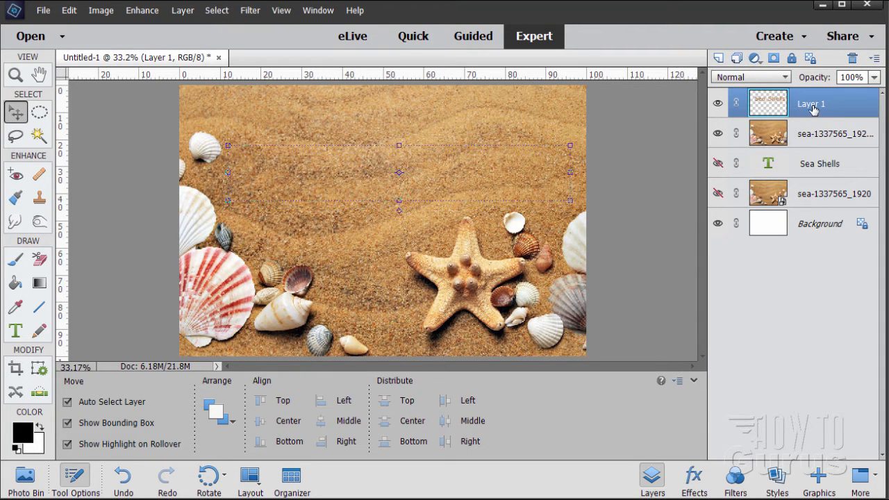
Rename the new letter-shaped sand layer to 'sand 1'.
double_click(811, 103)
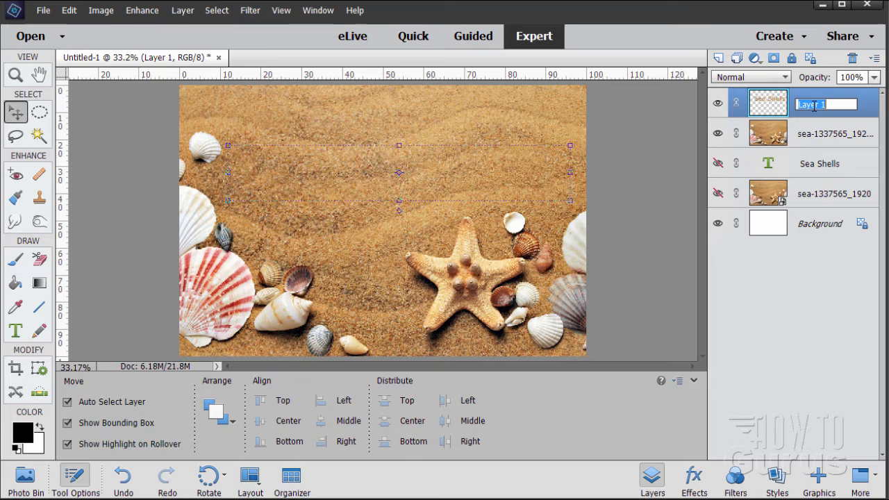
type("sand 1")
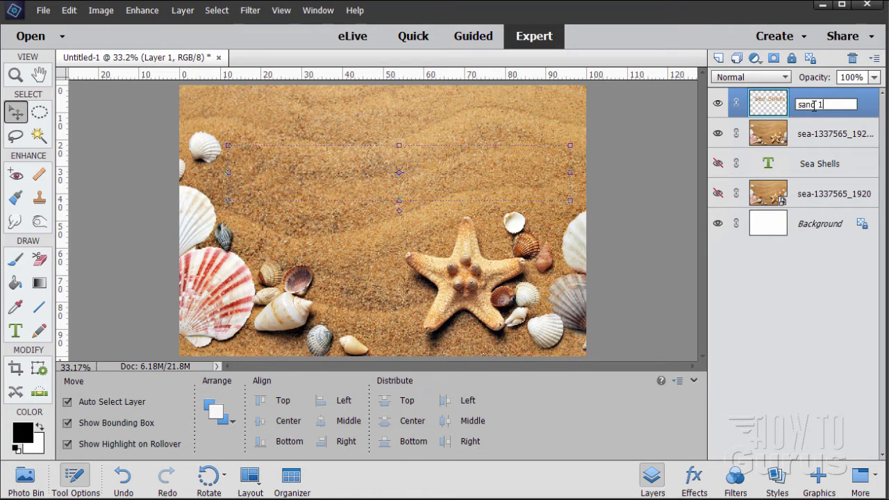
key("Return")
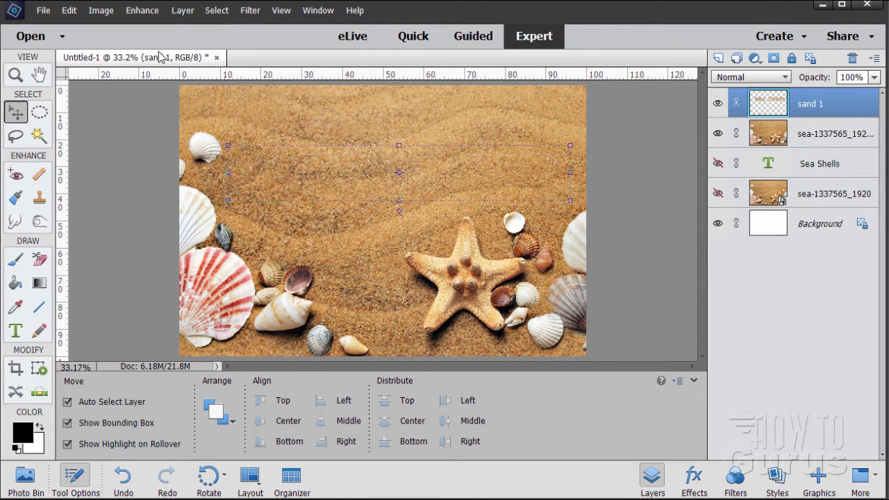
In Style Settings, add a Bevel with Direction Down and Lighting Angle 122°.
left_click(182, 10)
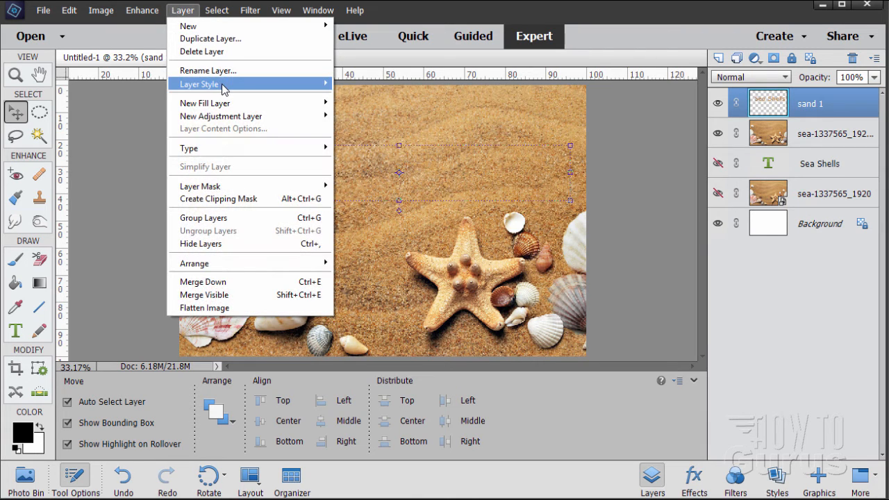
left_click(197, 84)
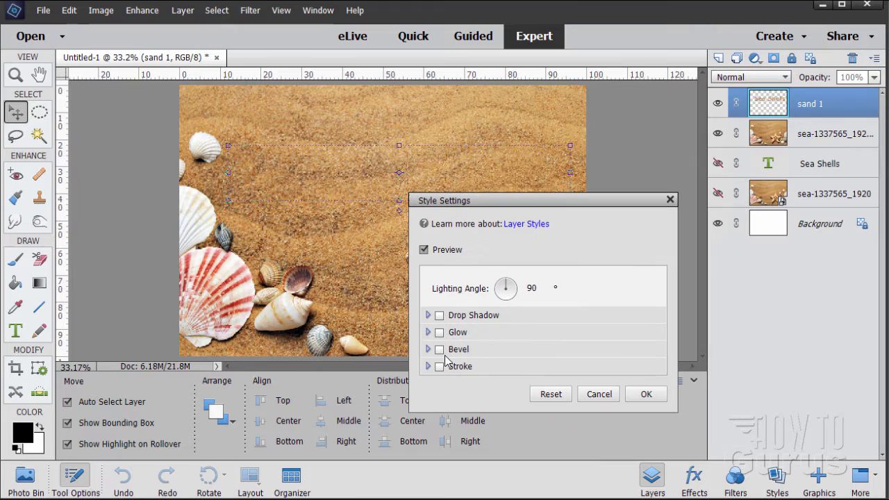
left_click(439, 349)
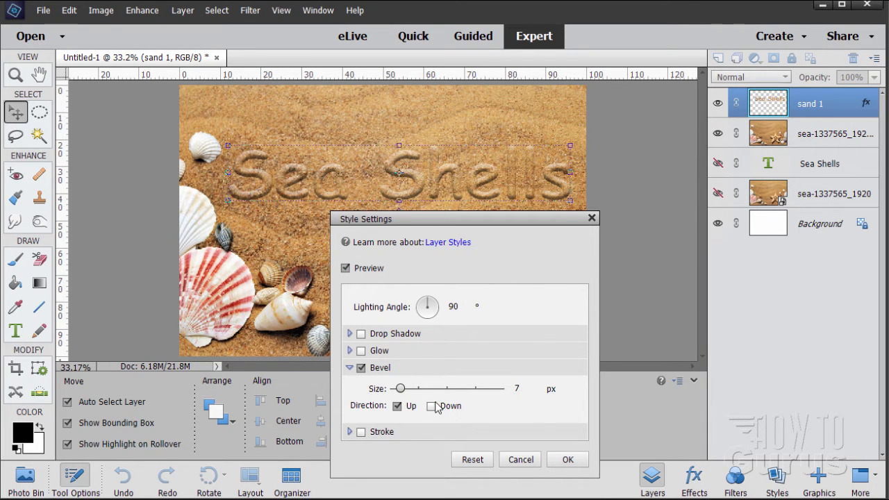
left_click(432, 405)
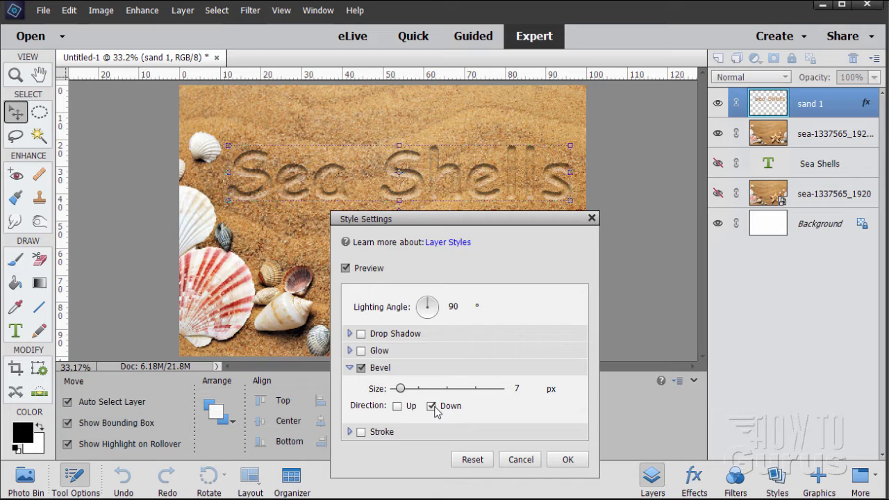
mouse_move(442, 376)
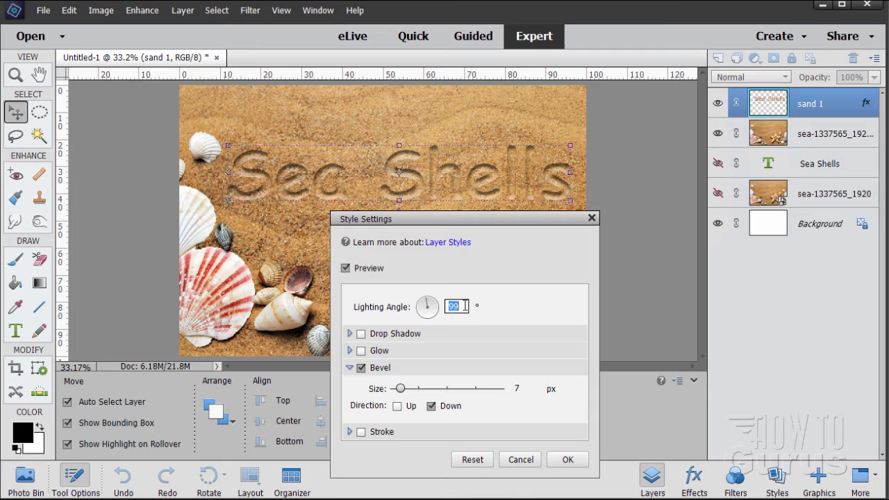
type("122")
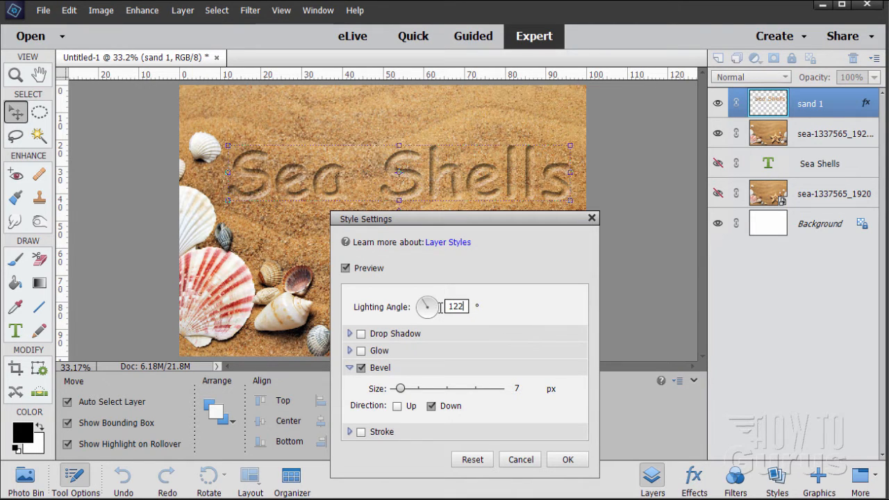
mouse_move(400, 253)
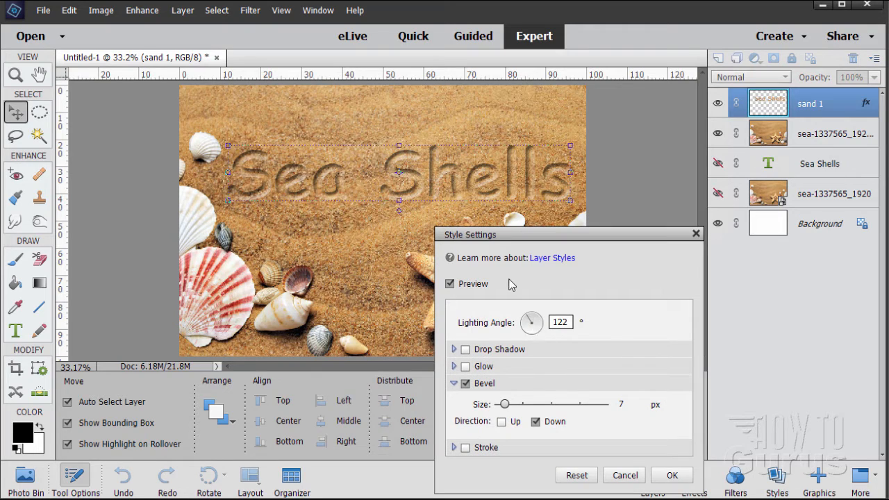
mouse_move(545, 345)
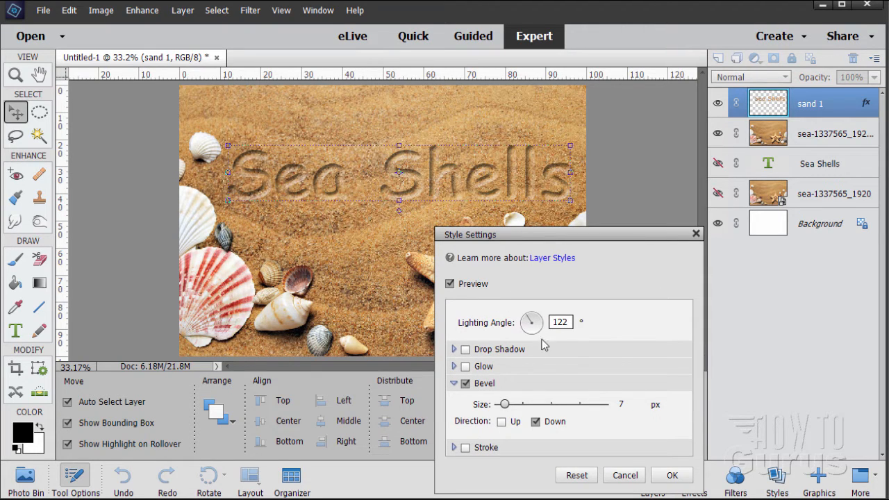
mouse_move(290, 362)
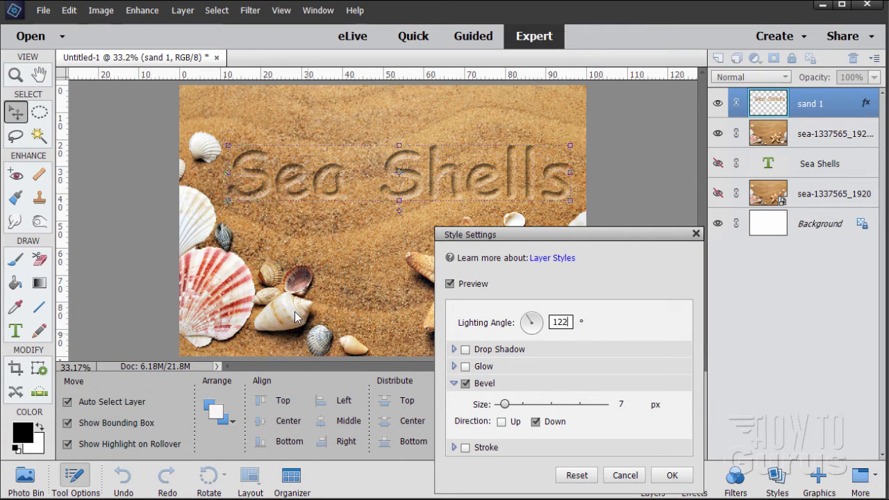
mouse_move(306, 354)
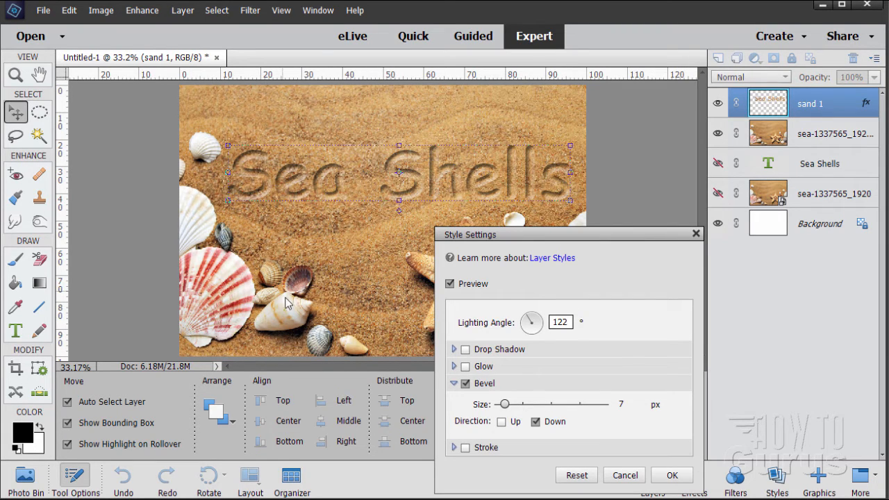
mouse_move(570, 250)
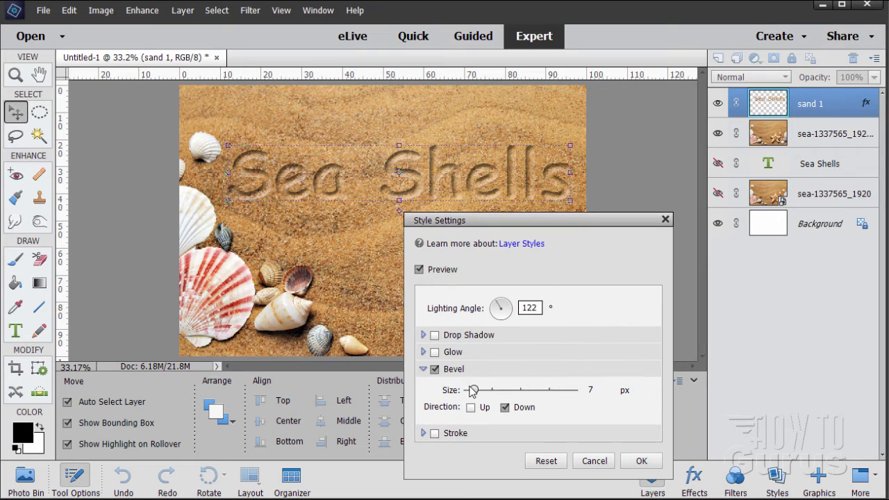
Test bevel sizes with the slider, settle on 12 px and apply the style.
left_click_drag(471, 390, 478, 390)
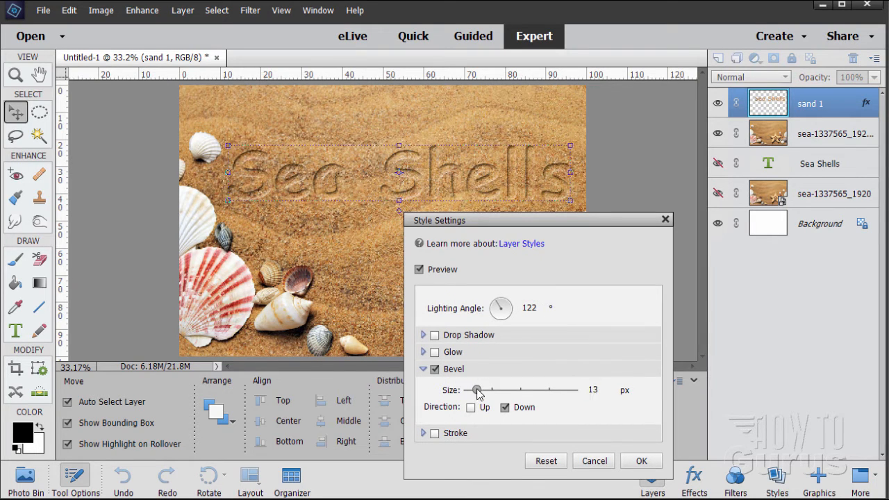
left_click_drag(478, 389, 475, 389)
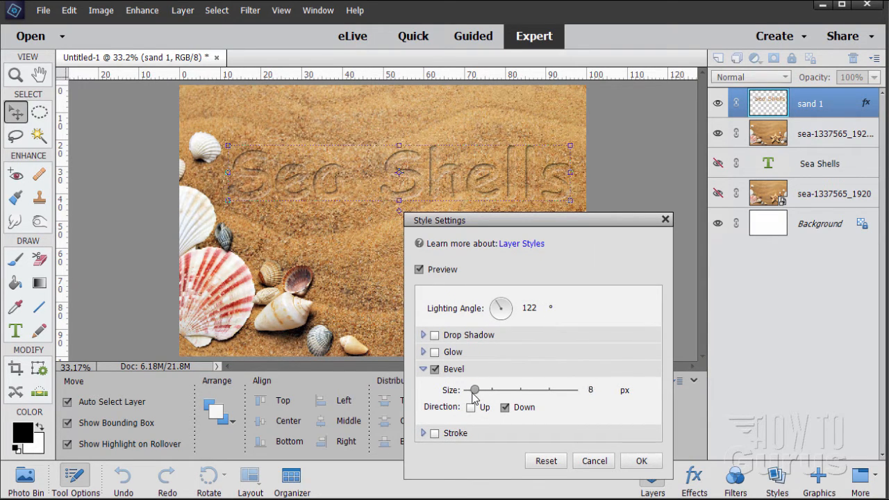
left_click_drag(475, 389, 470, 389)
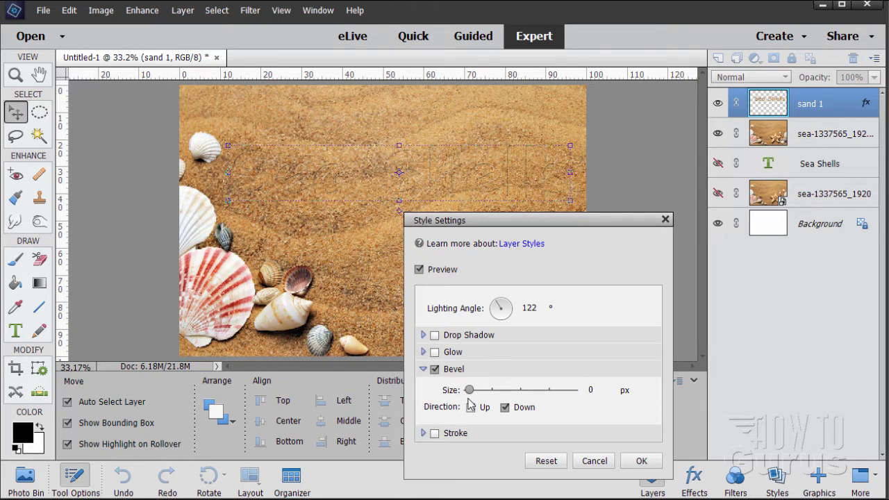
left_click_drag(470, 389, 494, 389)
type("12")
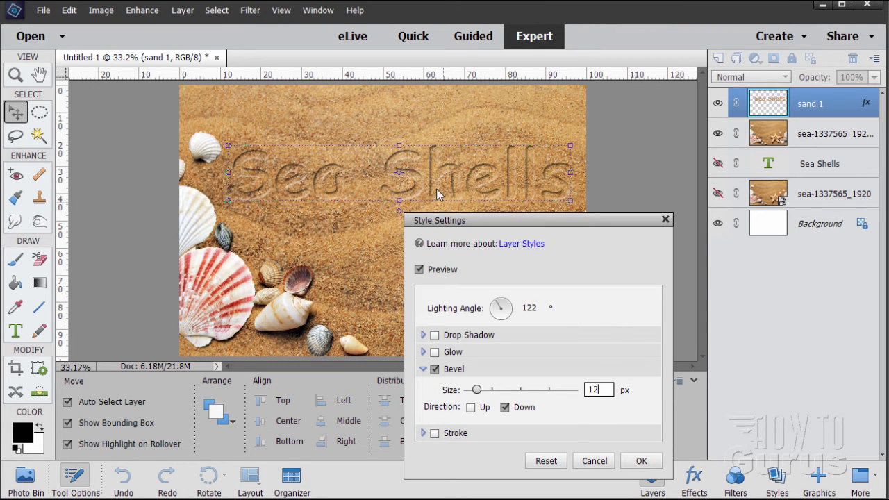
mouse_move(300, 179)
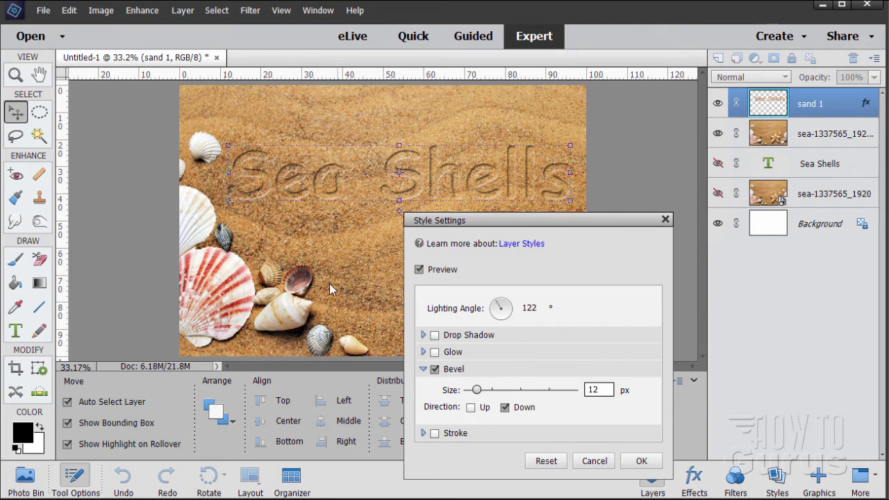
mouse_move(317, 286)
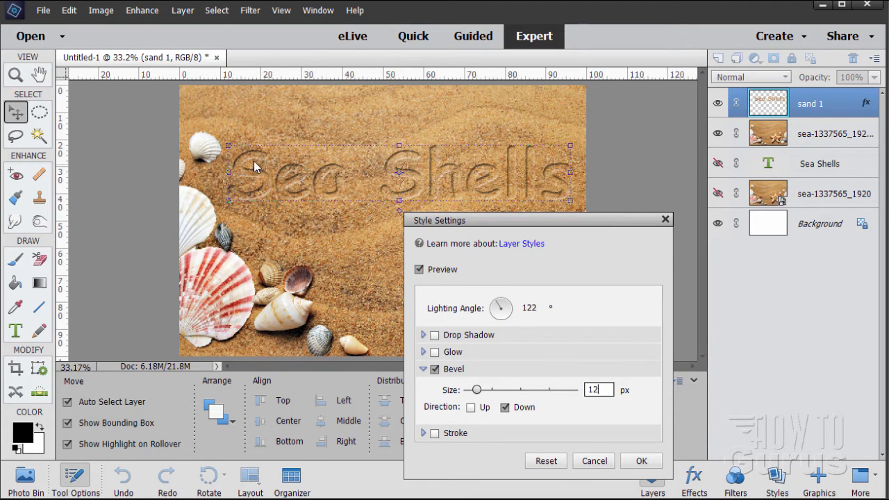
mouse_move(239, 173)
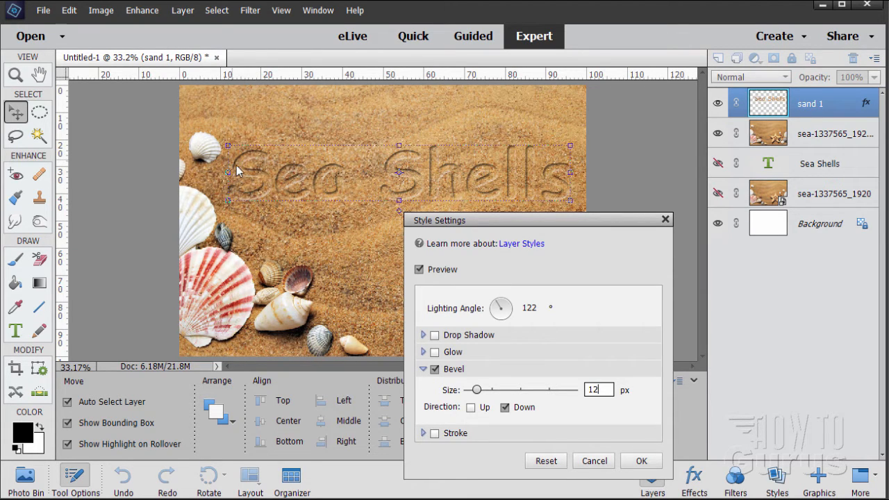
mouse_move(573, 194)
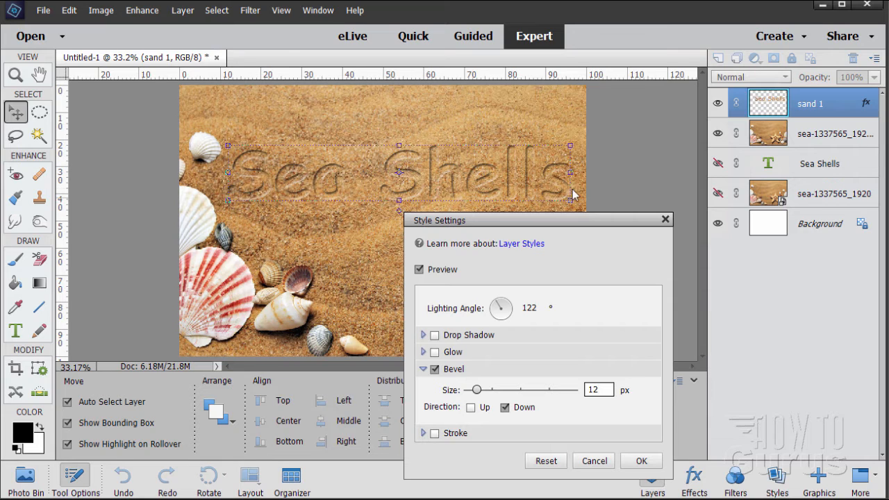
mouse_move(373, 229)
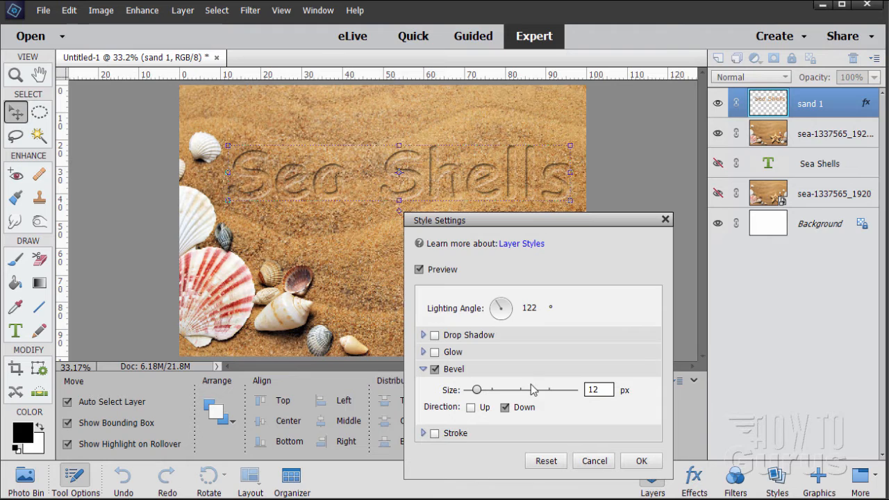
mouse_move(535, 321)
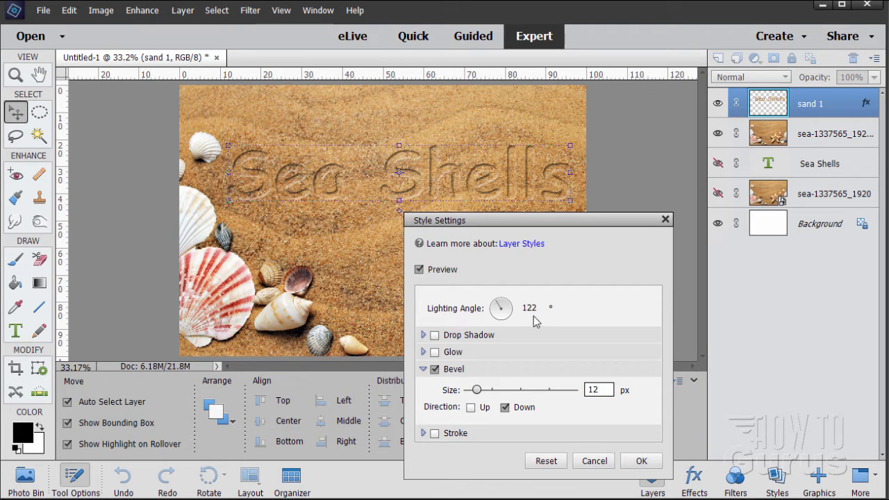
mouse_move(559, 428)
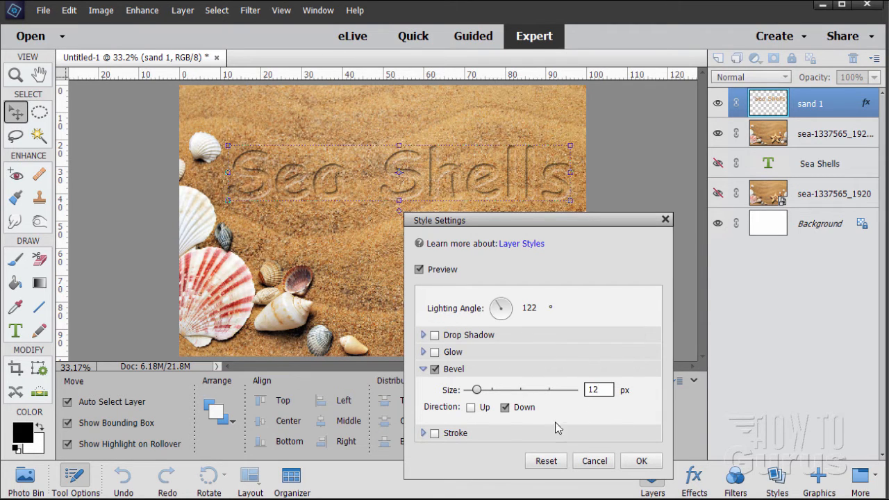
left_click(639, 461)
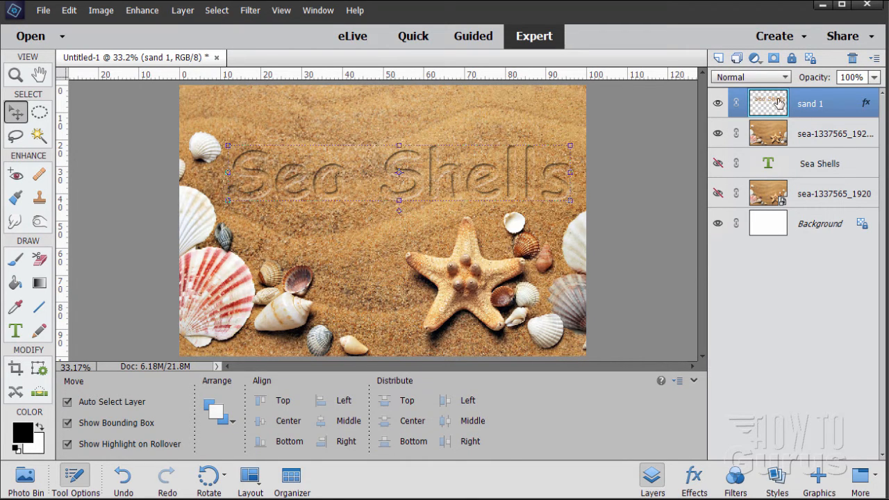
mouse_move(769, 103)
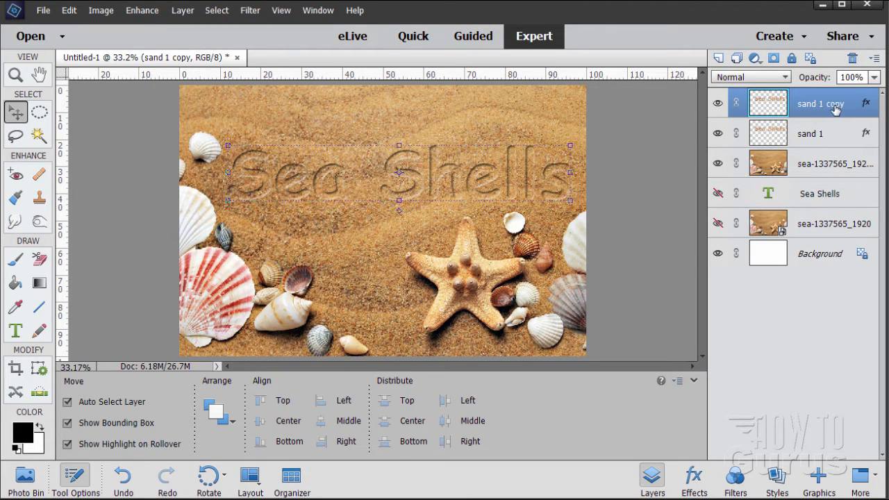
Rename the duplicated letter layer 'sand 2' and place it beneath sand 1.
double_click(819, 103)
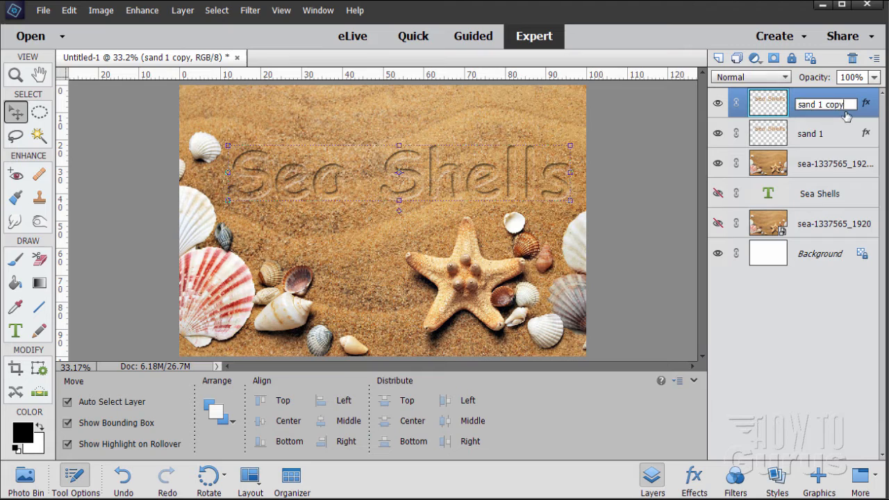
type("sand 2")
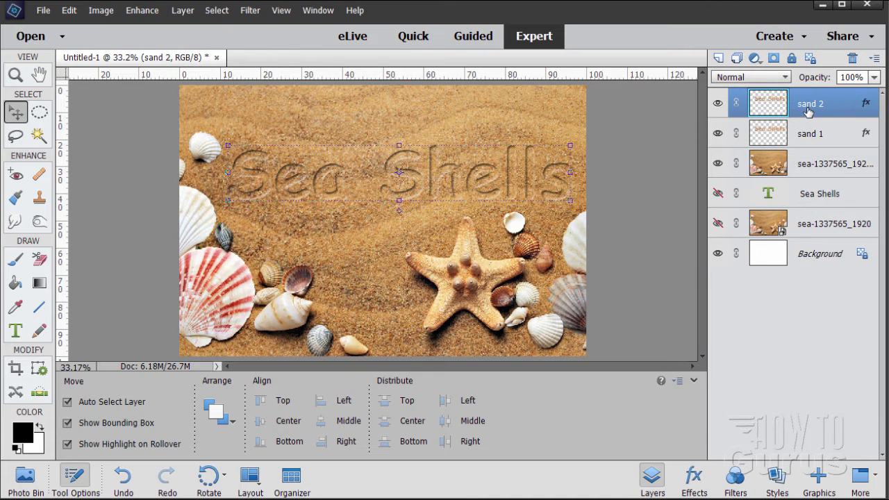
left_click_drag(808, 103, 808, 133)
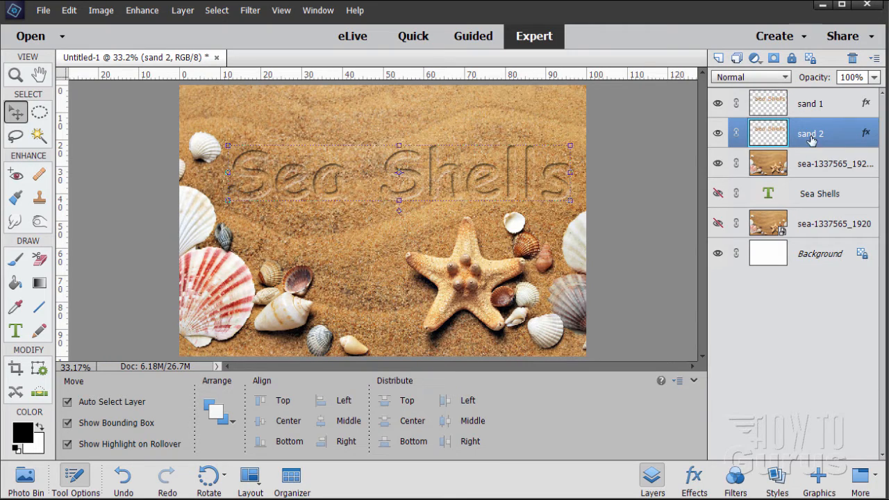
mouse_move(811, 141)
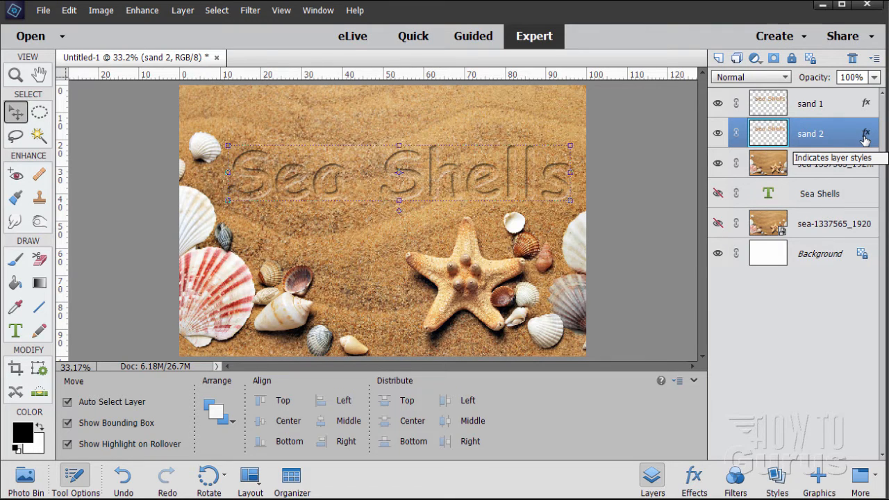
Review sand 2's Style Settings (12 px bevel, Up) and confirm them.
left_click(866, 133)
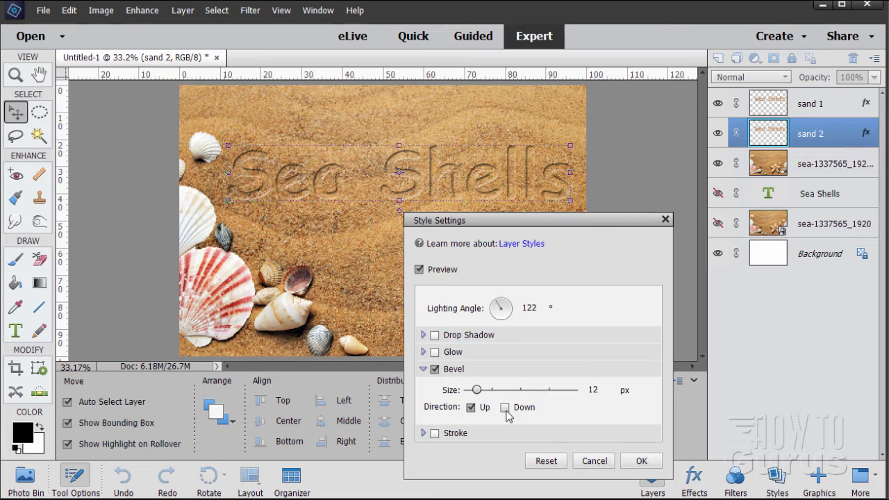
left_click(639, 461)
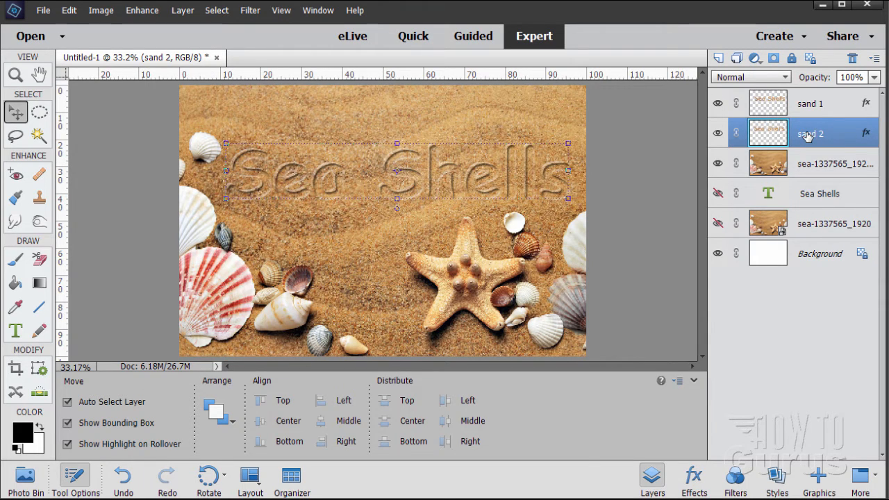
left_click(69, 10)
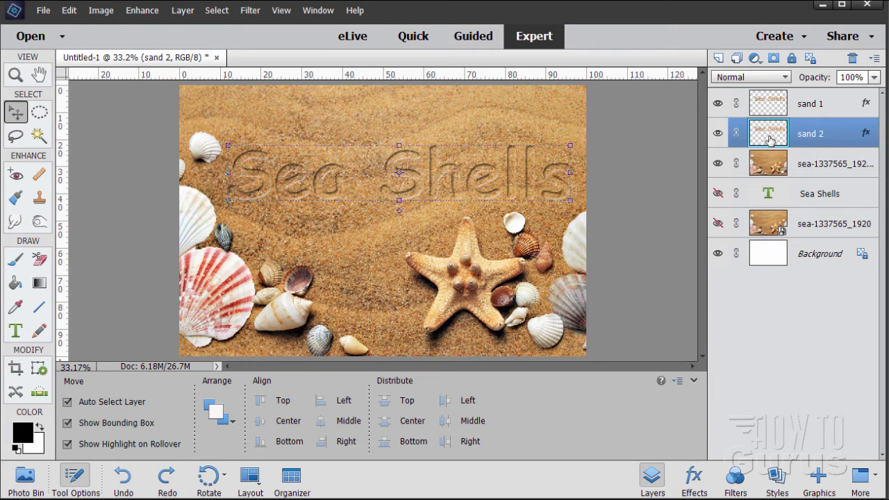
mouse_move(865, 141)
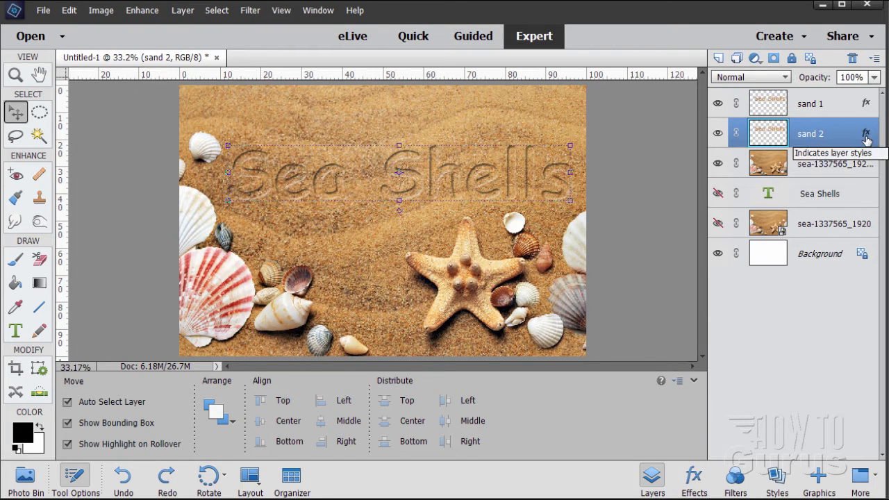
left_click(865, 133)
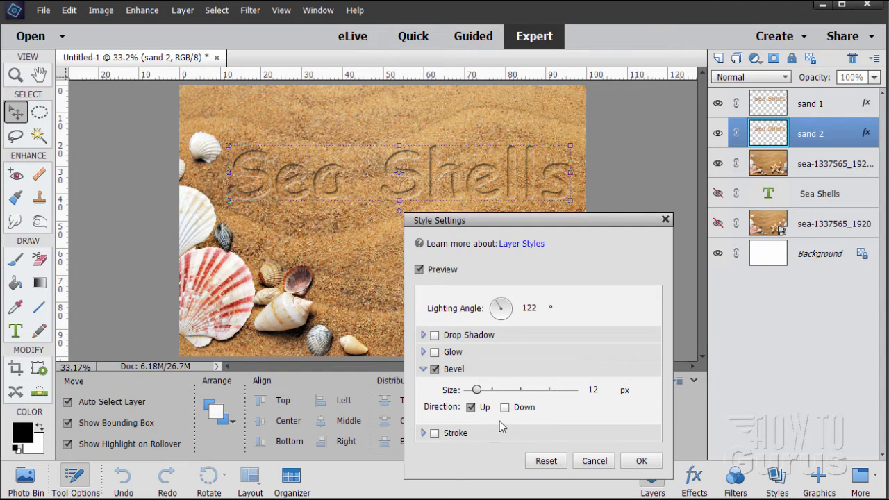
left_click(641, 462)
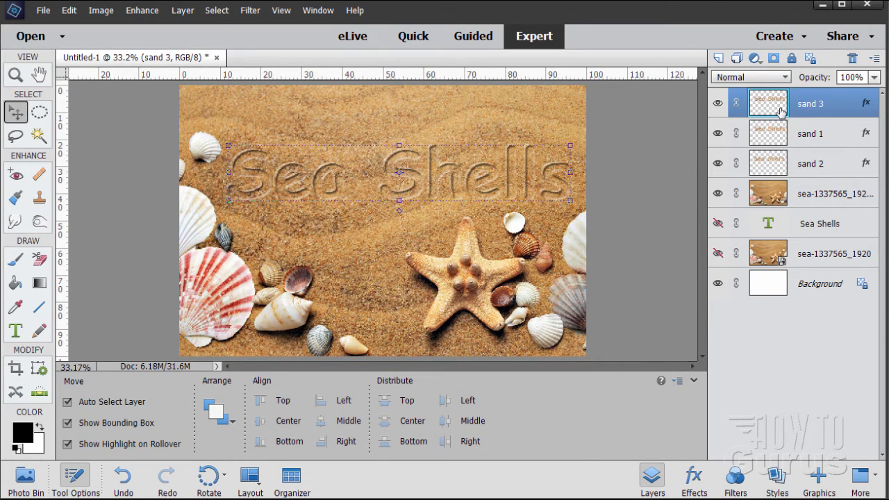
mouse_move(768, 102)
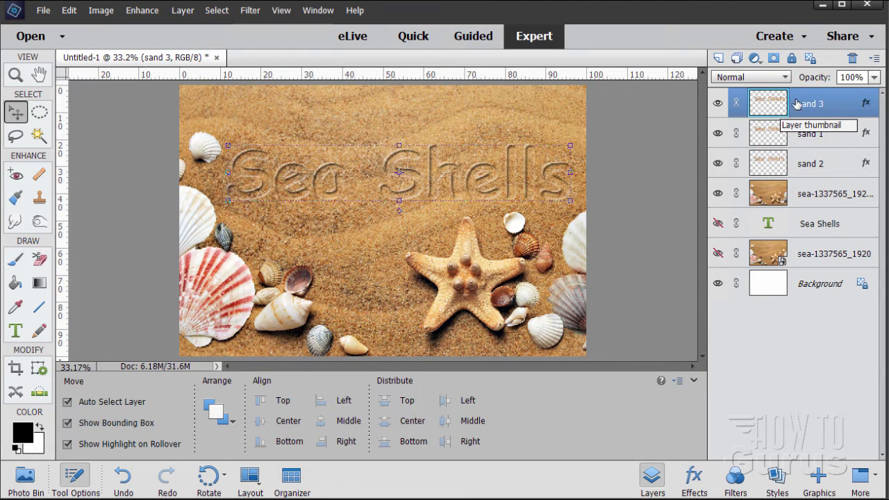
Show the blending mode list for the sand 3 layer.
left_click(750, 78)
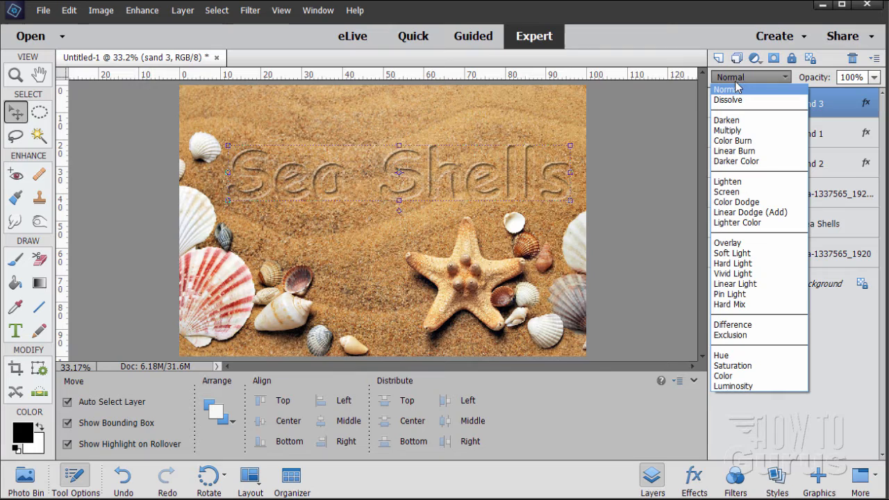
mouse_move(750, 212)
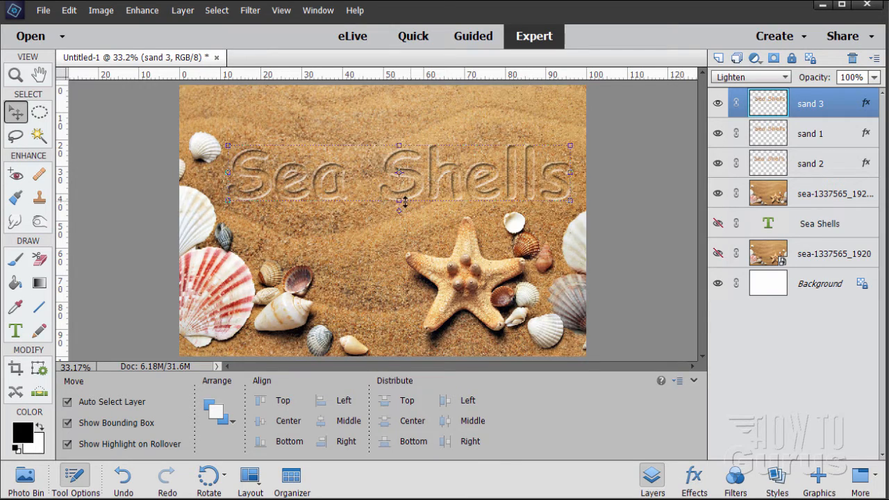
mouse_move(417, 208)
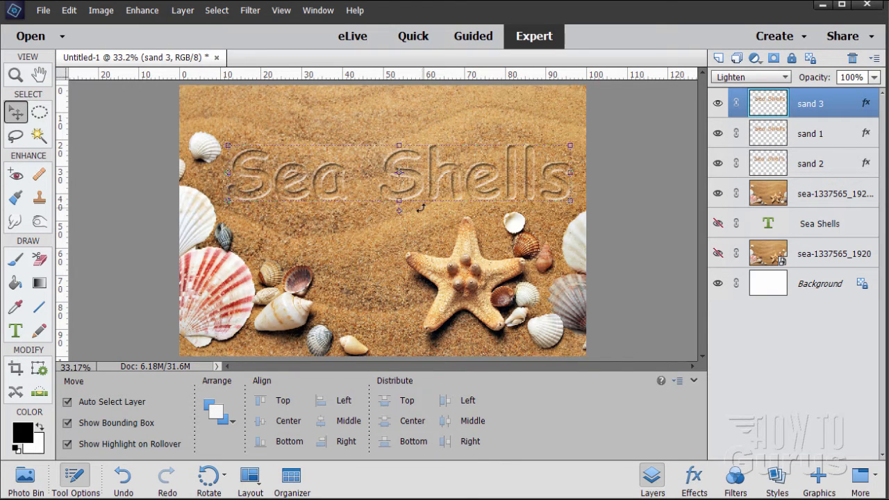
mouse_move(451, 166)
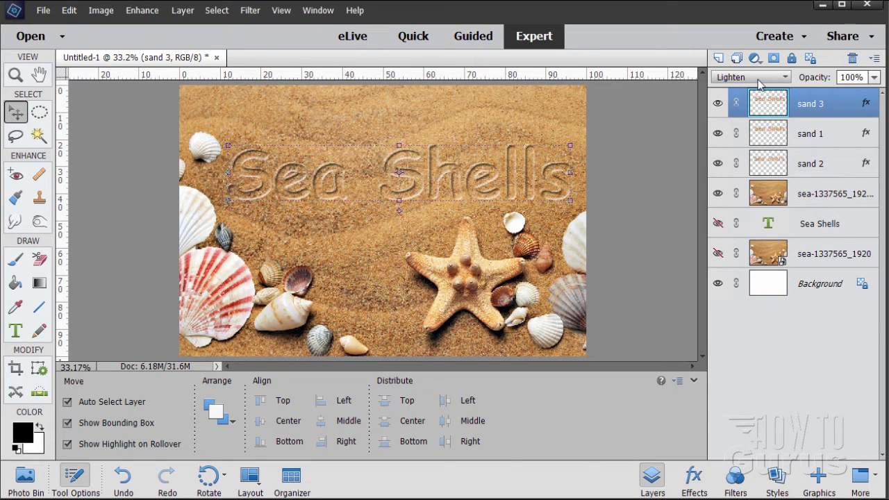
mouse_move(745, 105)
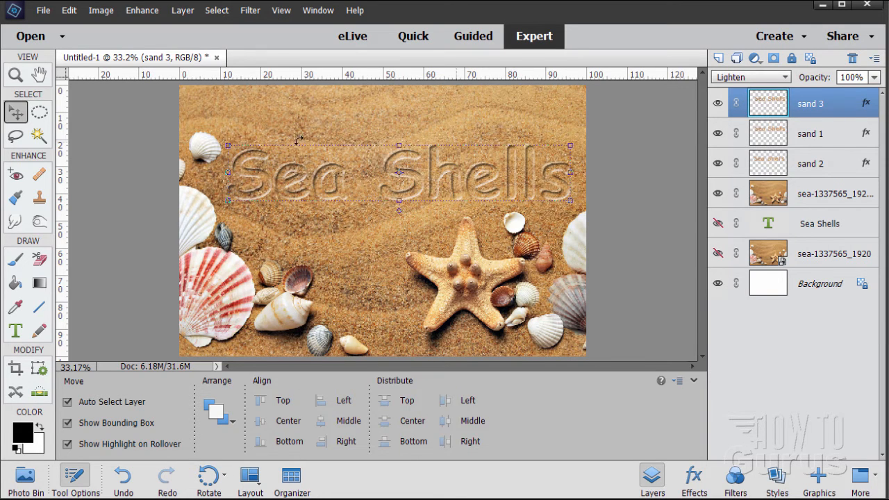
Add a clipped Levels adjustment layer on top of the sand layers.
left_click(182, 10)
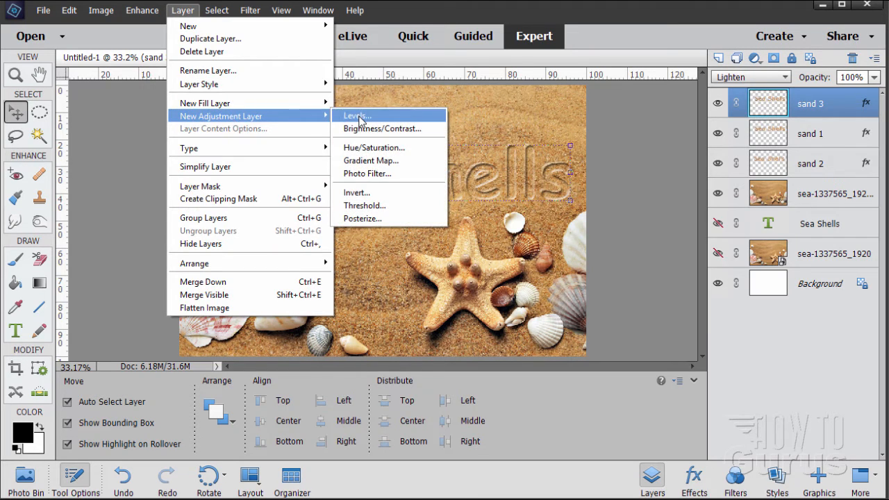
left_click(356, 115)
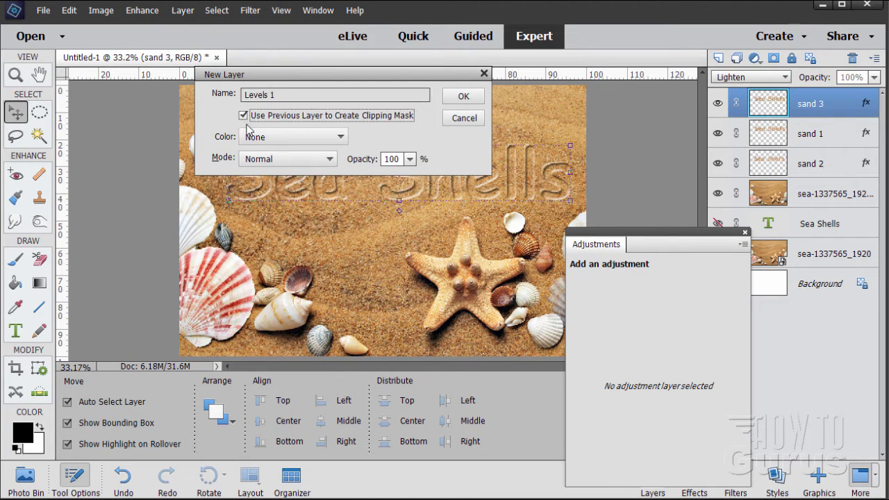
mouse_move(333, 128)
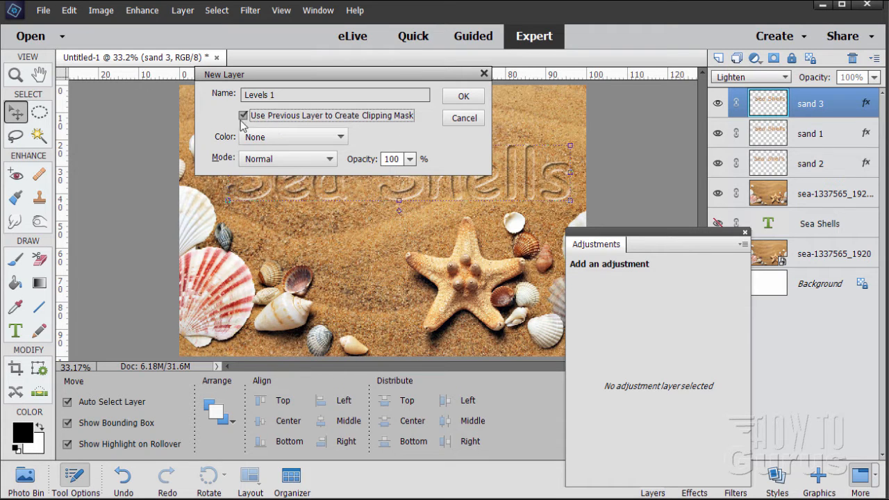
left_click(462, 96)
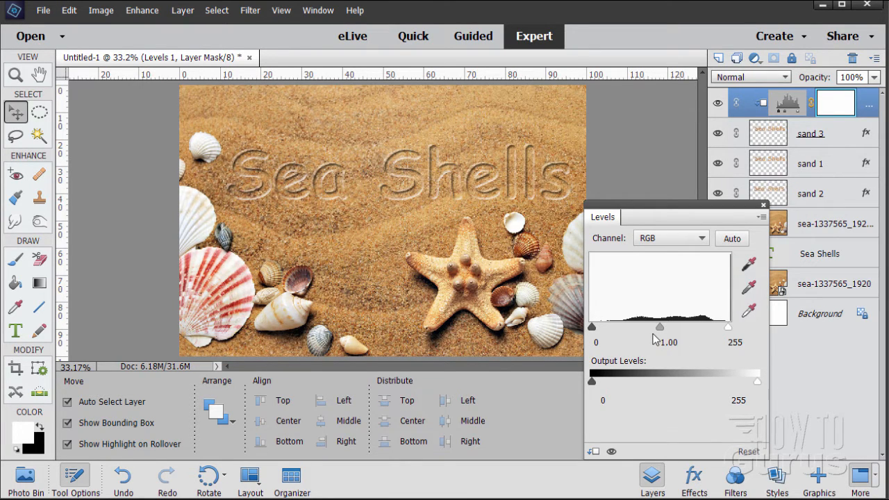
mouse_move(614, 244)
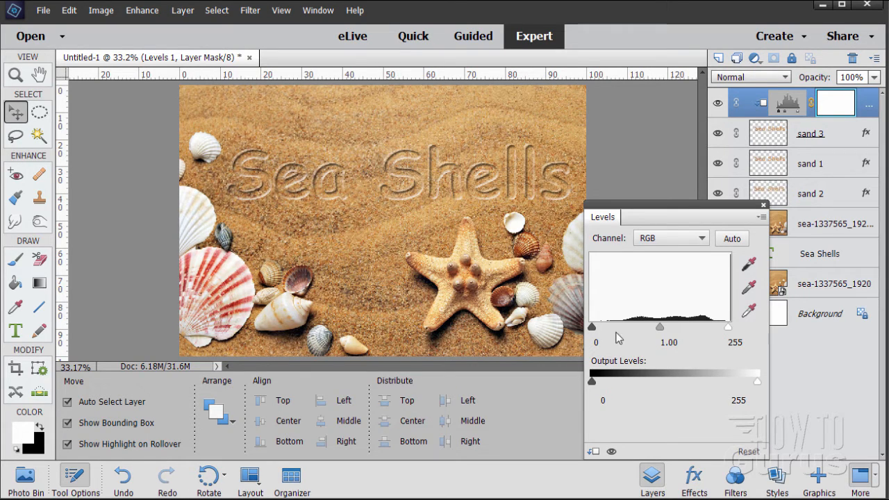
mouse_move(611, 339)
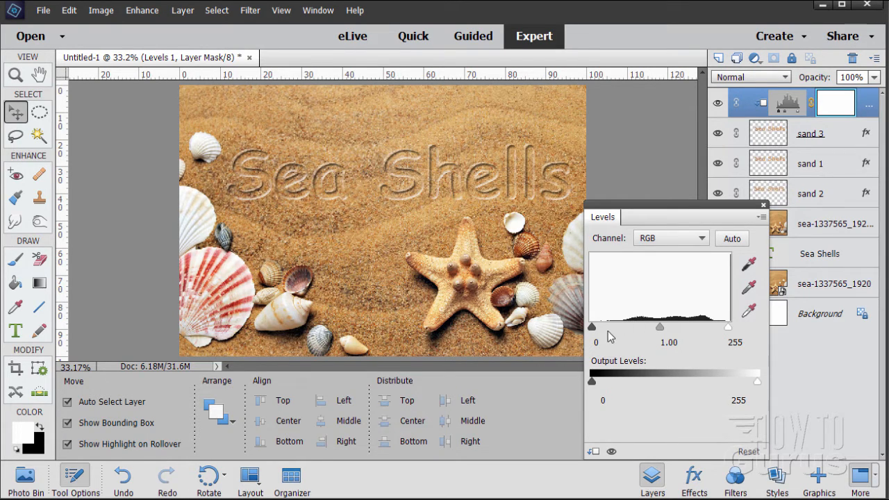
Tune the Levels black input slider to about 66 to darken the shadows.
left_click_drag(591, 326, 637, 327)
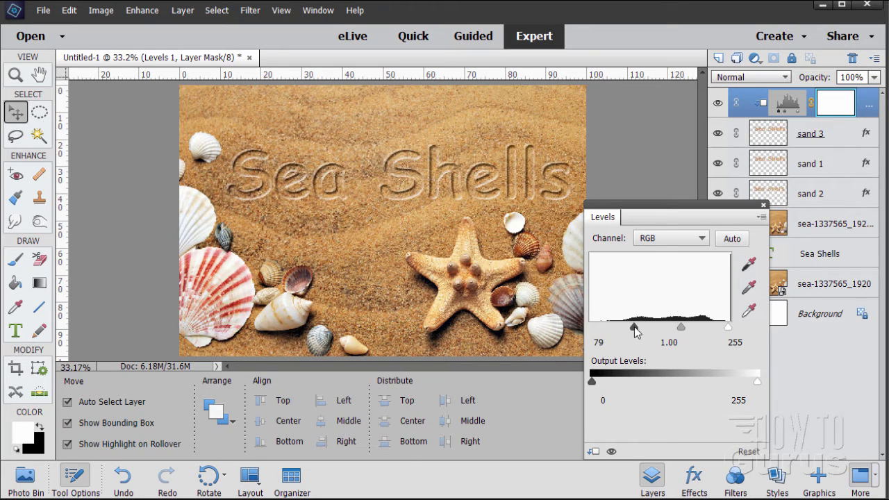
left_click_drag(636, 327, 628, 327)
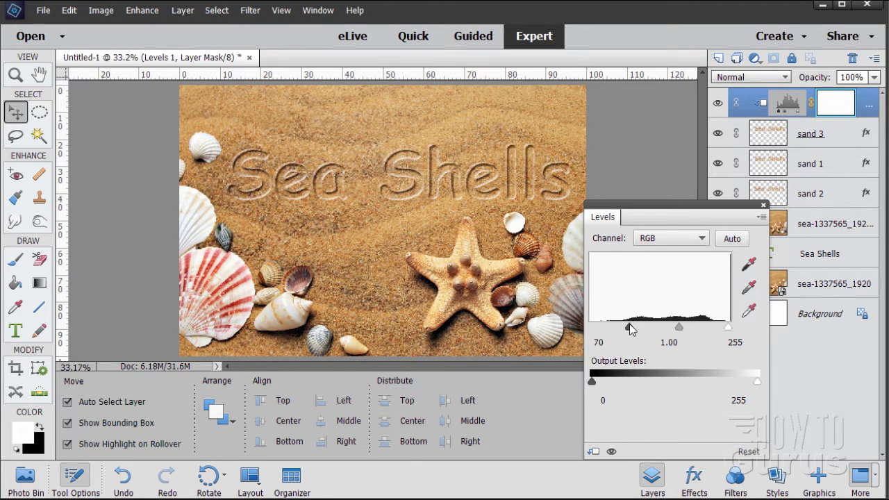
left_click_drag(631, 326, 604, 326)
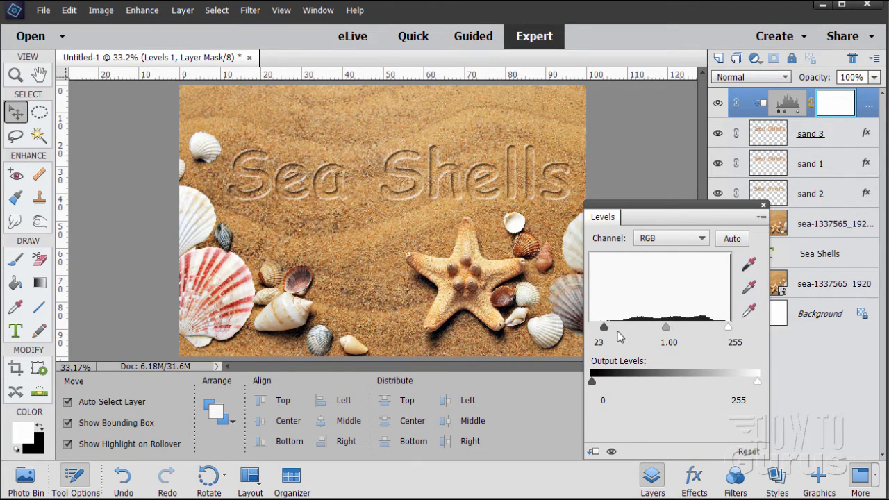
left_click_drag(604, 326, 592, 327)
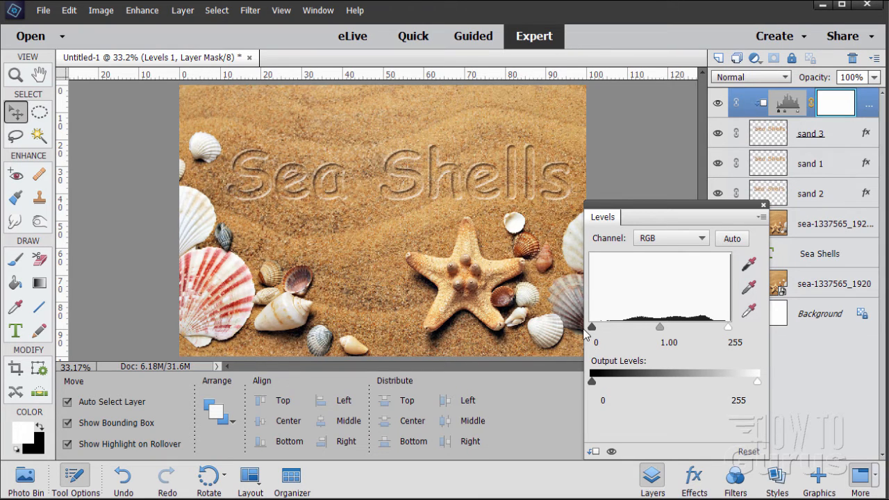
left_click_drag(591, 326, 598, 326)
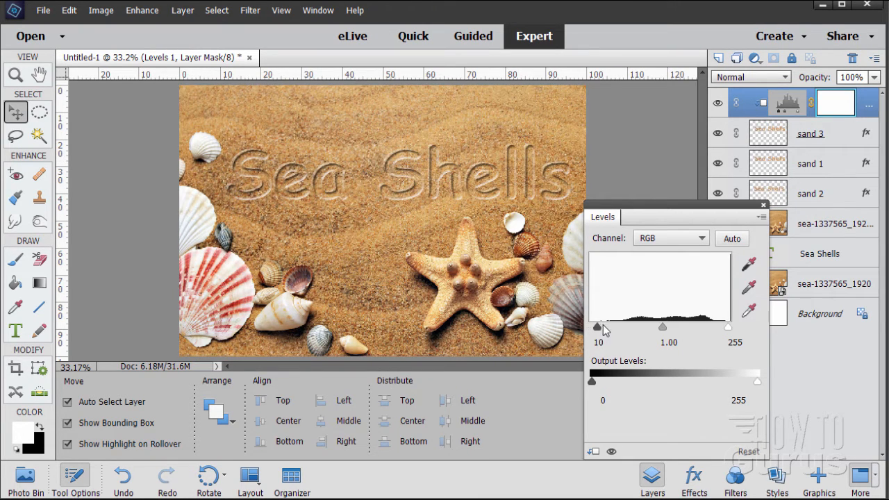
left_click_drag(597, 326, 626, 326)
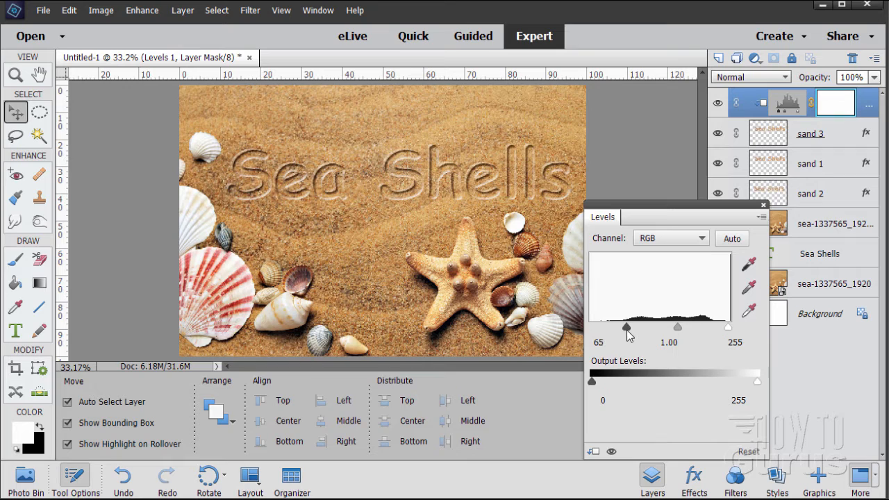
left_click_drag(625, 326, 629, 326)
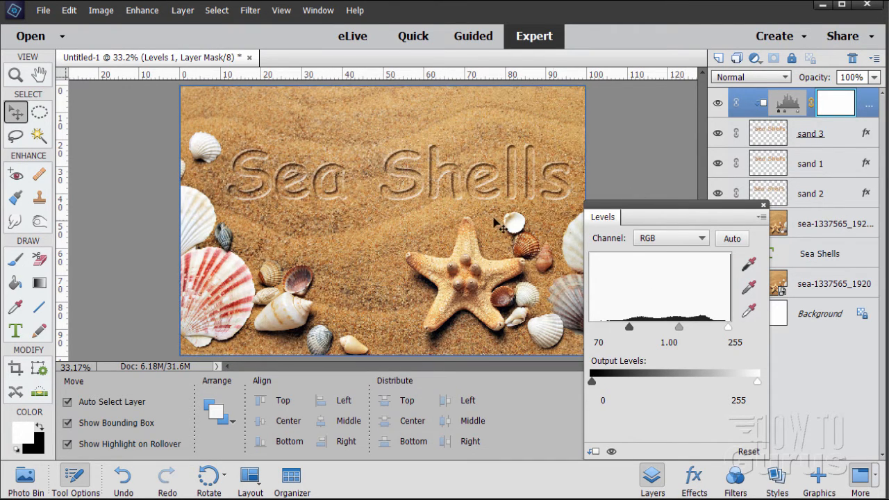
mouse_move(434, 221)
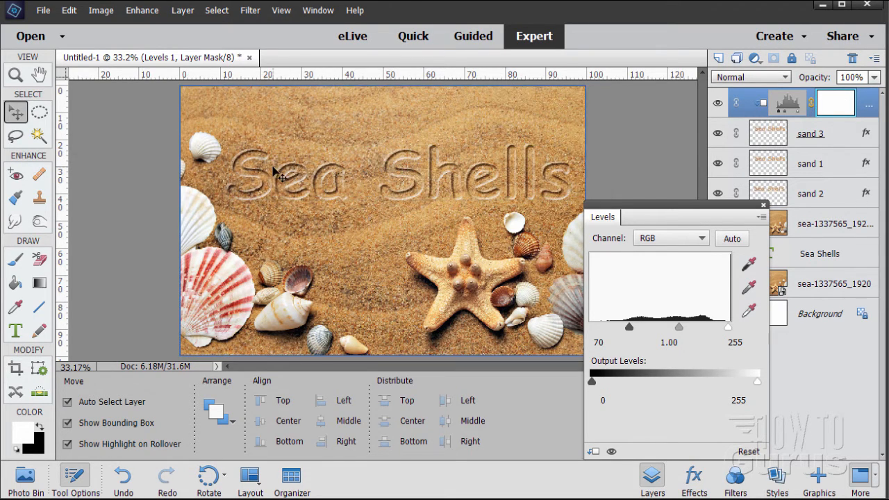
triple_click(599, 342)
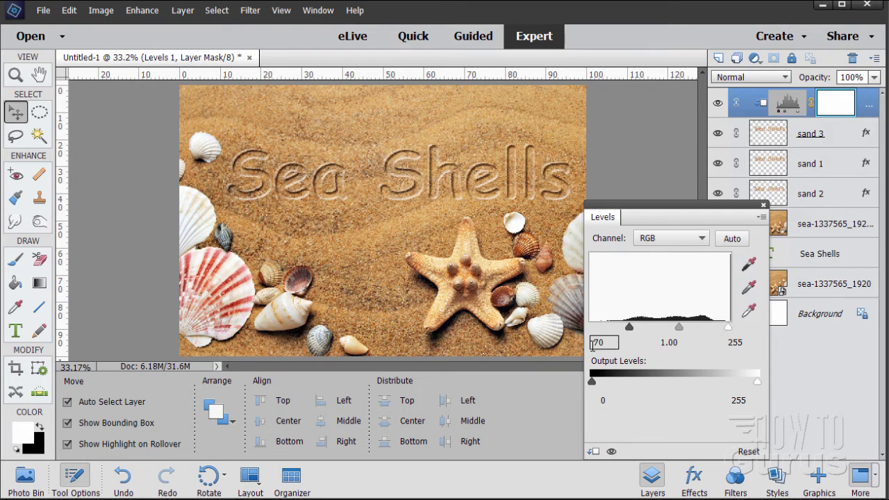
left_click_drag(628, 326, 631, 328)
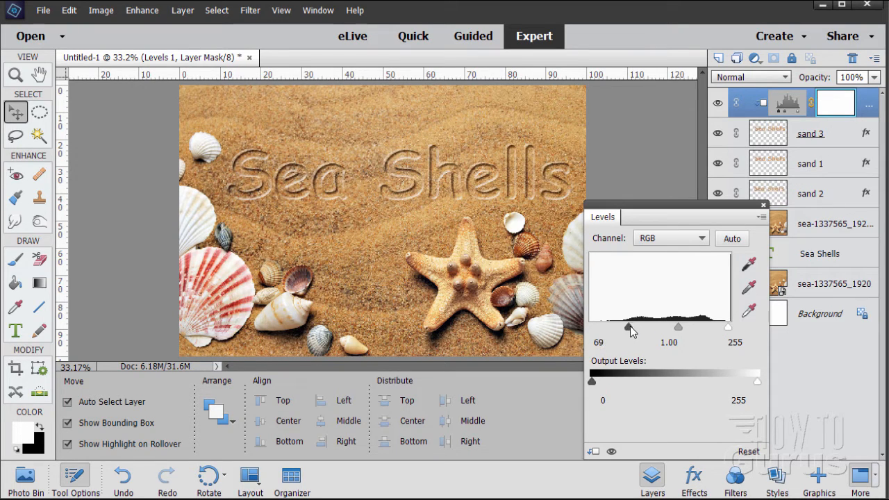
left_click_drag(631, 327, 625, 326)
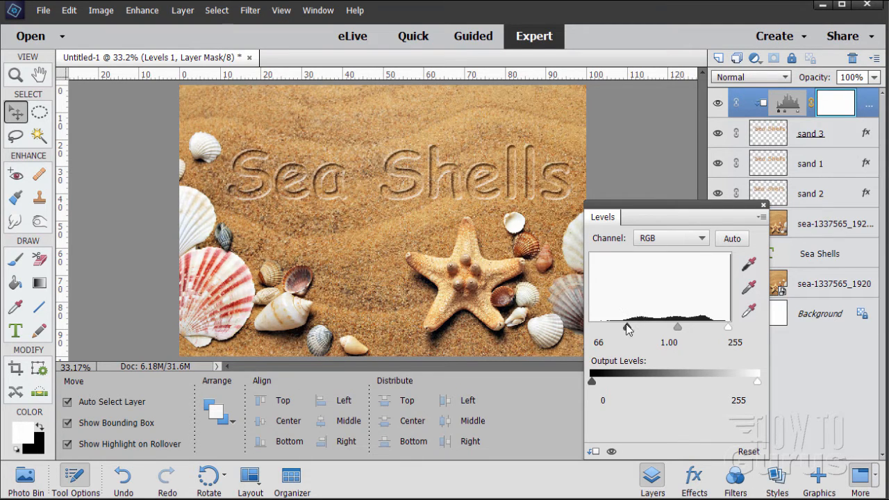
mouse_move(628, 338)
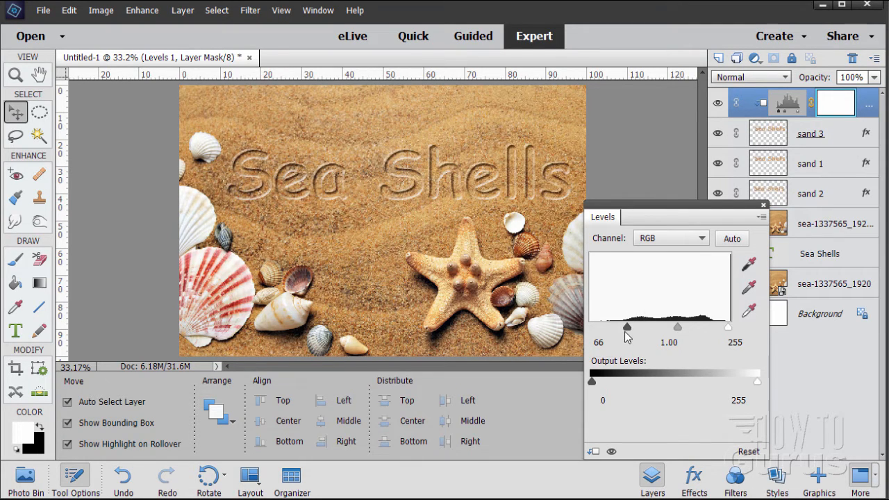
mouse_move(646, 392)
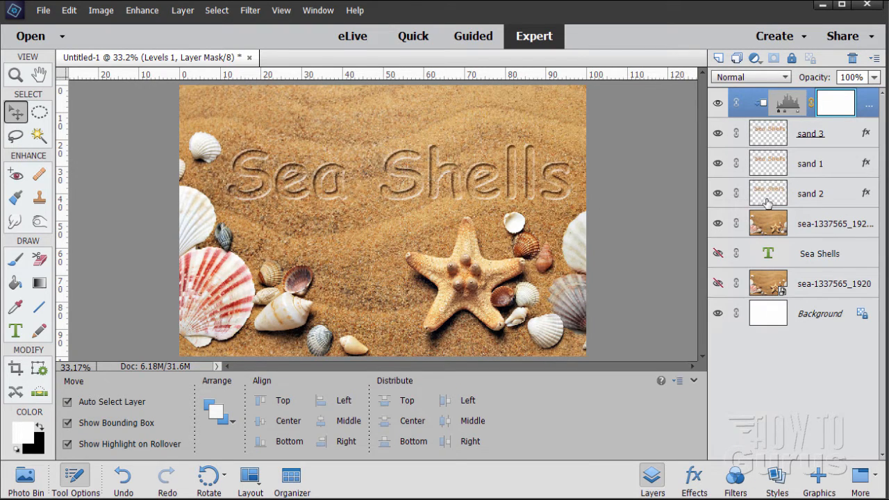
mouse_move(789, 103)
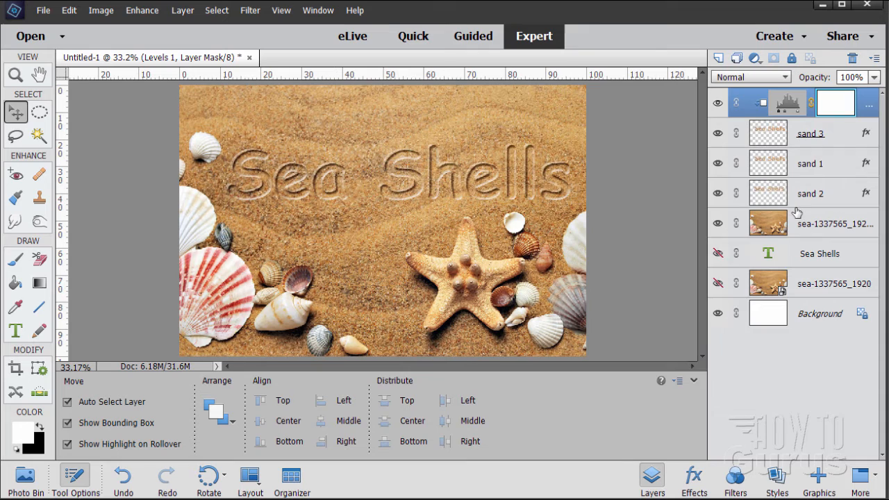
Make the sand 2 layer active.
left_click(810, 193)
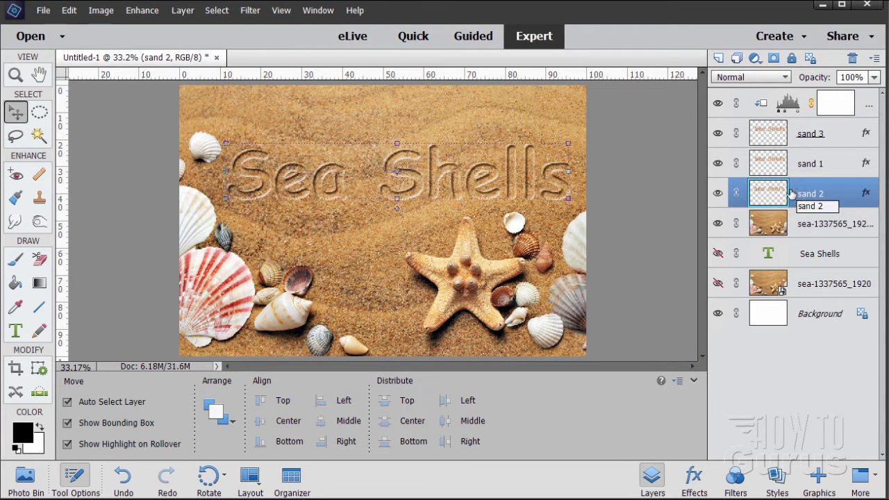
mouse_move(767, 192)
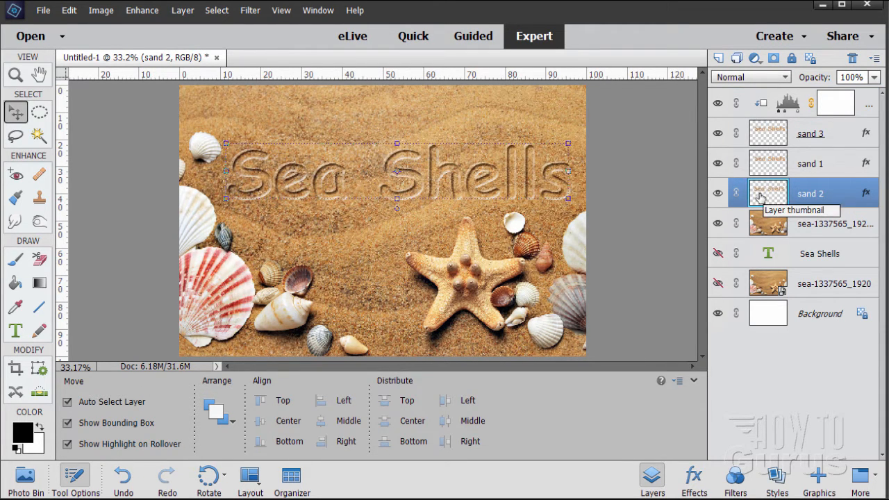
Add a Levels 2 adjustment layer clipped to sand 2.
left_click(183, 9)
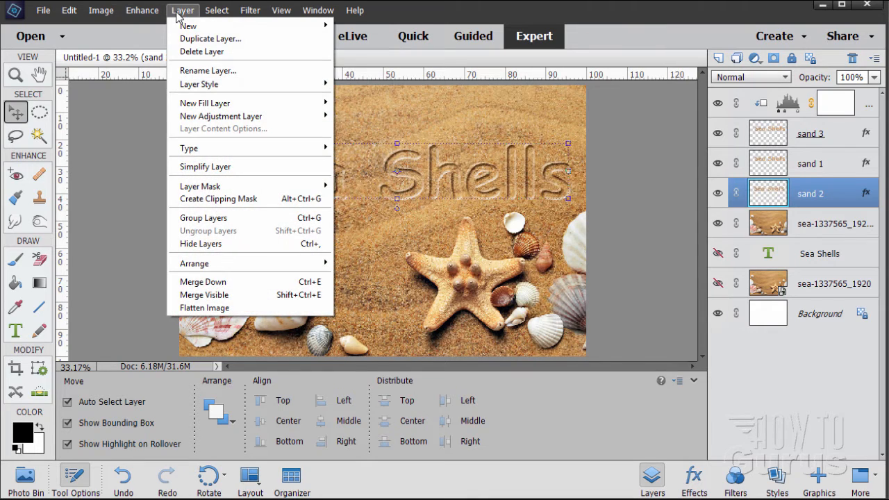
mouse_move(221, 117)
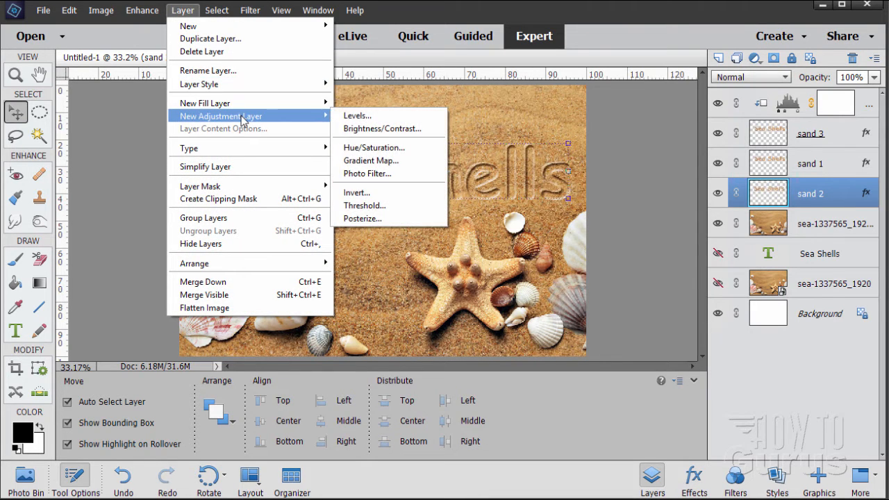
left_click(357, 115)
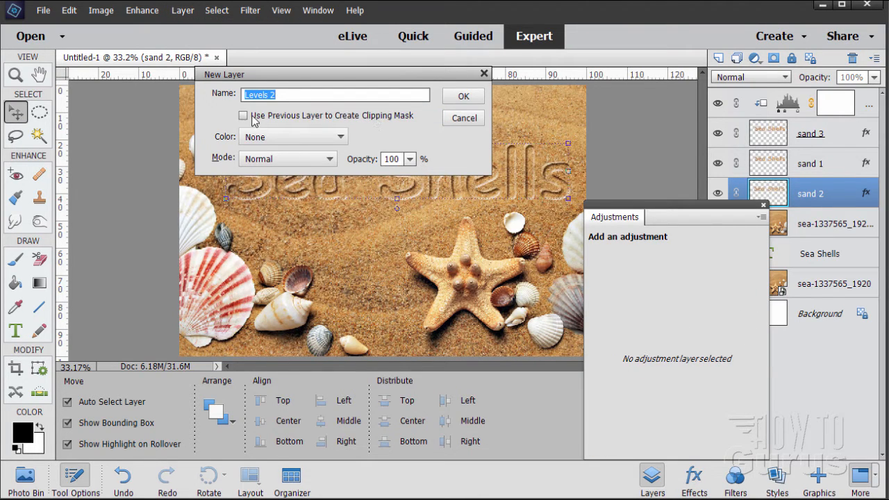
left_click(243, 115)
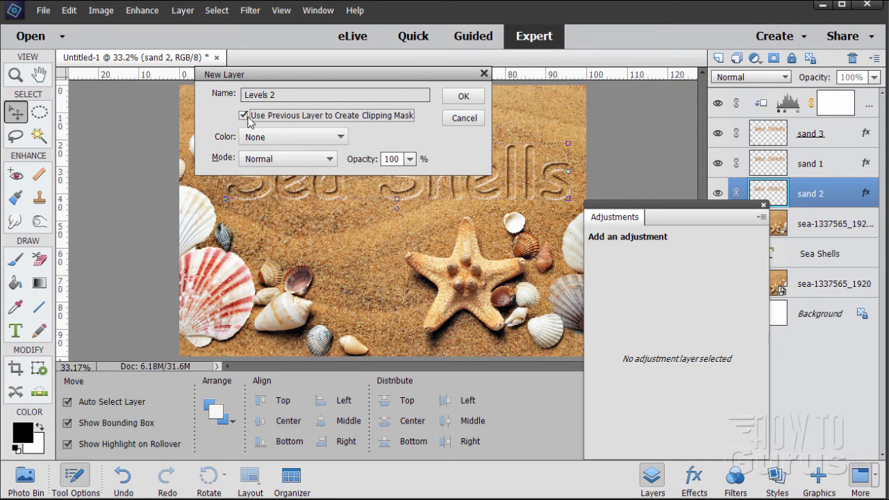
mouse_move(347, 120)
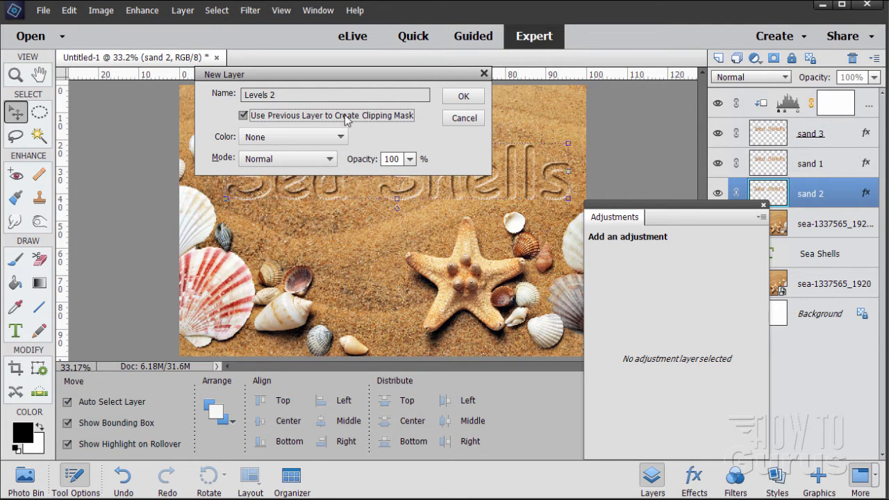
left_click(462, 96)
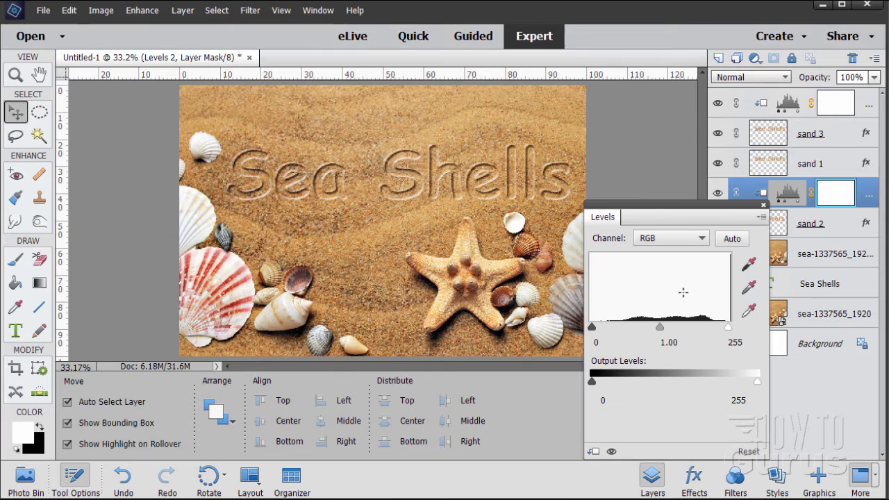
left_click(400, 172)
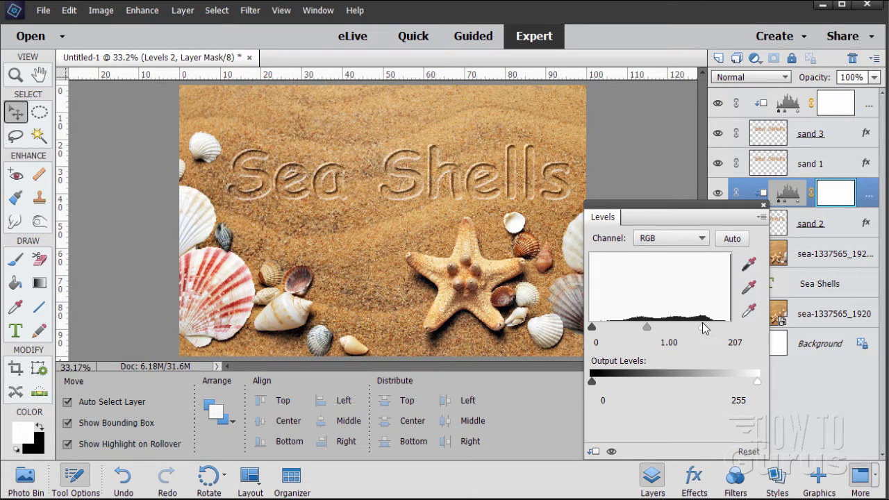
Lower the white input level to about 224 and finish the adjustment.
left_click_drag(702, 326, 716, 327)
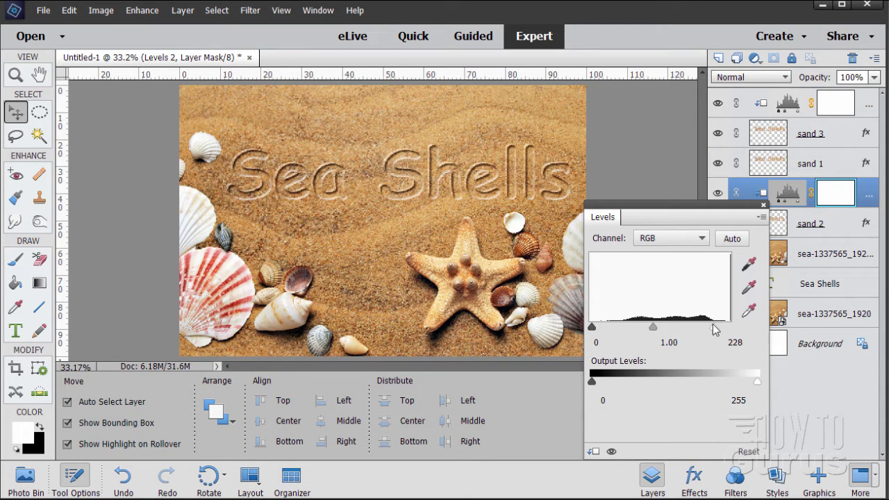
left_click_drag(717, 327, 711, 326)
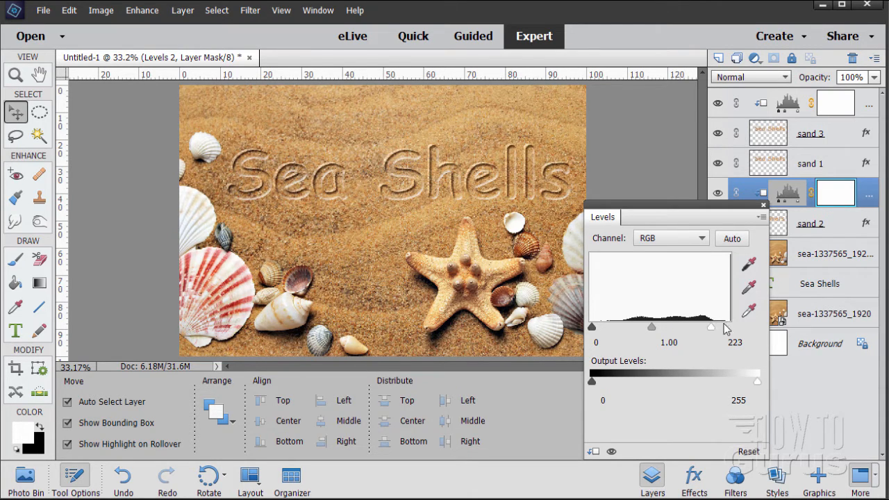
left_click_drag(711, 326, 715, 332)
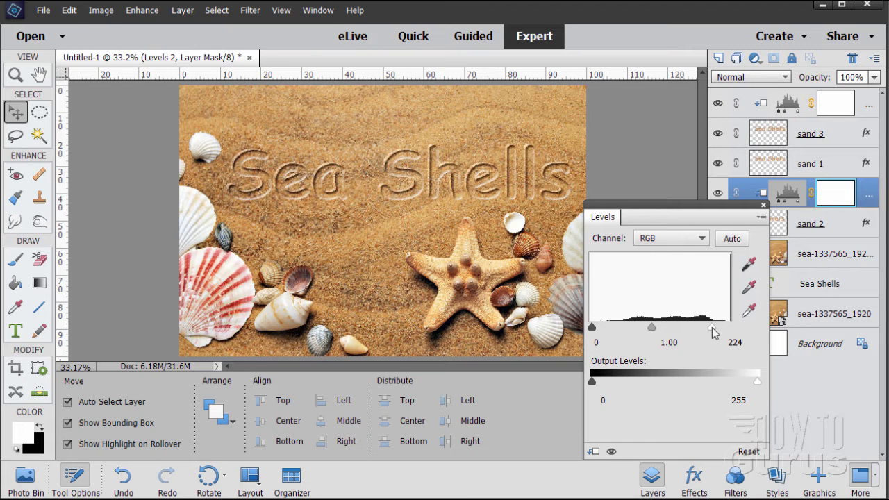
left_click(400, 174)
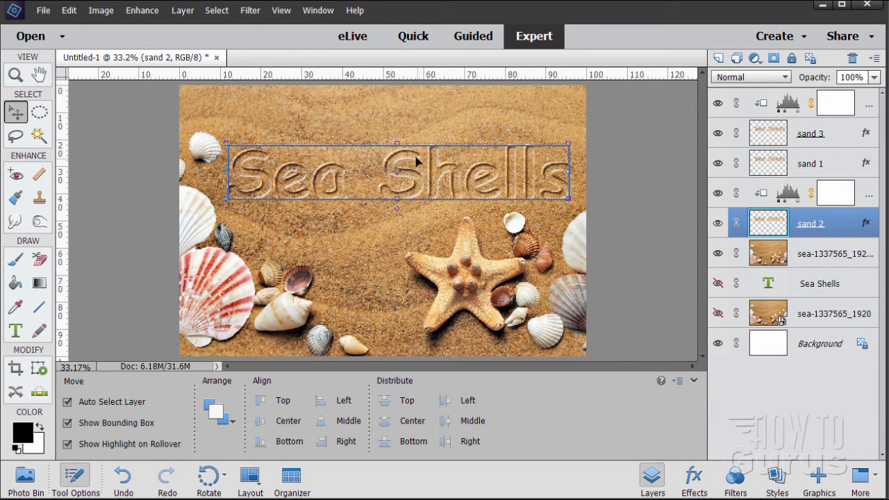
Apply a 2-pixel Gaussian Blur to the sand 2 layer, toggling the preview to compare first.
left_click_drag(417, 161, 251, 169)
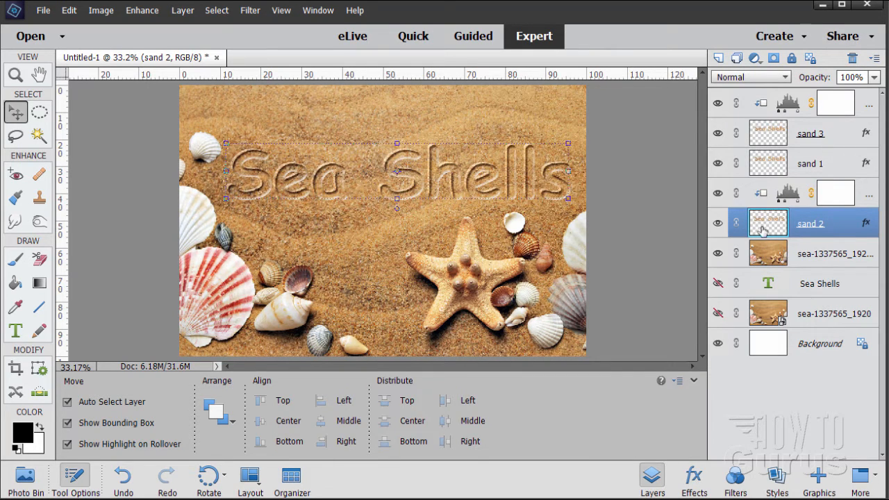
left_click(250, 10)
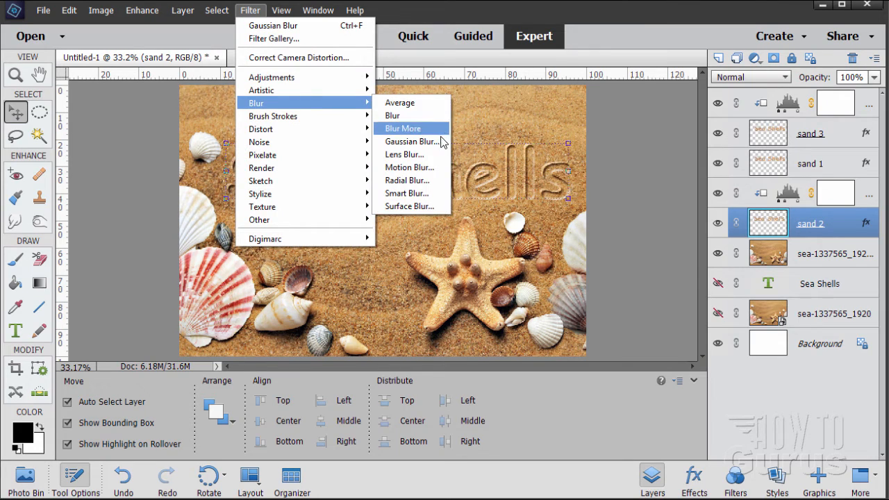
left_click(416, 142)
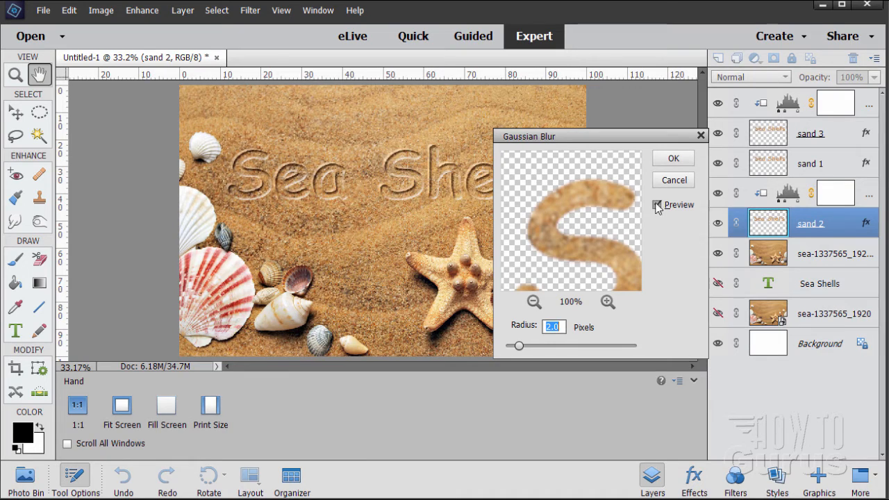
left_click(659, 204)
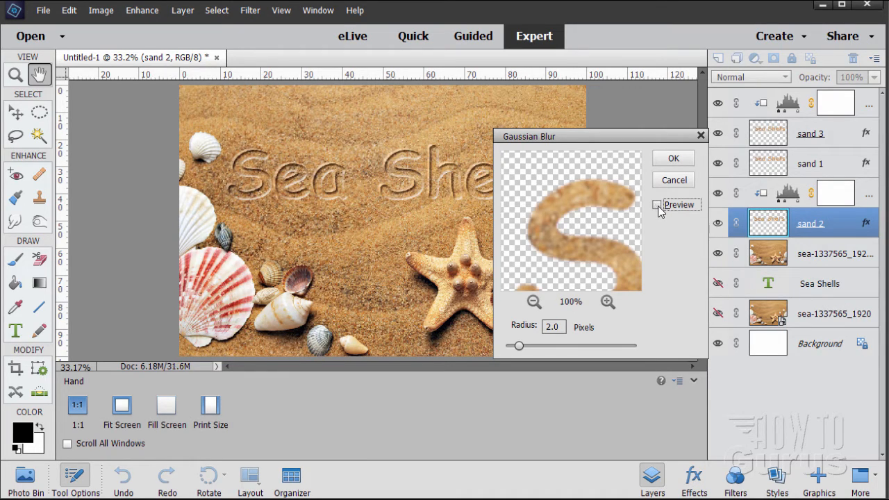
left_click(658, 205)
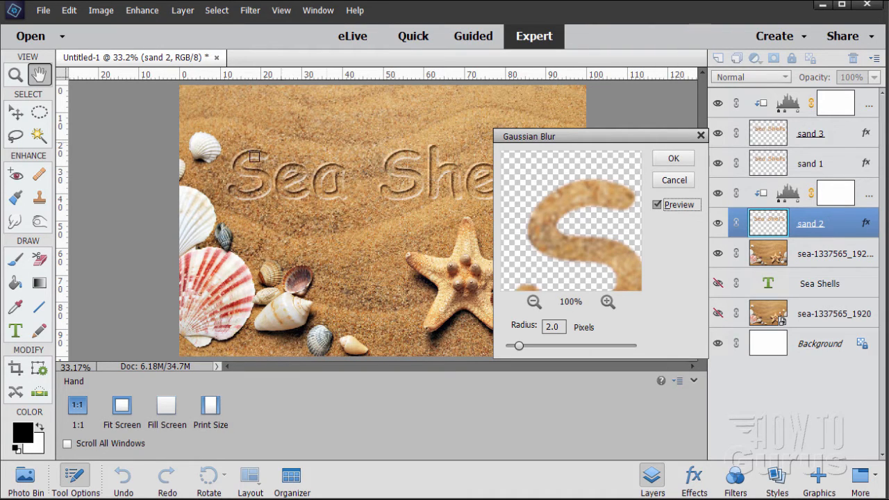
mouse_move(673, 158)
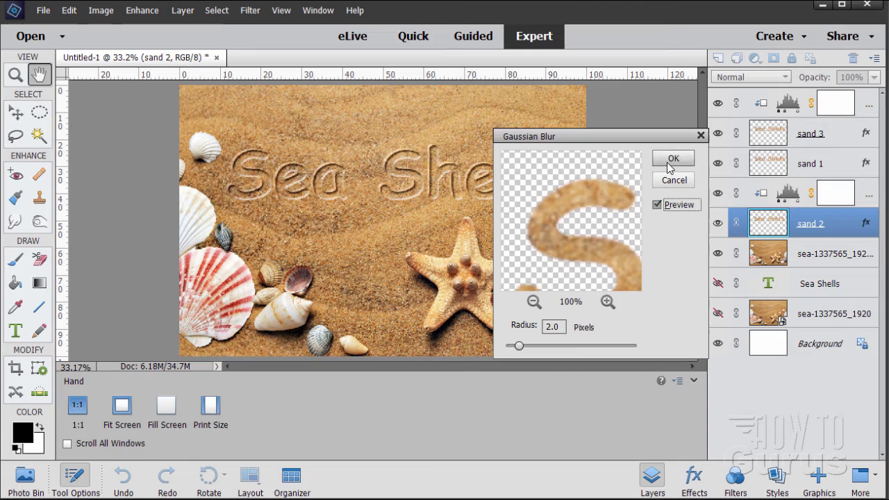
left_click(673, 159)
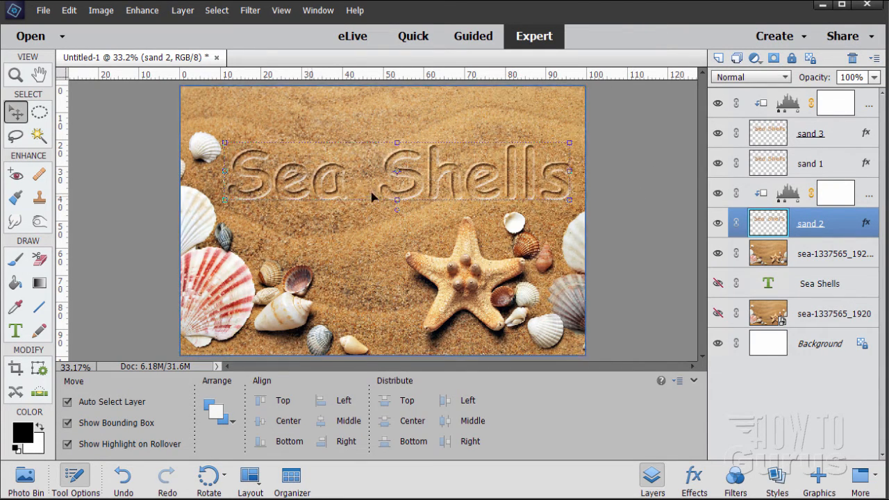
mouse_move(650, 205)
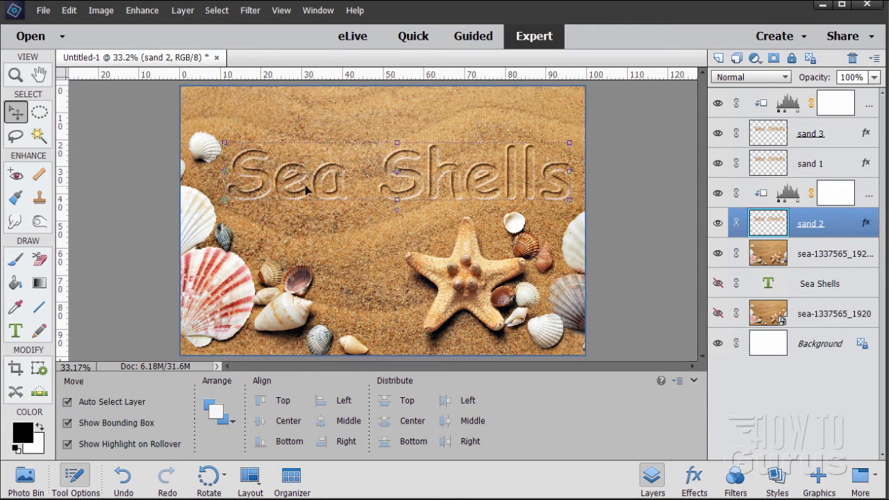
mouse_move(336, 188)
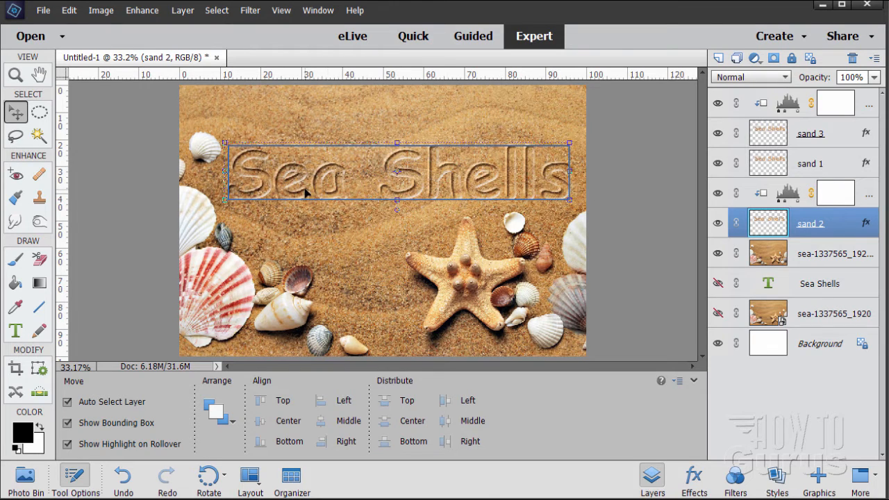
mouse_move(422, 195)
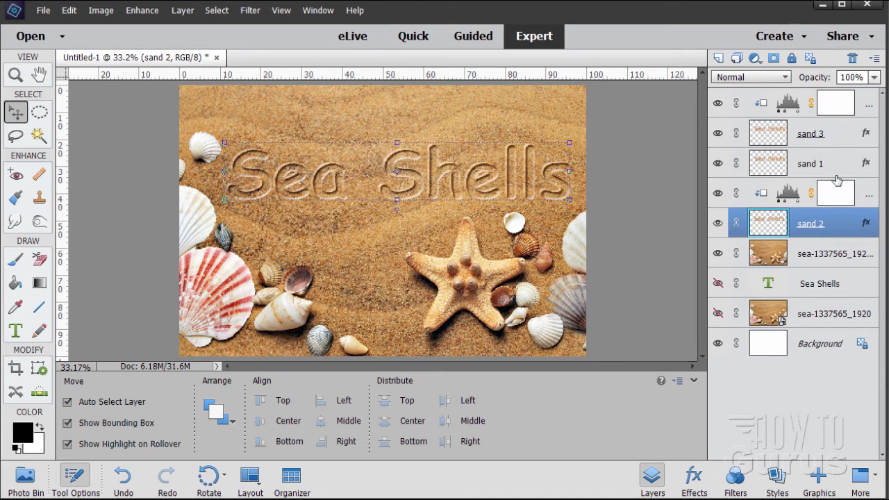
Add a new Levels 3 adjustment layer clipped to sand 1 and bring up its settings.
left_click(809, 164)
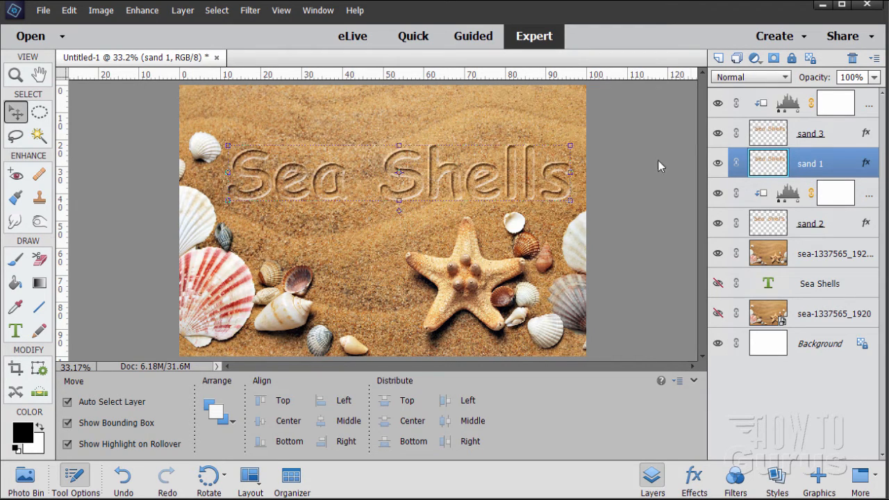
left_click(182, 9)
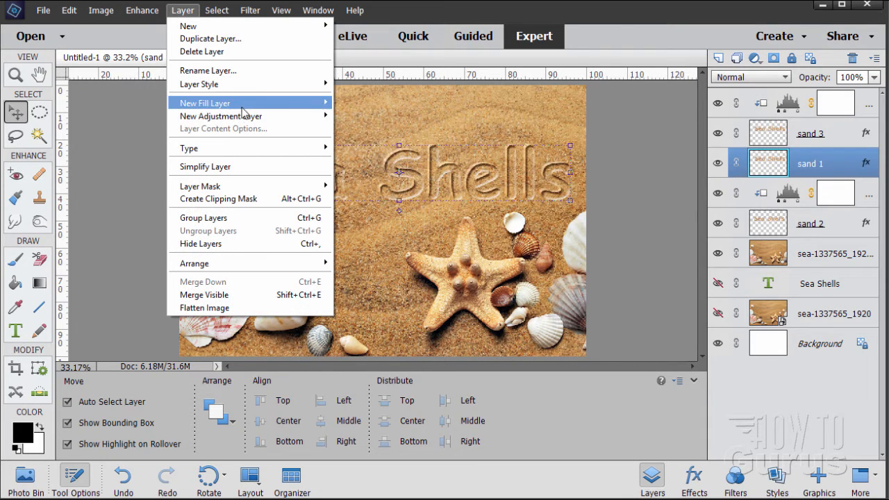
left_click(223, 116)
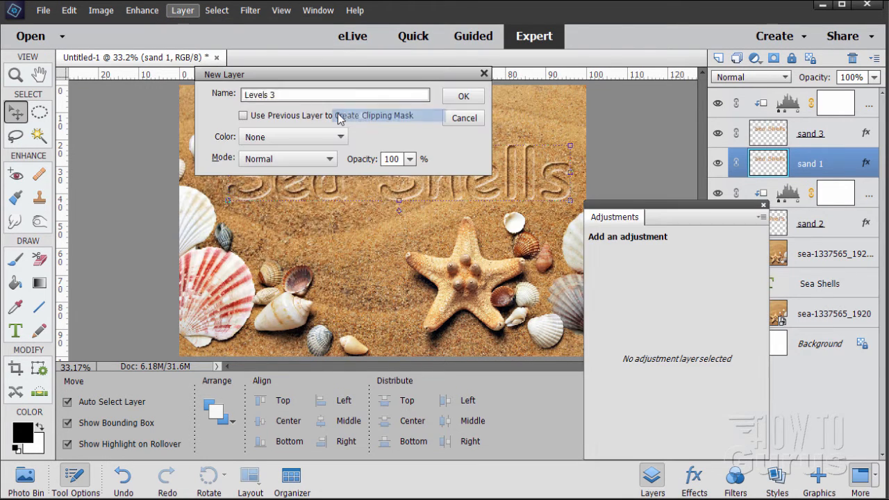
left_click(243, 115)
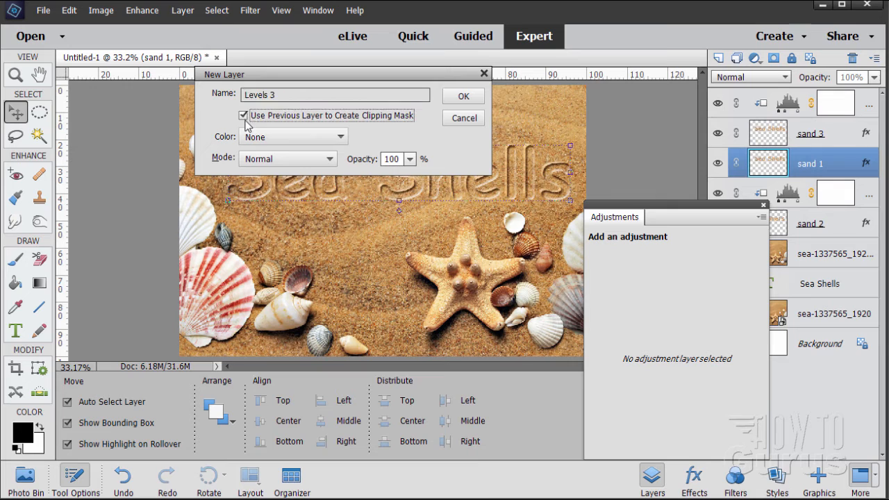
left_click(462, 96)
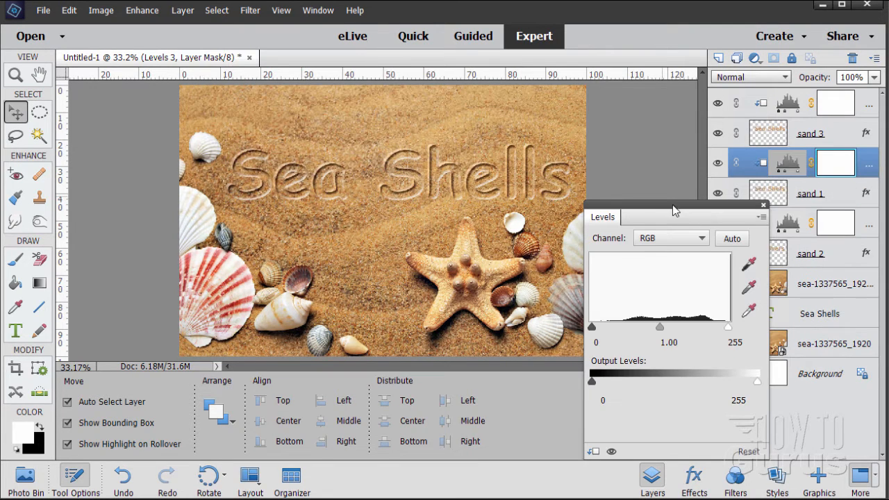
mouse_move(646, 332)
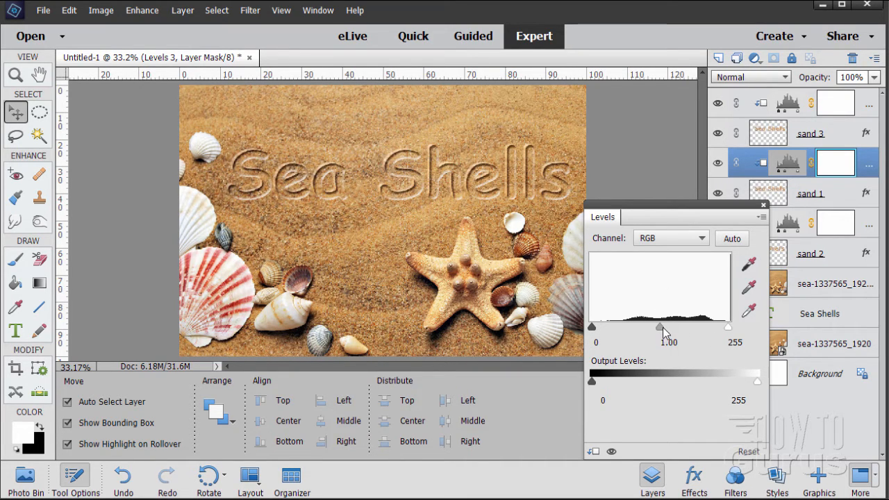
Drag the Levels 3 midtone slider to 0.73 to deepen the pressed letters, then close the settings.
left_click_drag(660, 327, 665, 326)
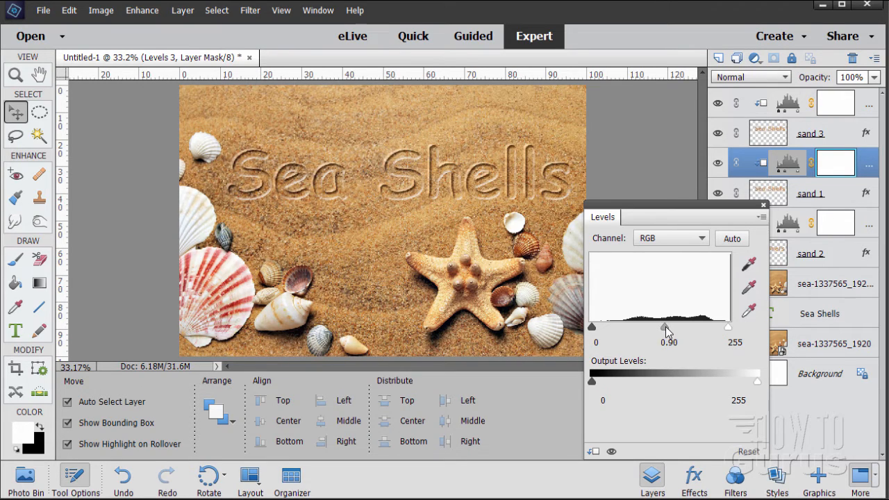
left_click_drag(665, 327, 670, 326)
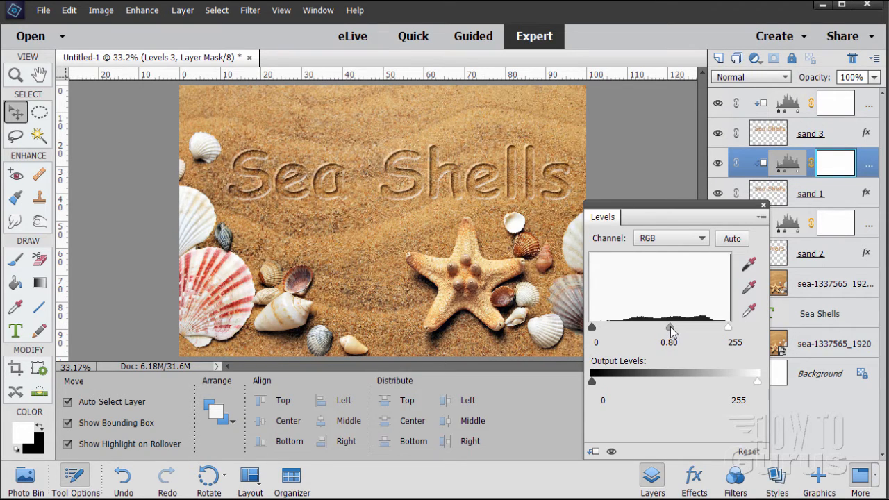
left_click_drag(672, 326, 670, 327)
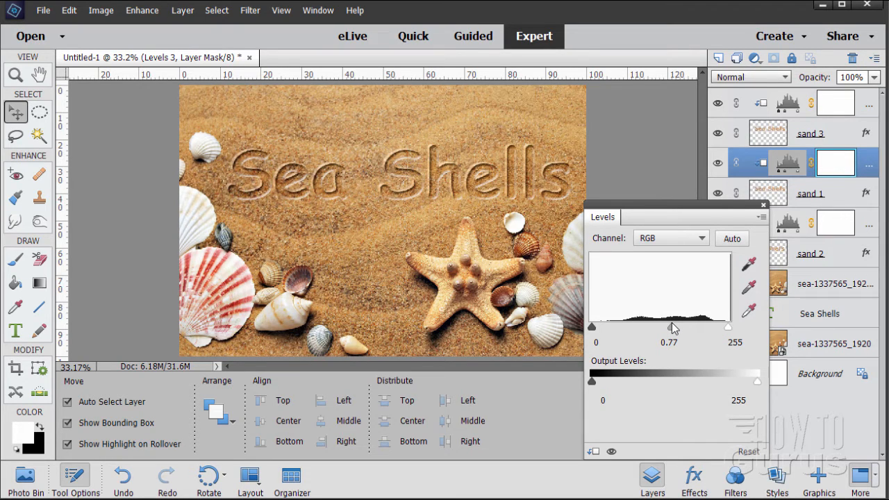
left_click_drag(670, 326, 667, 326)
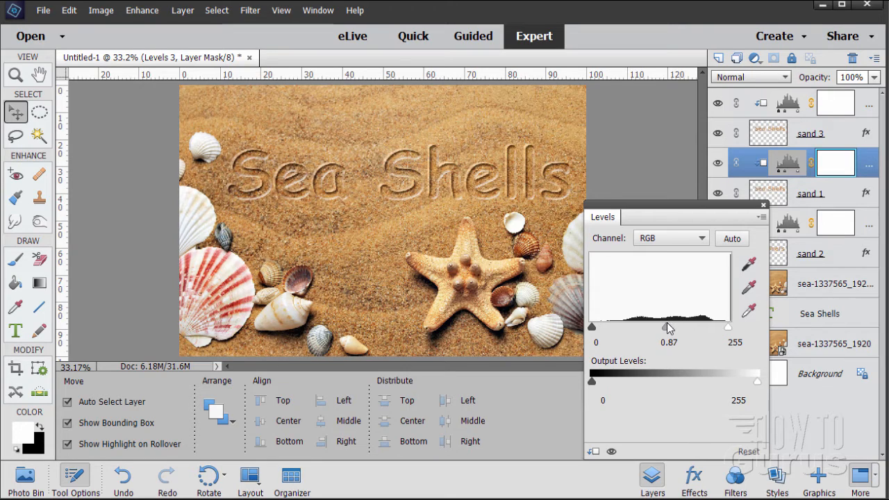
left_click_drag(670, 327, 666, 326)
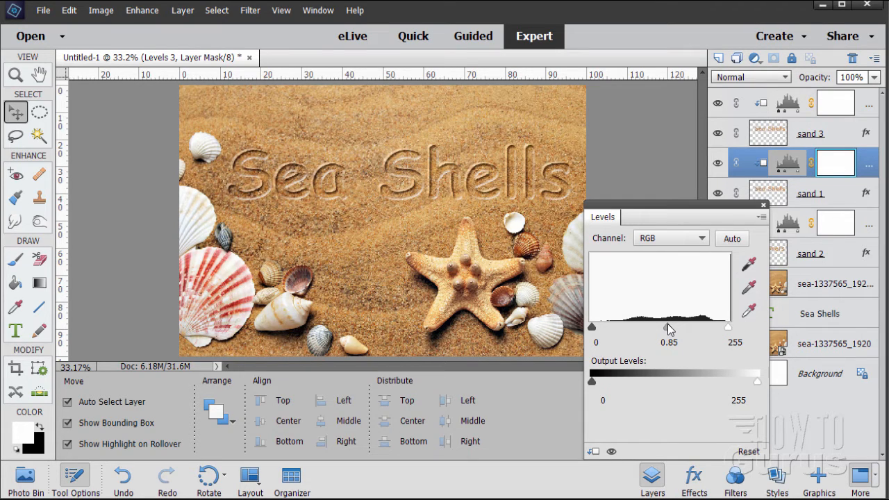
left_click_drag(673, 327, 661, 326)
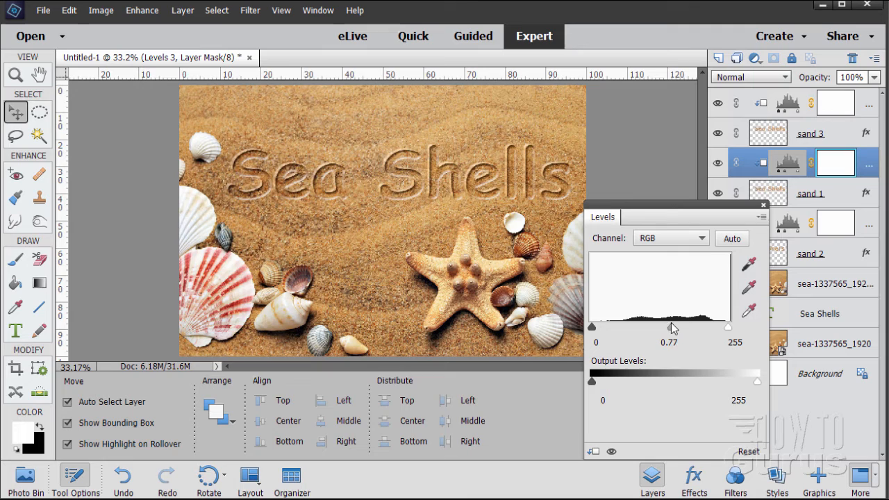
left_click_drag(672, 327, 678, 327)
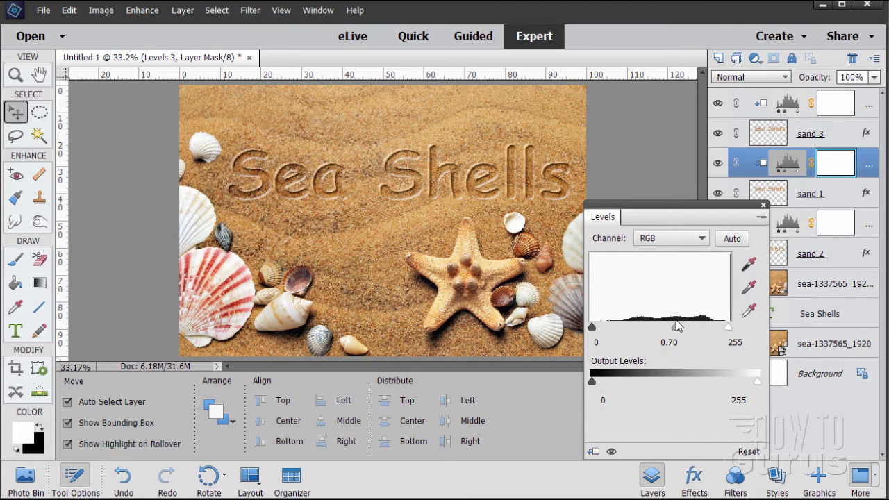
left_click_drag(679, 327, 678, 327)
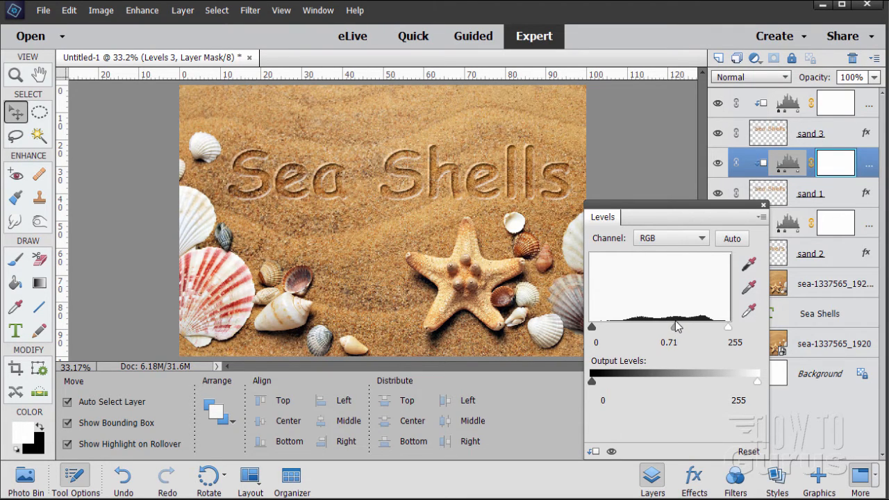
left_click_drag(678, 327, 673, 326)
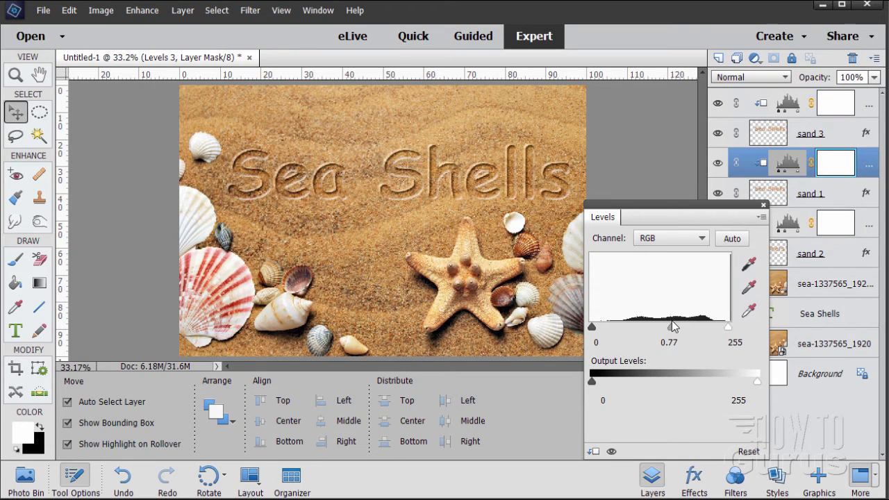
left_click_drag(670, 326, 674, 328)
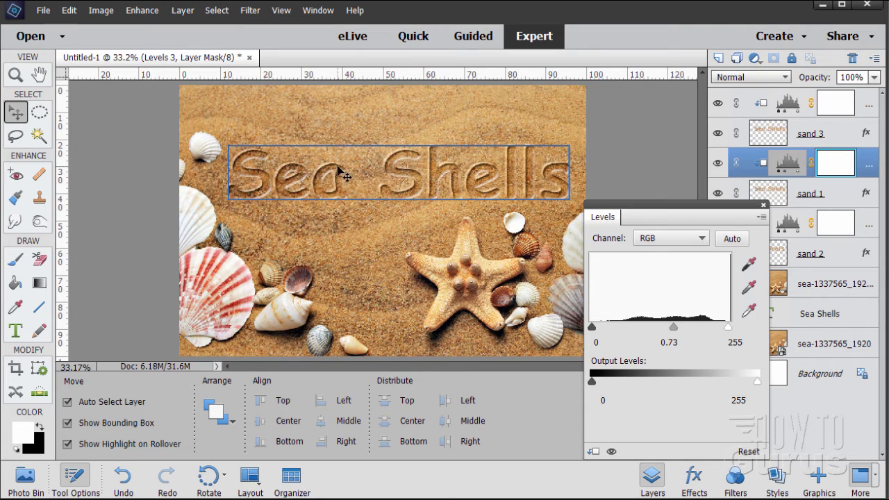
mouse_move(359, 197)
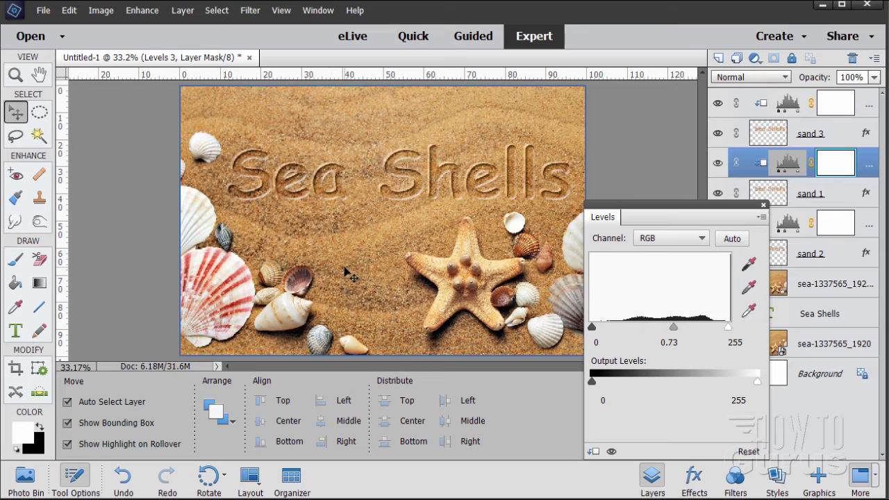
mouse_move(562, 114)
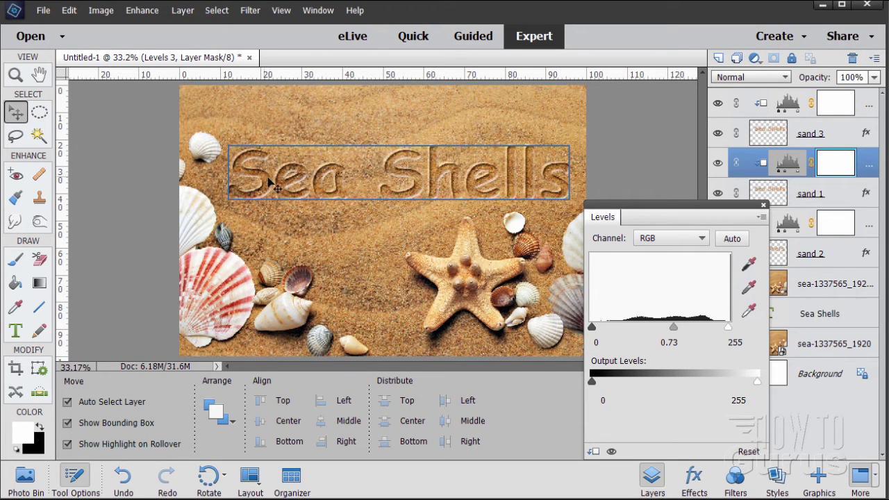
mouse_move(442, 195)
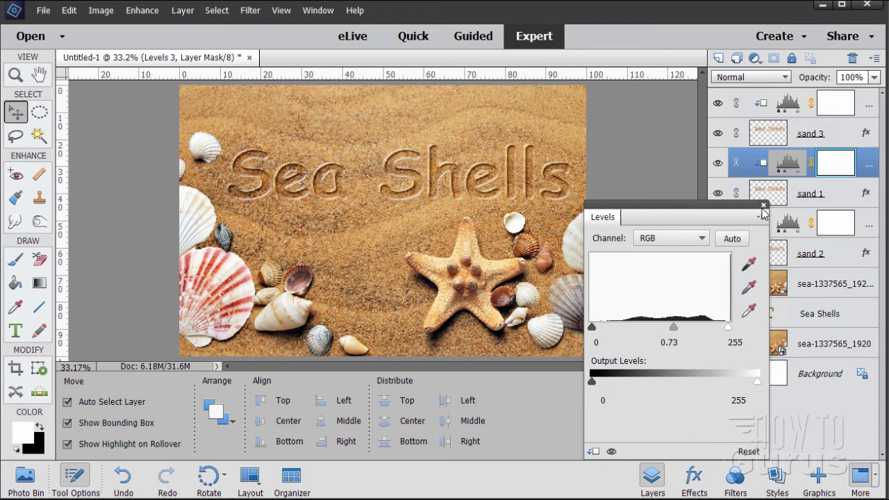
left_click(764, 210)
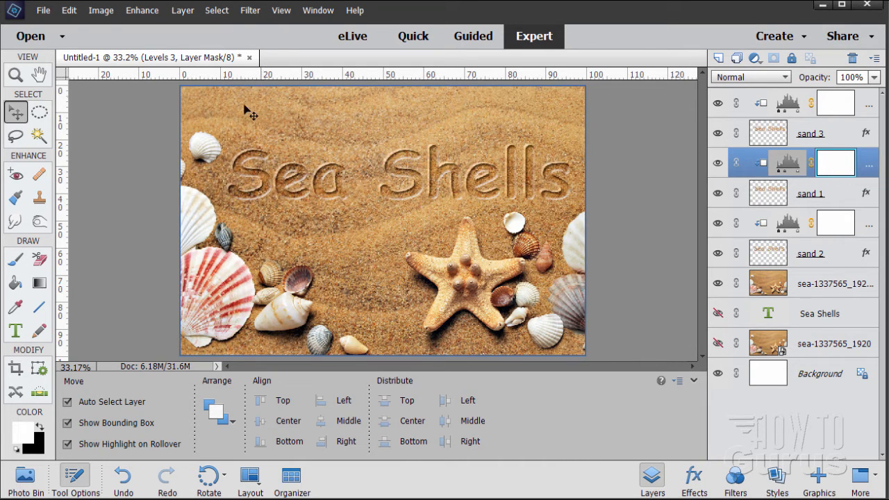
mouse_move(398, 211)
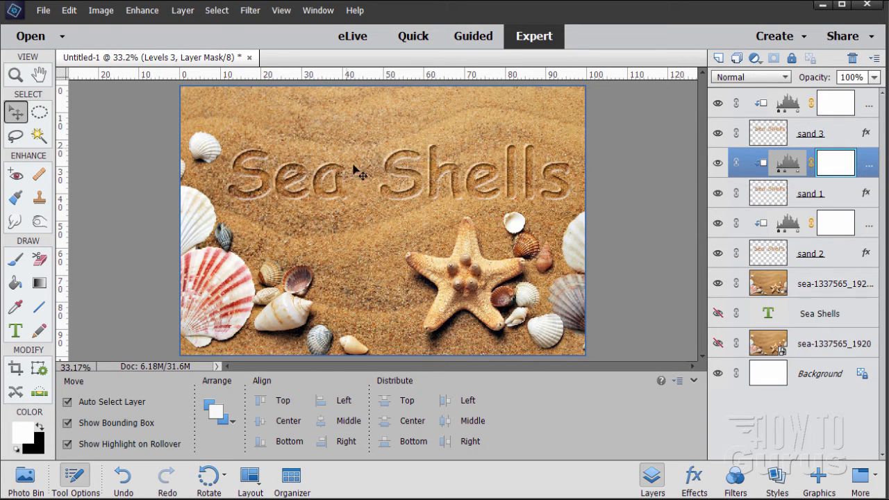
left_click(257, 194)
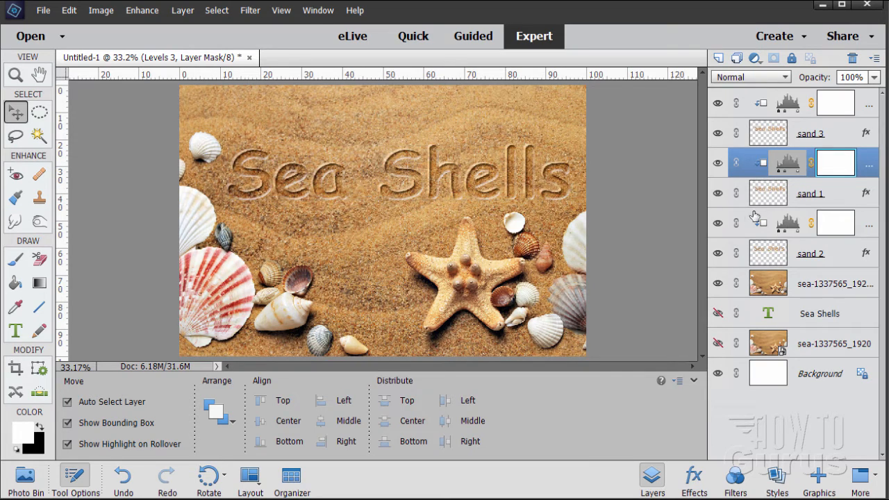
mouse_move(816, 214)
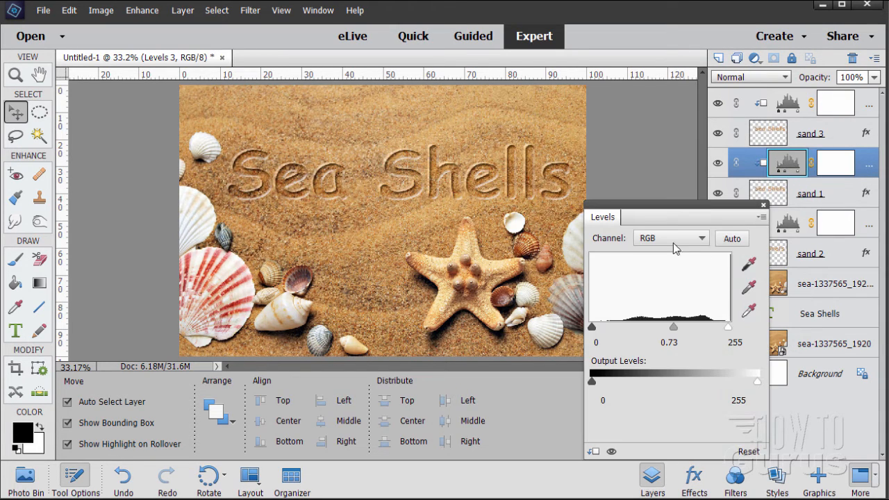
Re-tweak the Levels 3 midtone slider to about 0.75 and close the settings.
left_click_drag(673, 326, 672, 328)
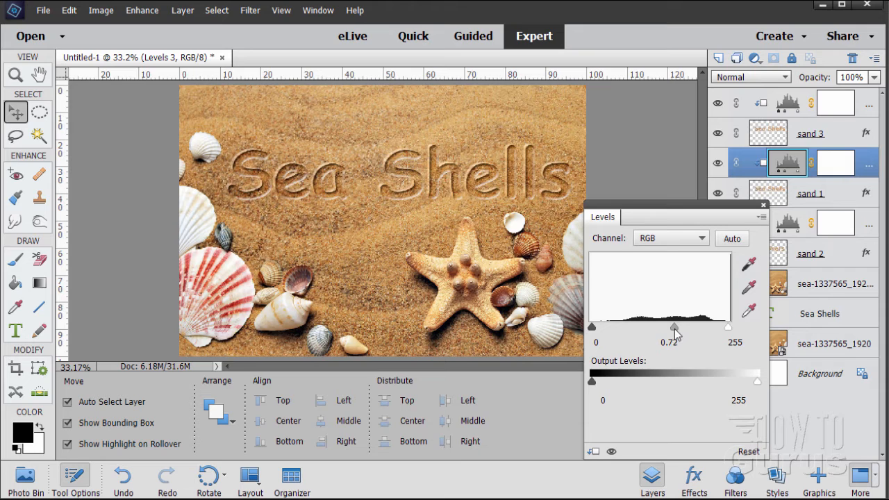
left_click_drag(674, 326, 675, 327)
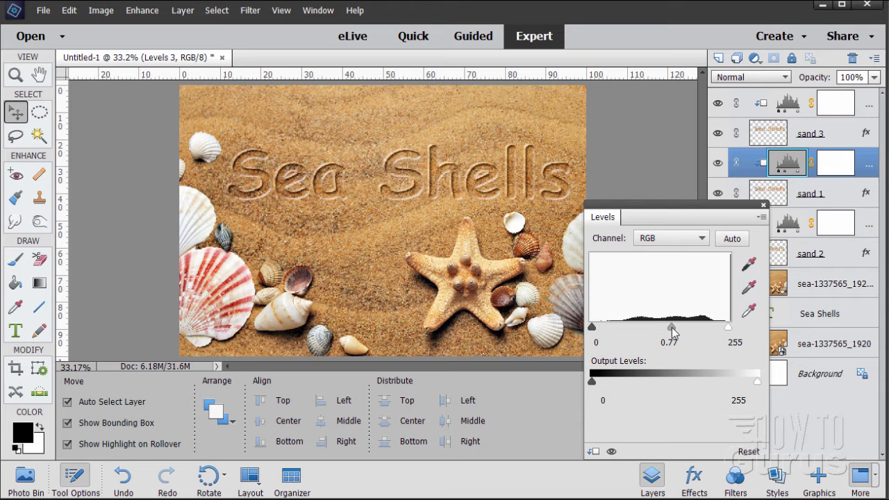
left_click_drag(673, 326, 667, 326)
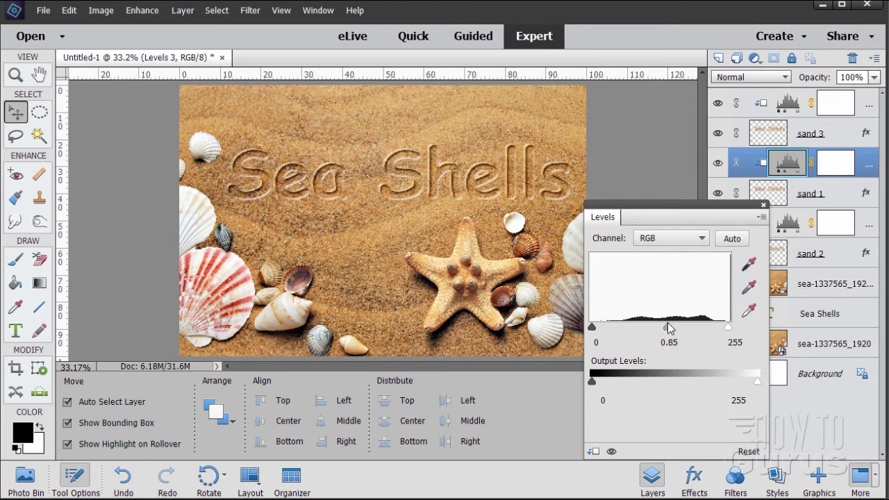
left_click_drag(669, 326, 676, 327)
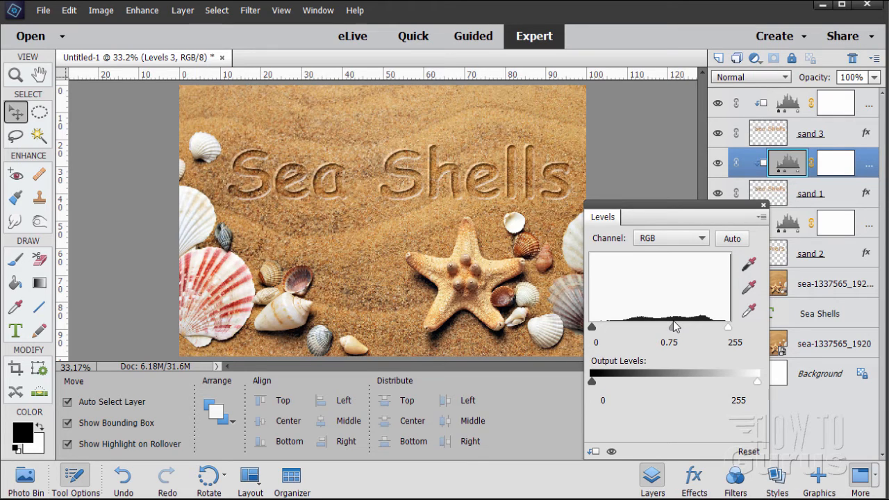
left_click(400, 174)
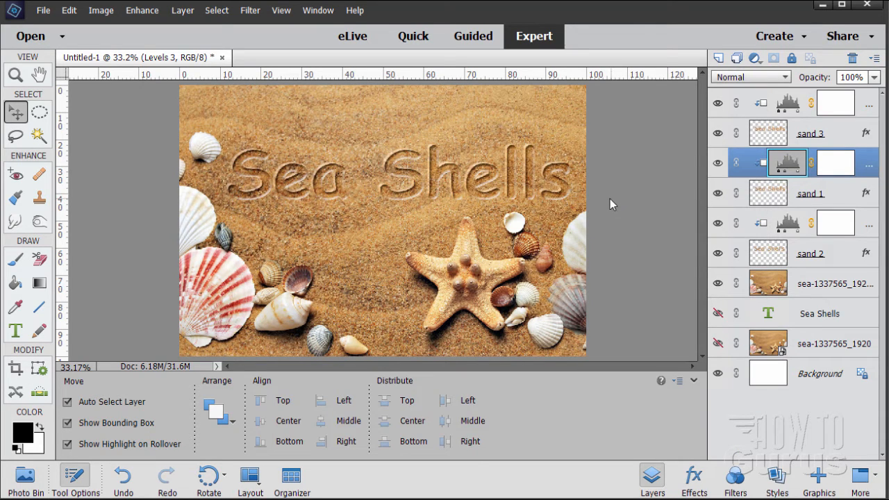
Reopen the top Levels 1 adjustment and raise its black input from 66 to about 71.
left_click(395, 179)
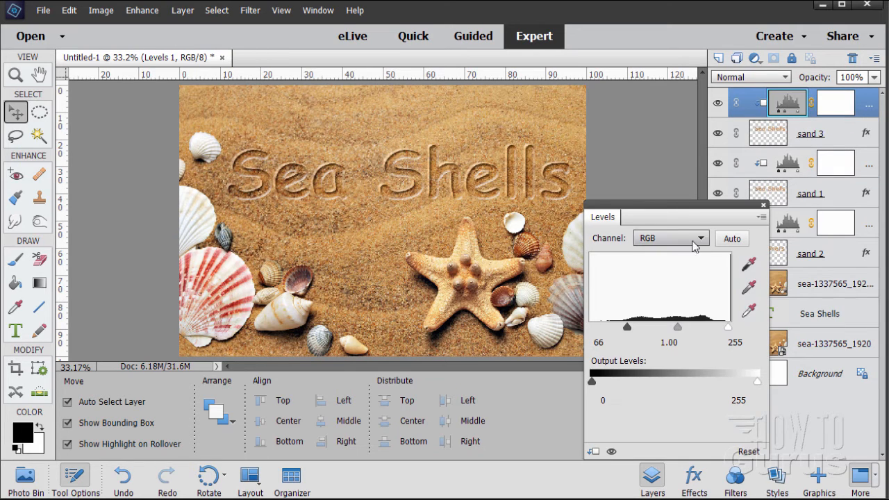
left_click_drag(627, 327, 629, 328)
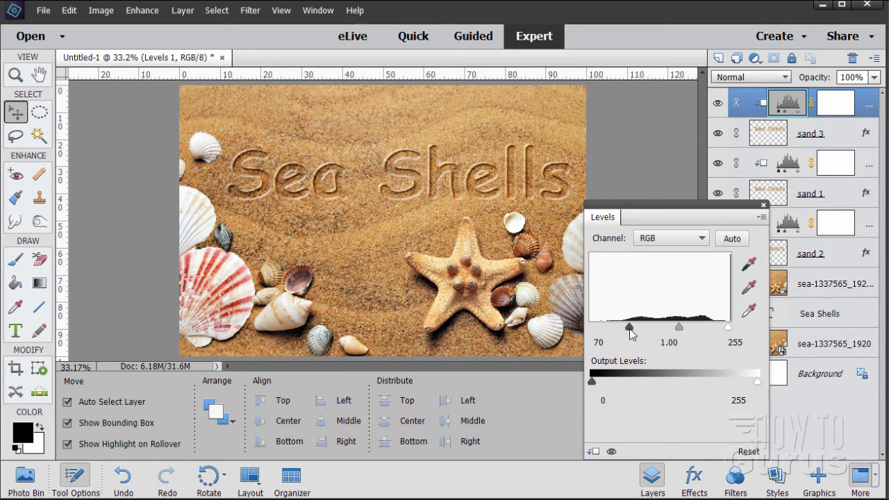
left_click_drag(628, 328, 631, 328)
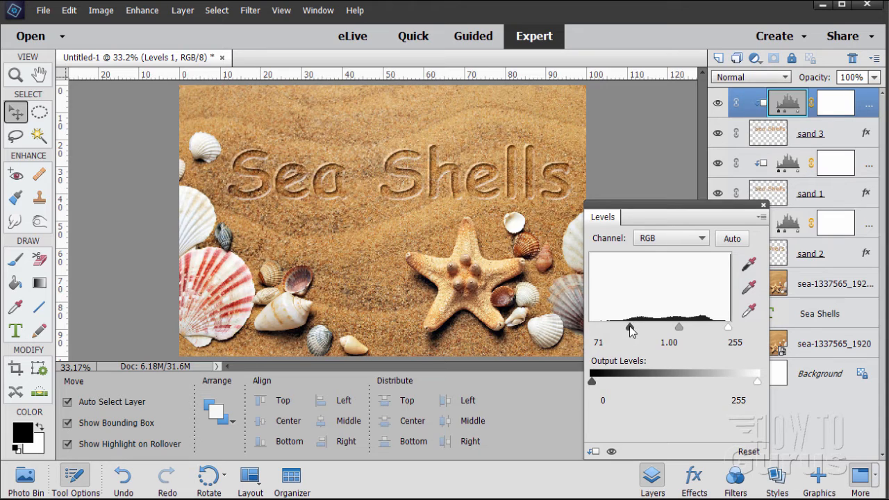
left_click_drag(628, 327, 634, 327)
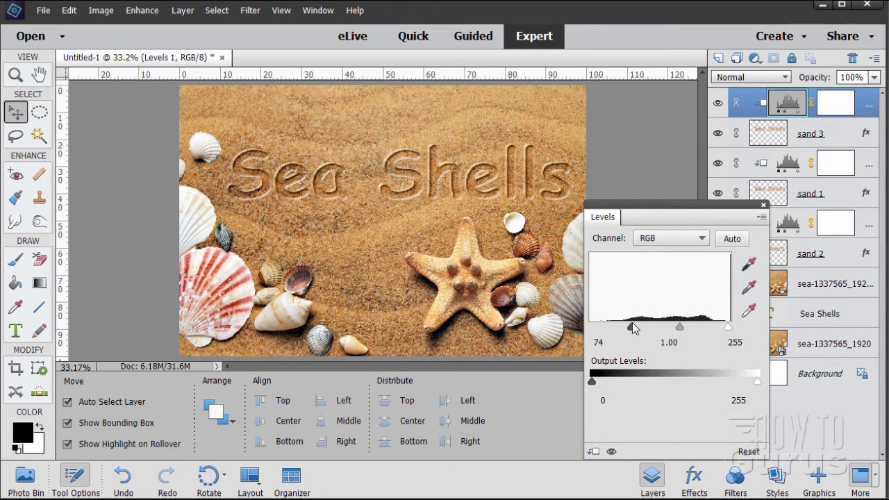
left_click_drag(632, 327, 628, 326)
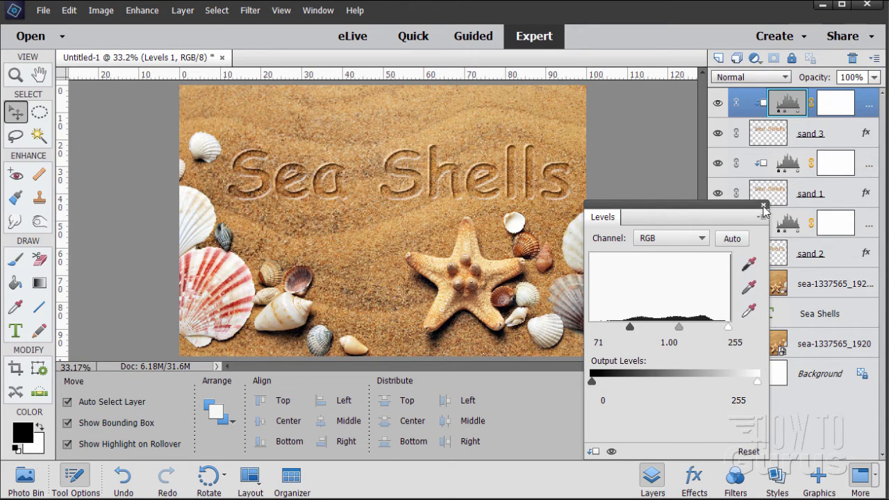